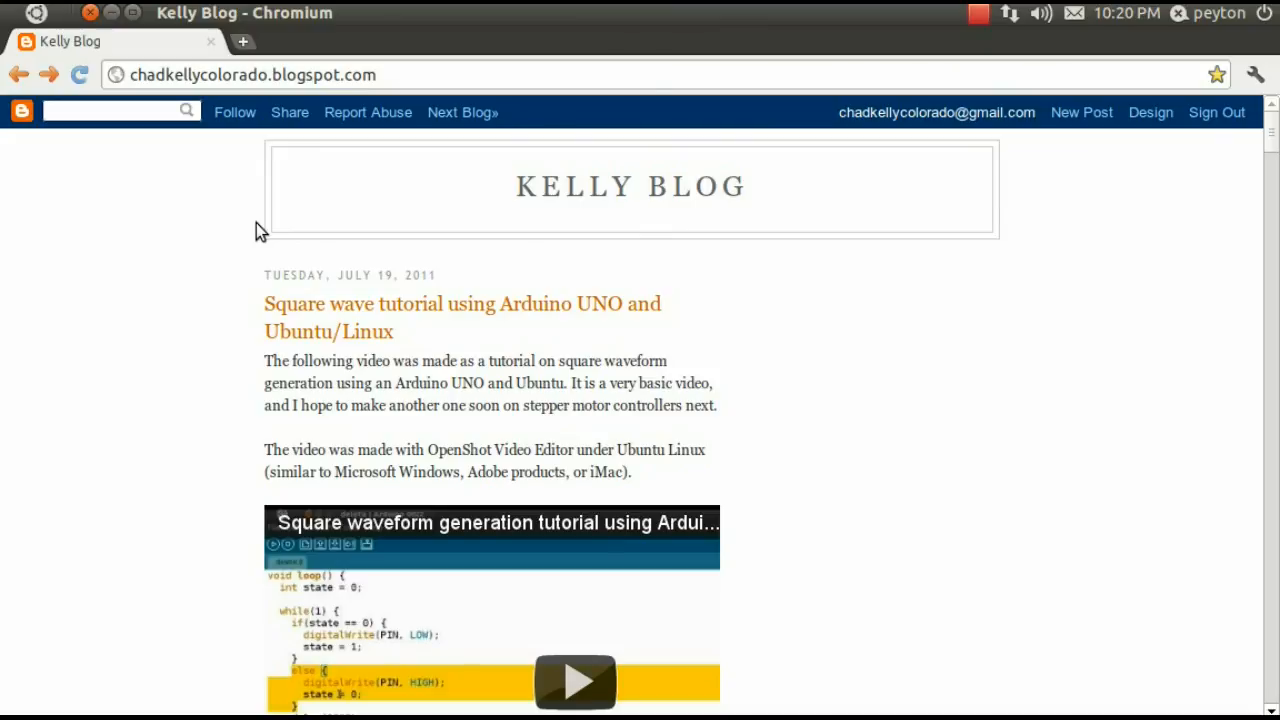
pyautogui.moveTo(282, 312)
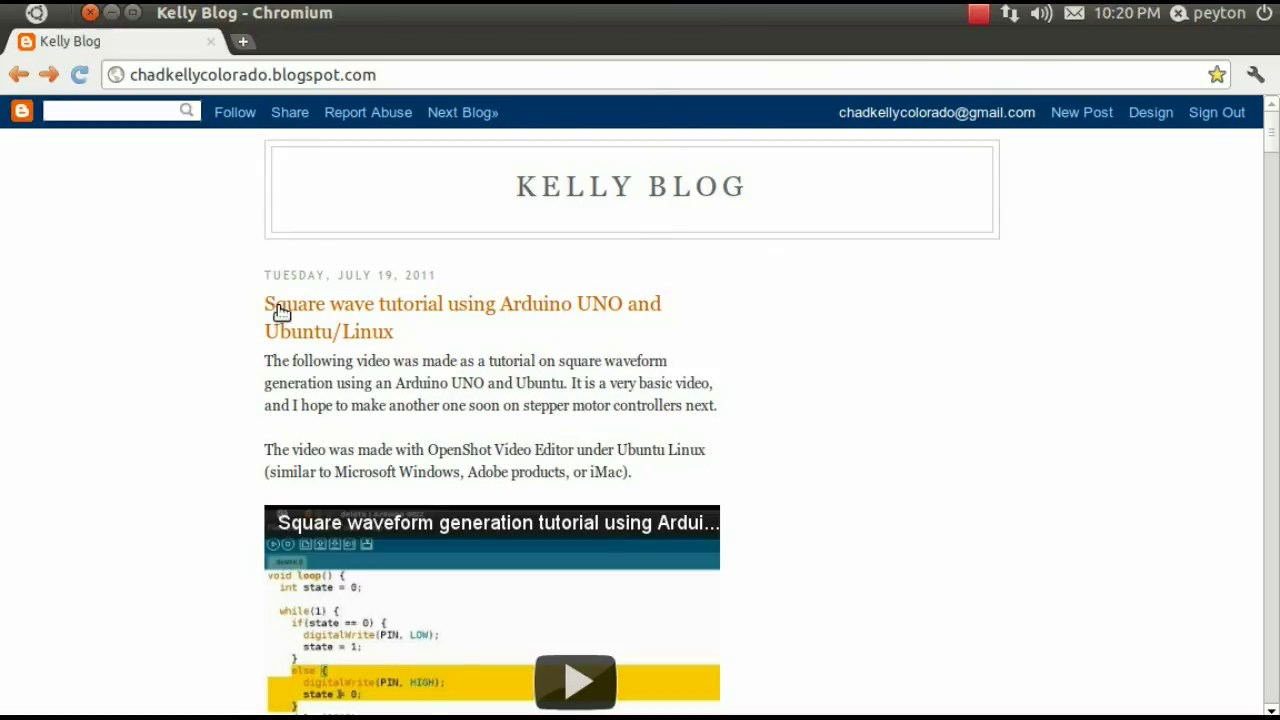
pyautogui.moveTo(220, 288)
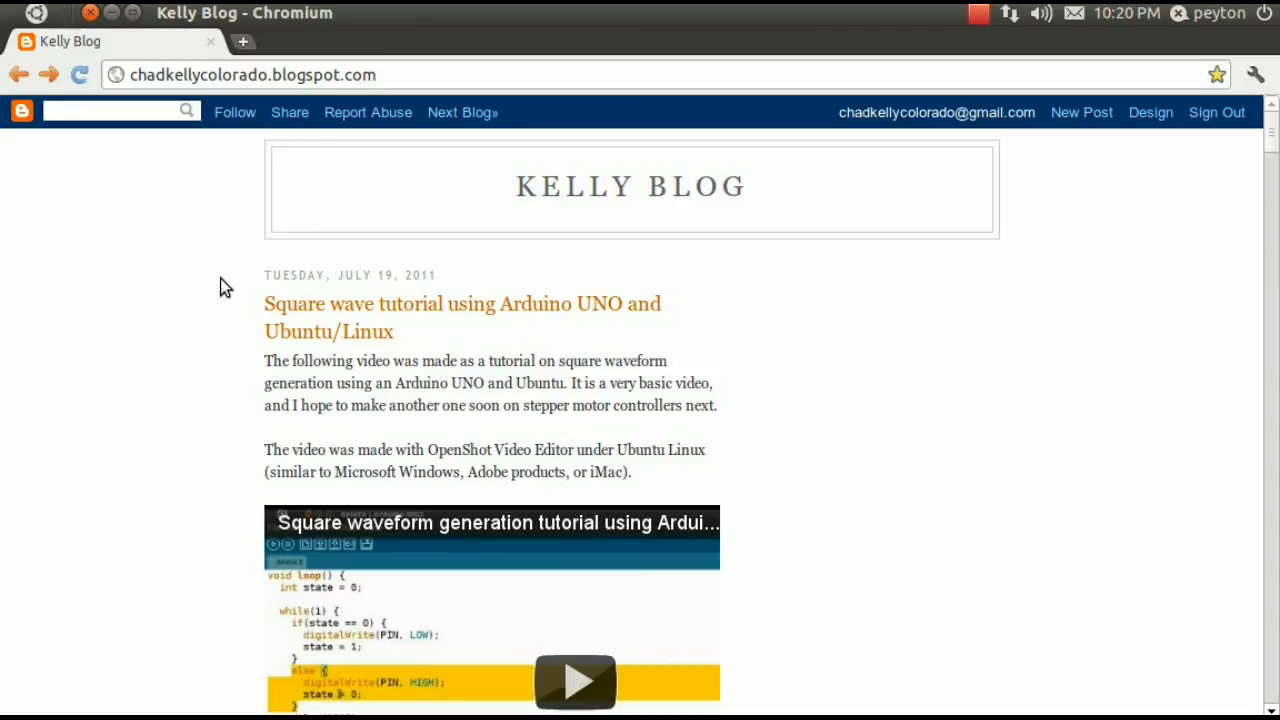
pyautogui.moveTo(248, 284)
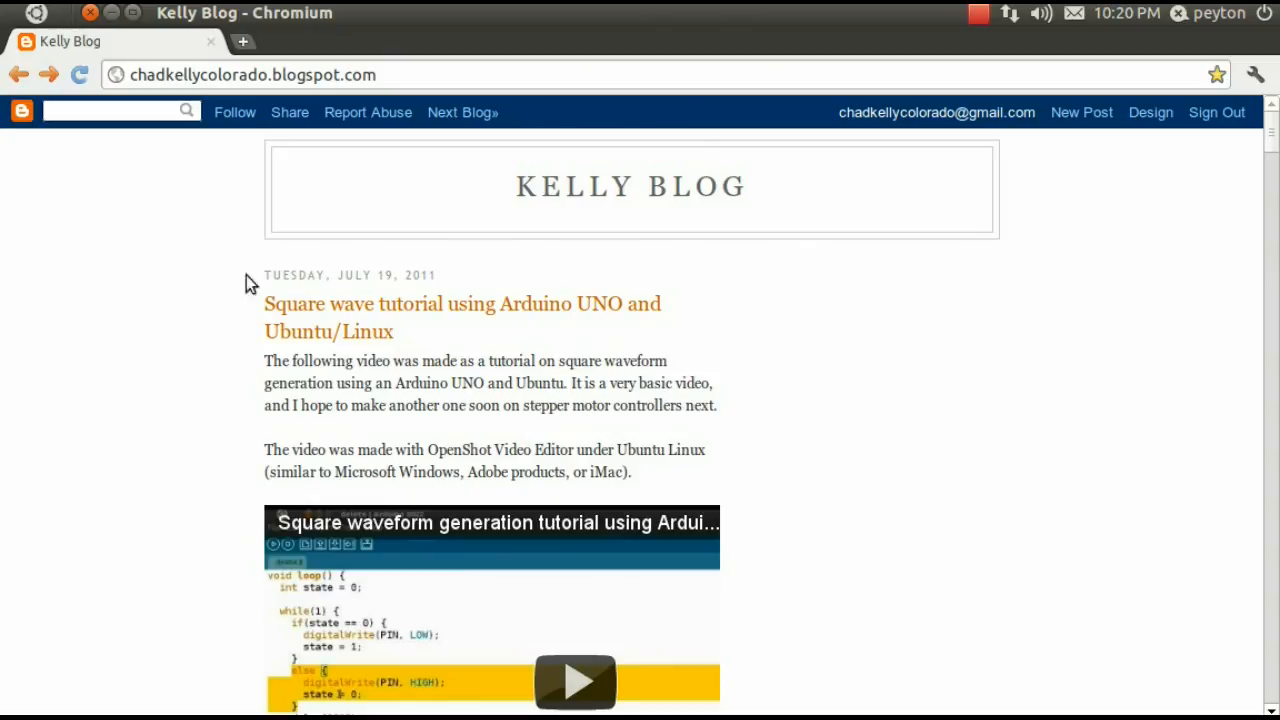
pyautogui.moveTo(252, 90)
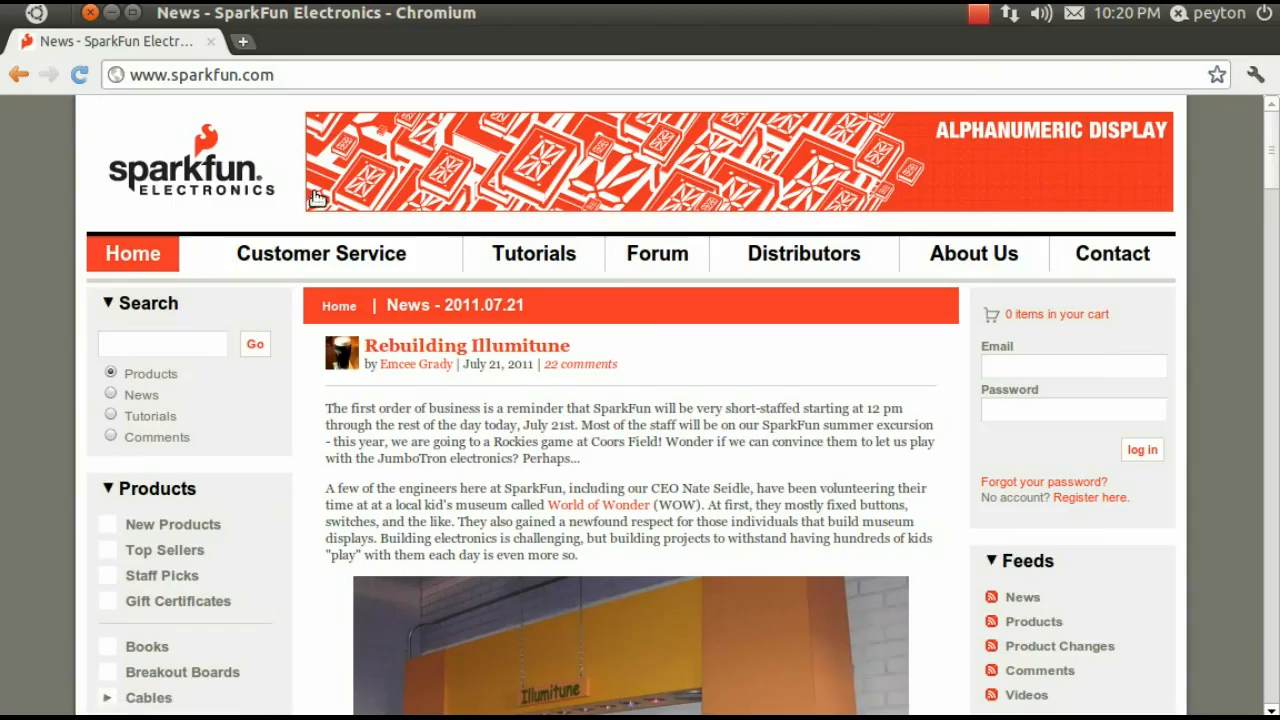
# - Search SparkFun for 'arduino UNO' and view the Arduino Uno and Uno SMD product pages
pyautogui.write('arduino UNO')
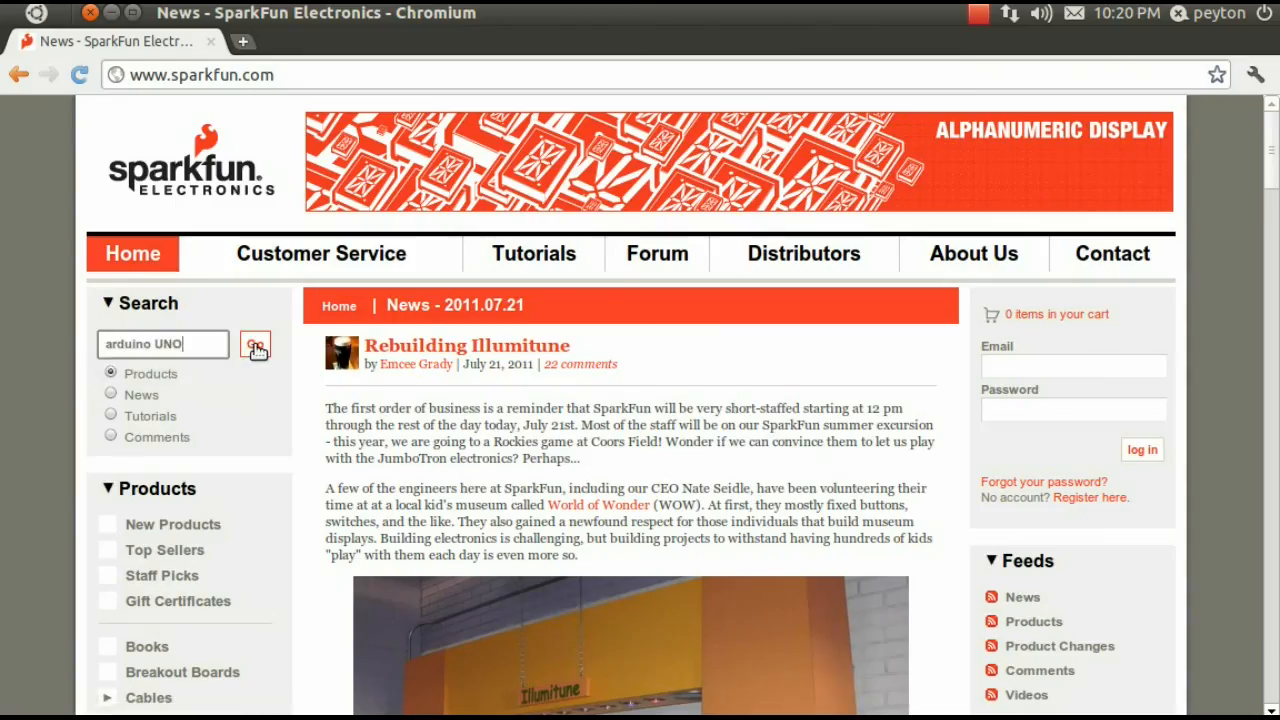
pyautogui.click(256, 344)
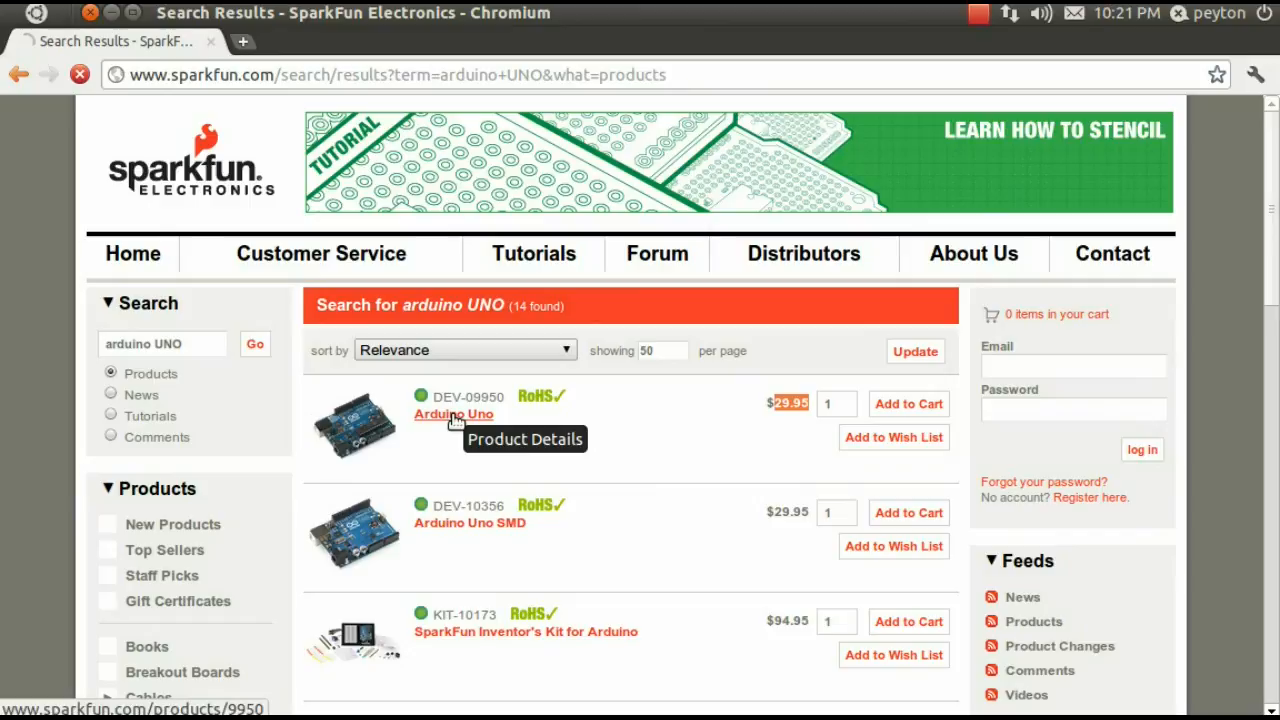
pyautogui.click(452, 414)
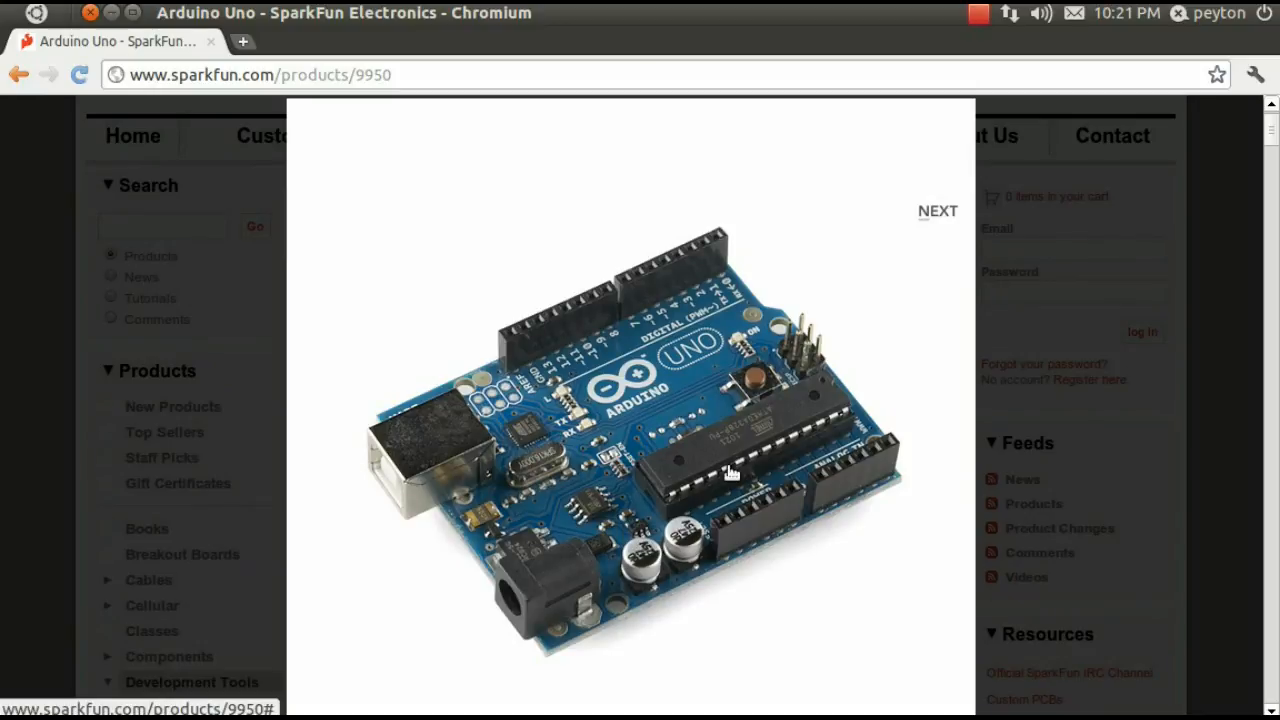
pyautogui.moveTo(788, 430)
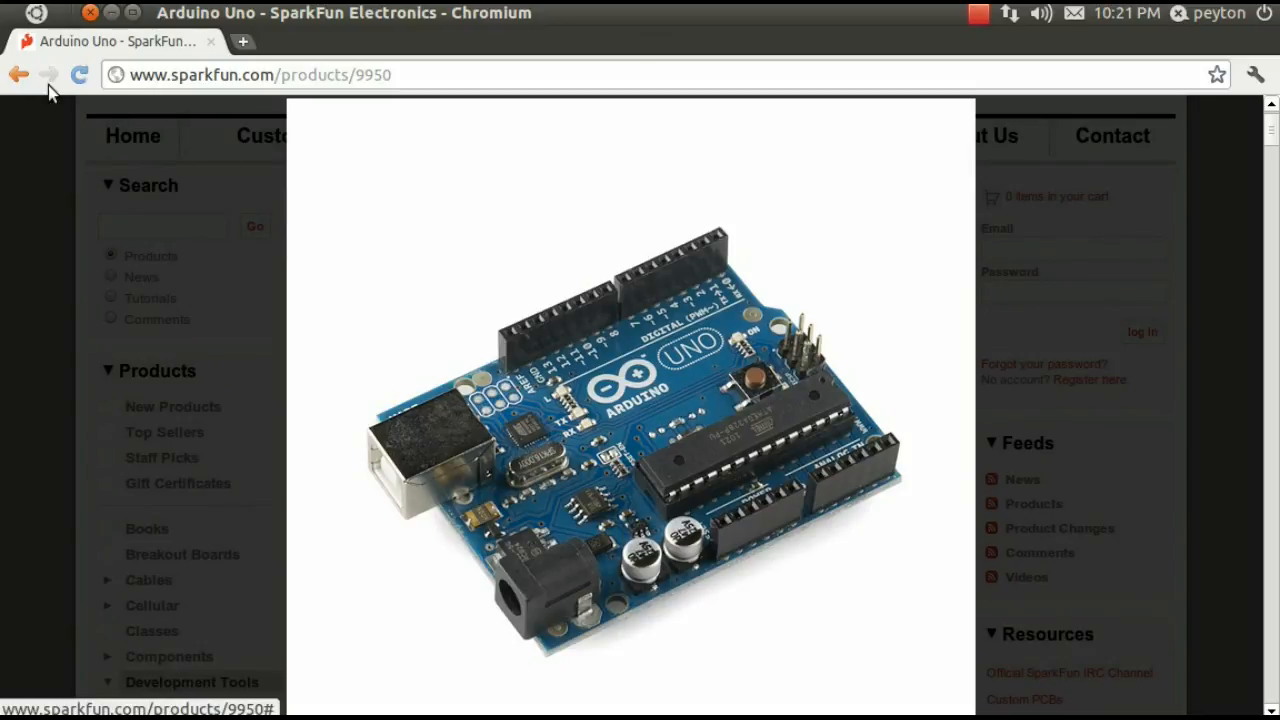
pyautogui.click(18, 74)
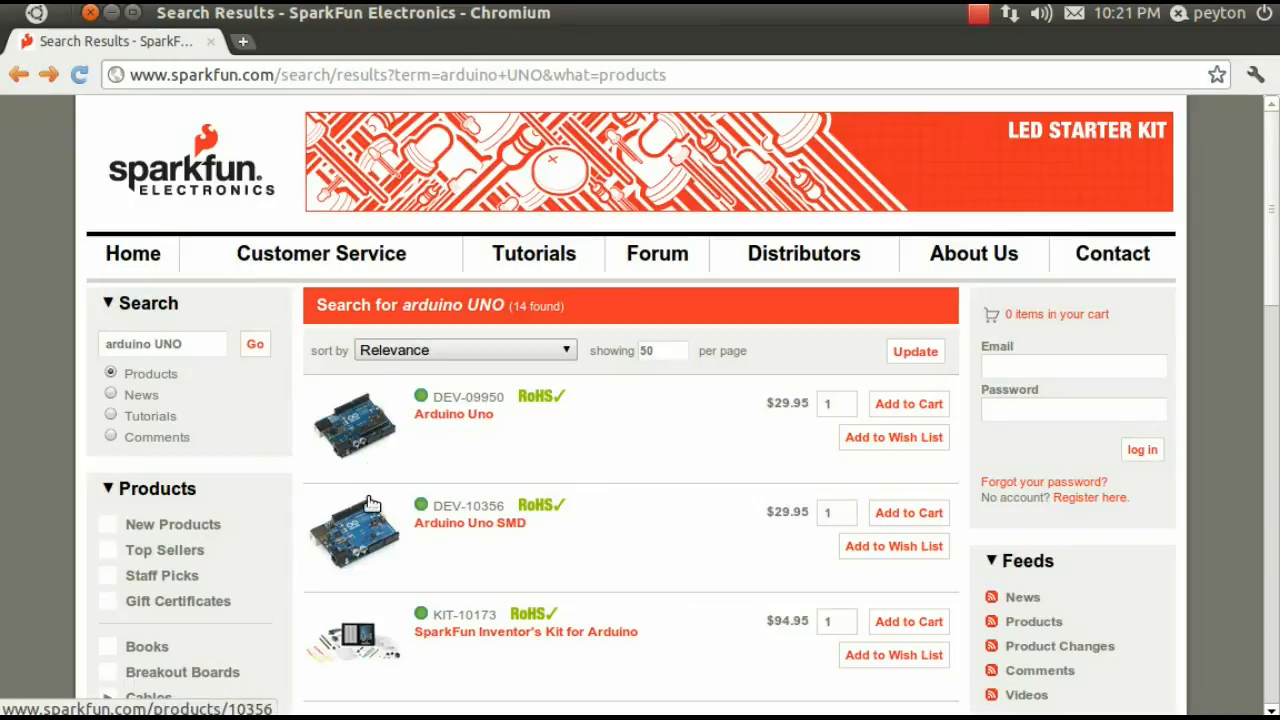
pyautogui.click(352, 536)
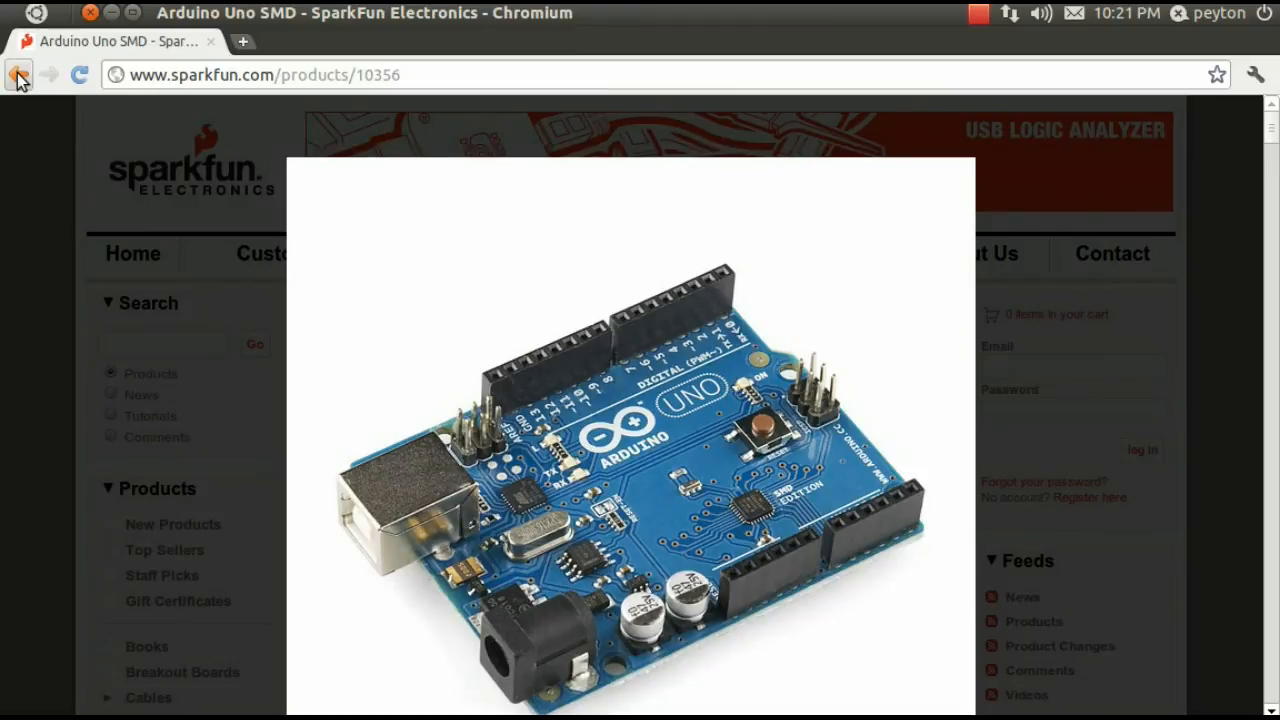
pyautogui.click(18, 74)
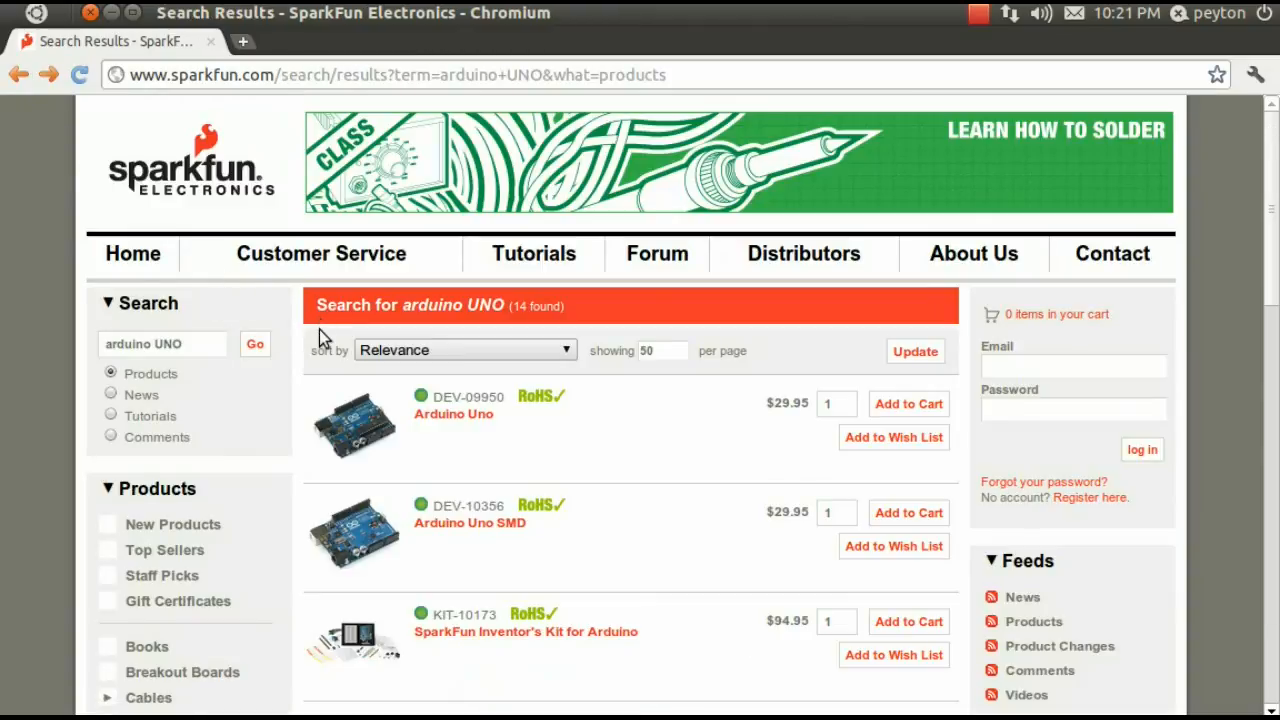
pyautogui.moveTo(196, 330)
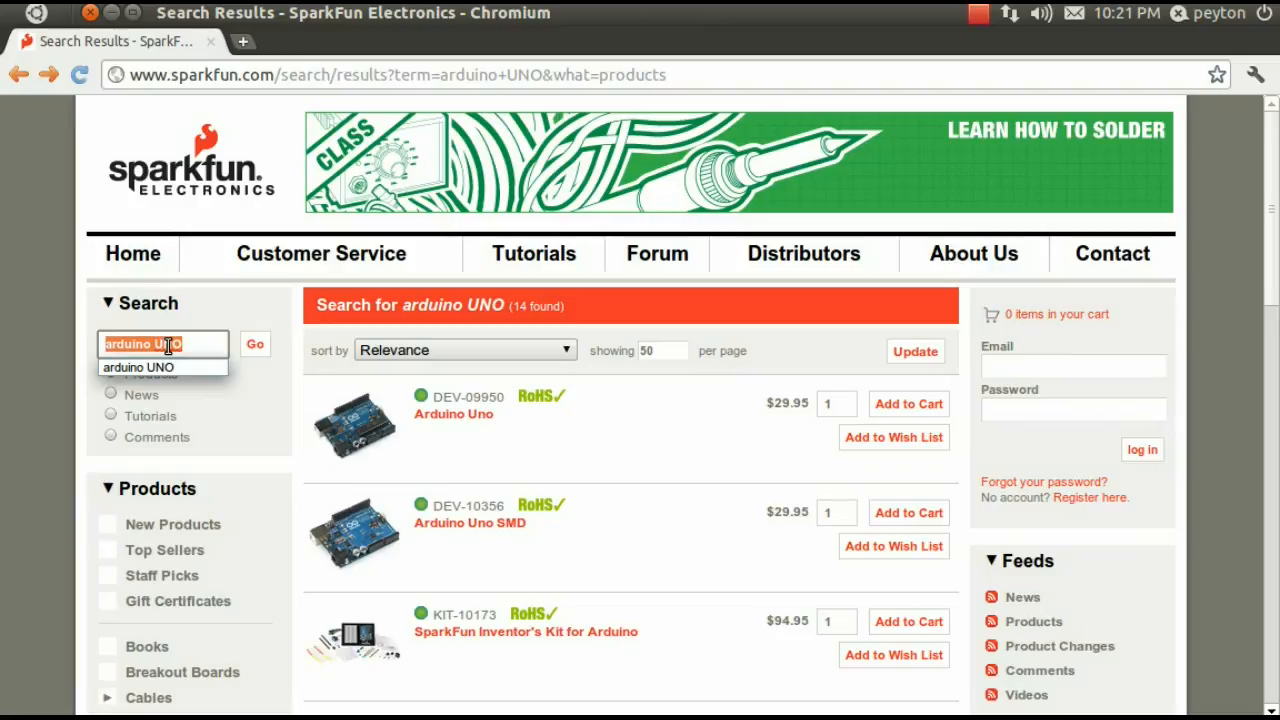
# - Search for 'wire' and open the Hook-up Wire - Black product page
pyautogui.write('wire')
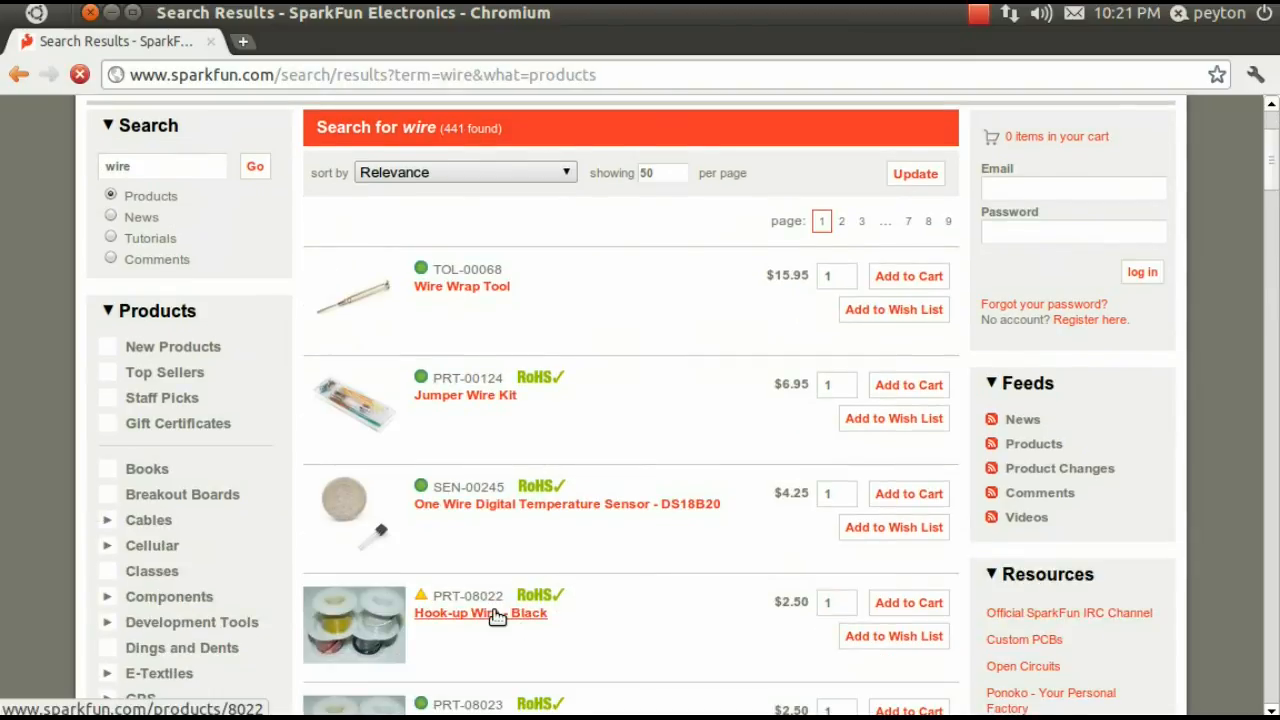
pyautogui.click(464, 612)
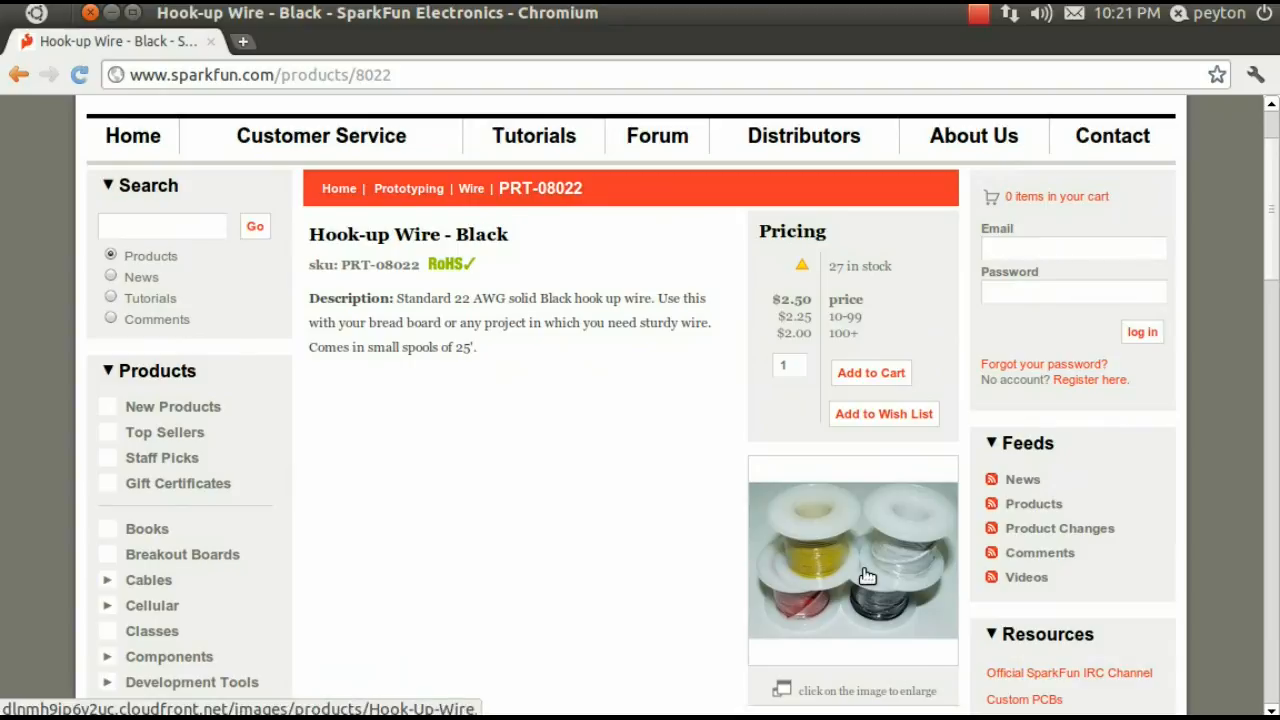
pyautogui.moveTo(856, 572)
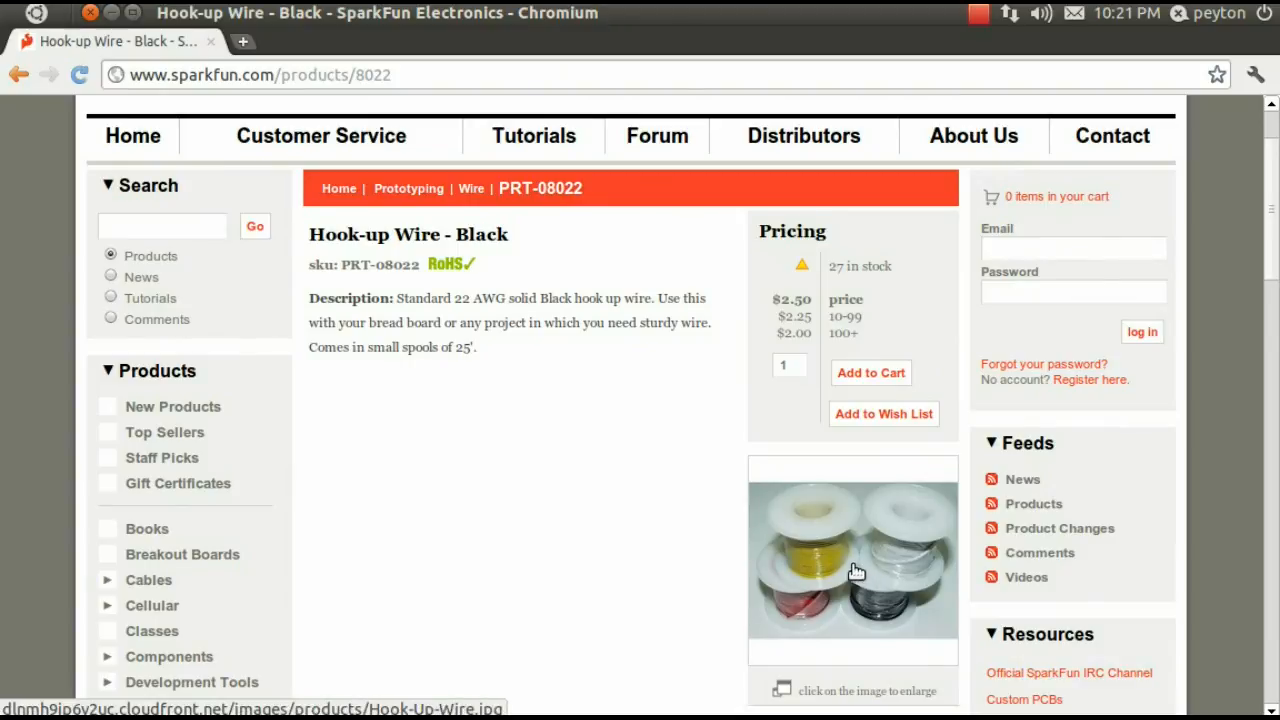
pyautogui.moveTo(902, 510)
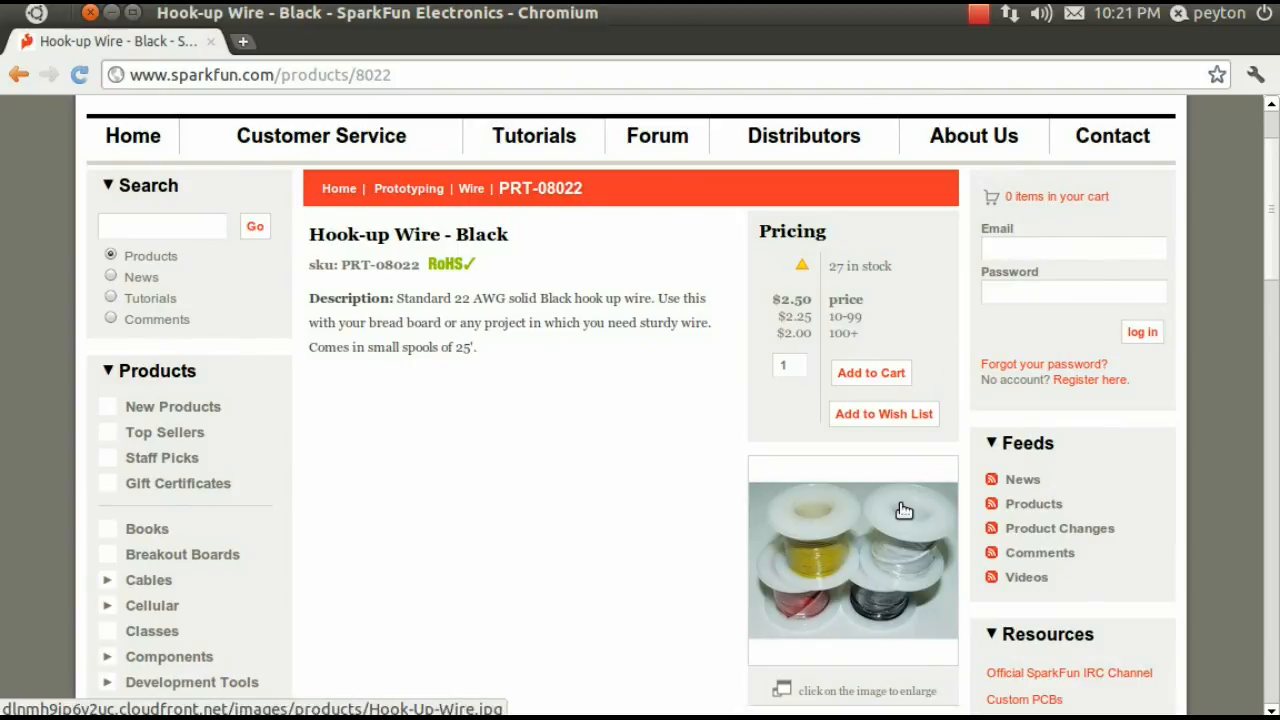
pyautogui.moveTo(18, 74)
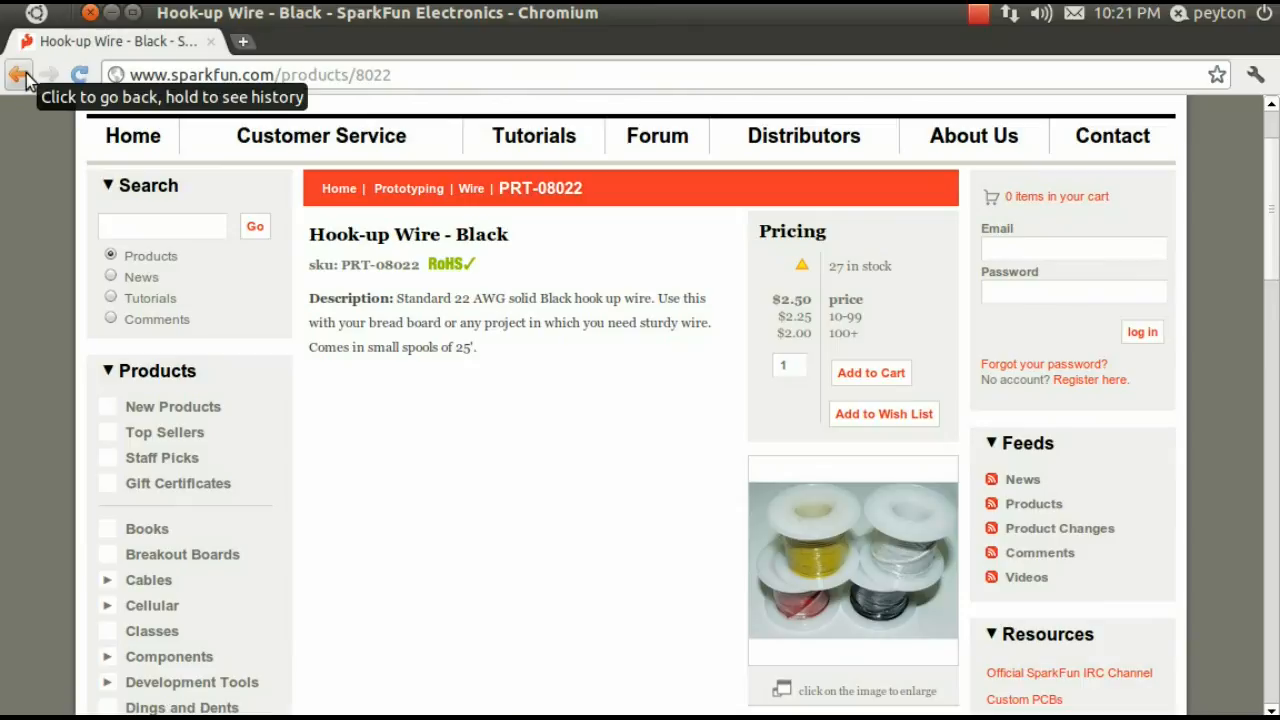
# - Return to the delete1 sketch and review the while loop toggling PIN LOW and HIGH
pyautogui.click(18, 74)
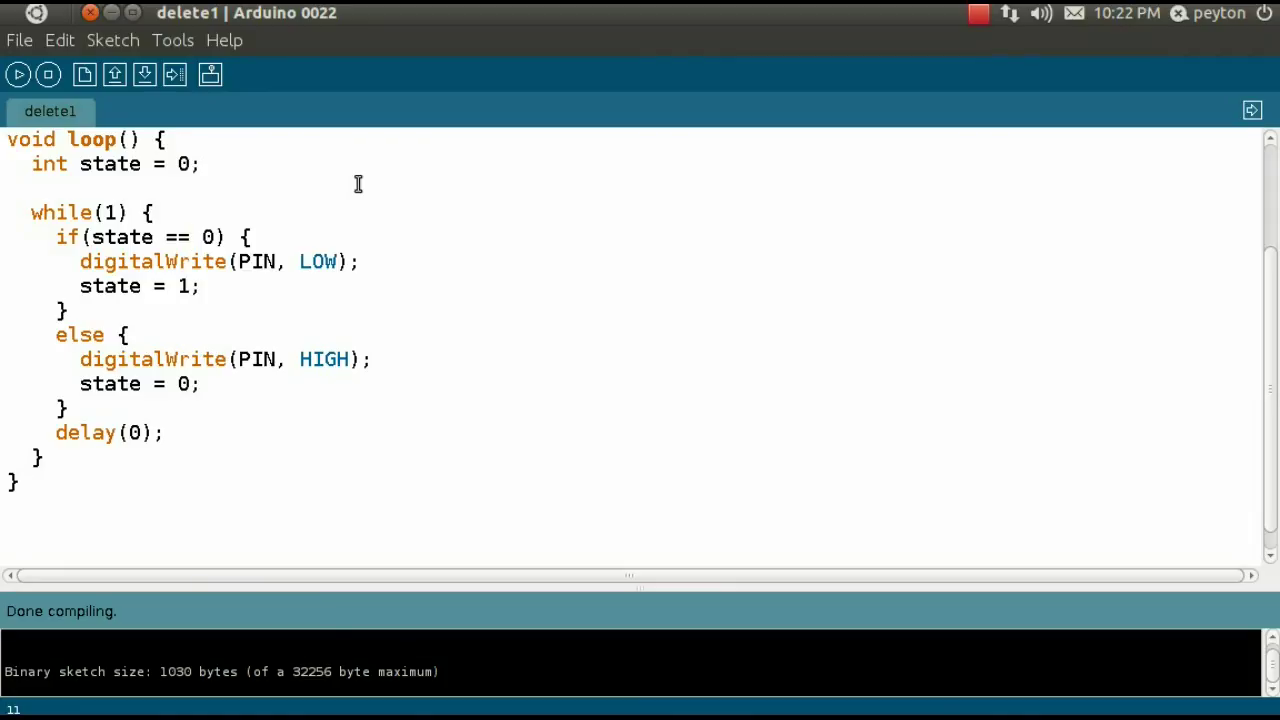
pyautogui.click(190, 236)
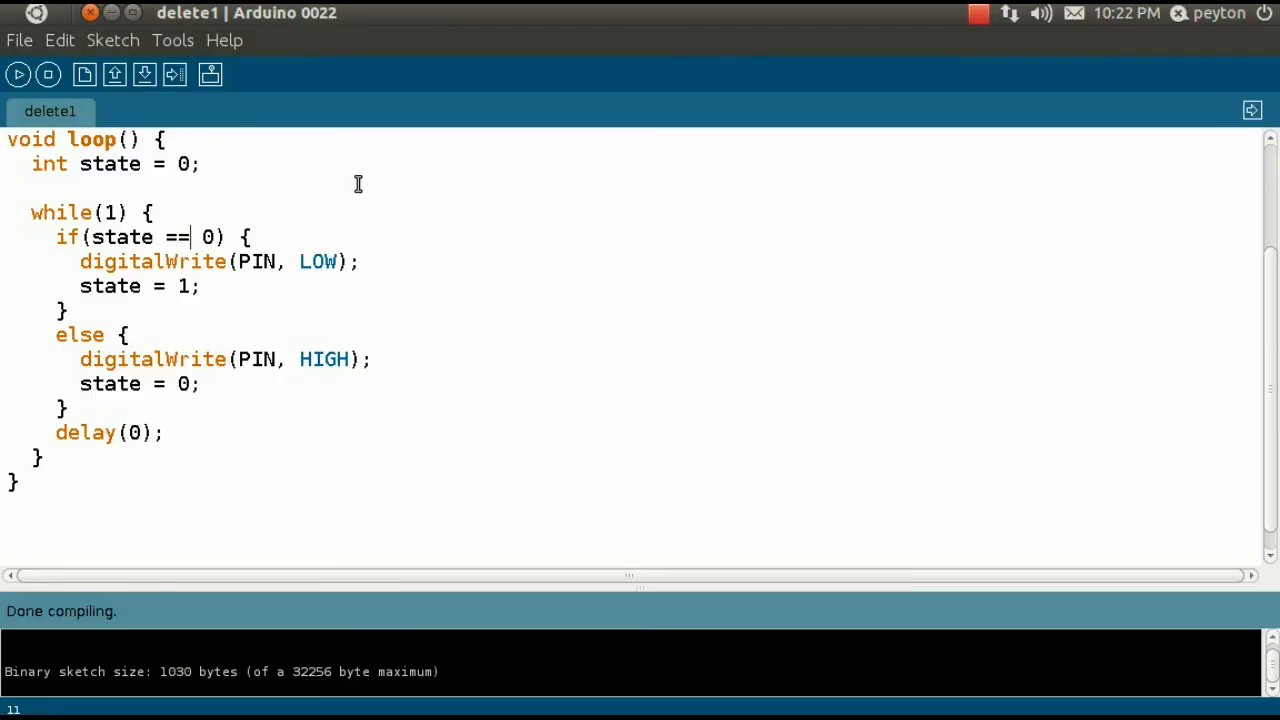
pyautogui.moveTo(68, 206)
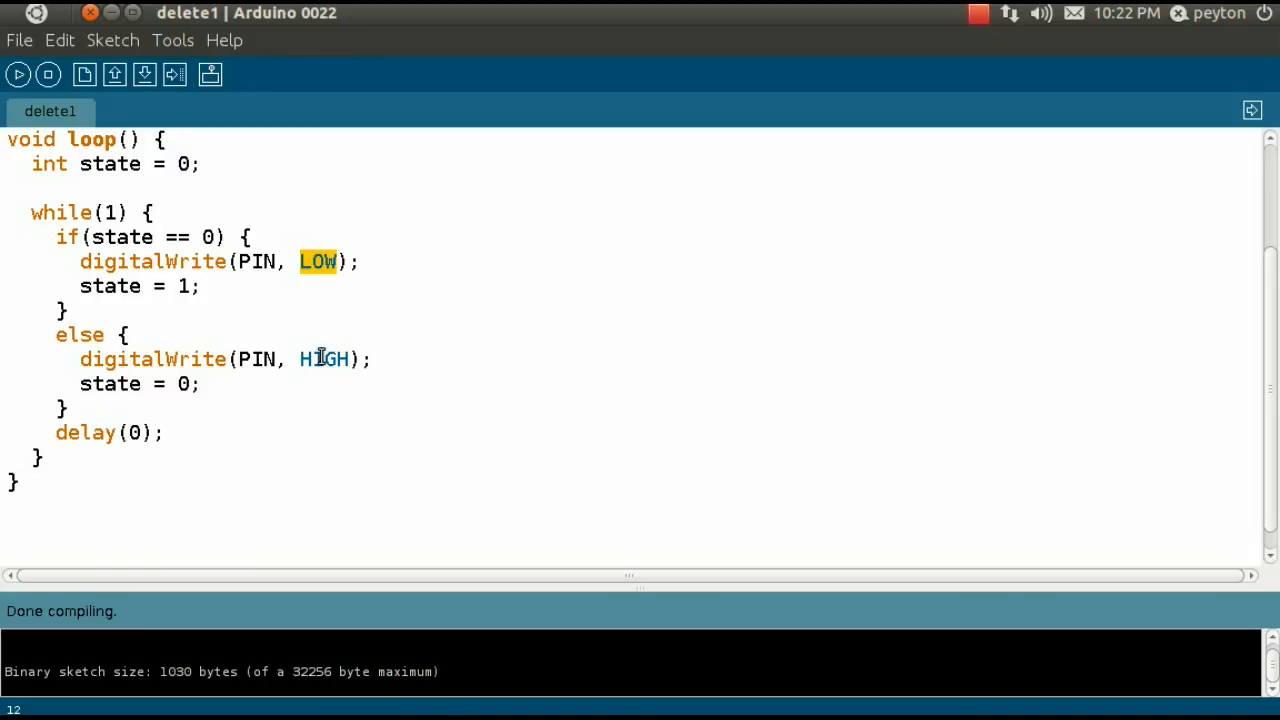
pyautogui.doubleClick(324, 360)
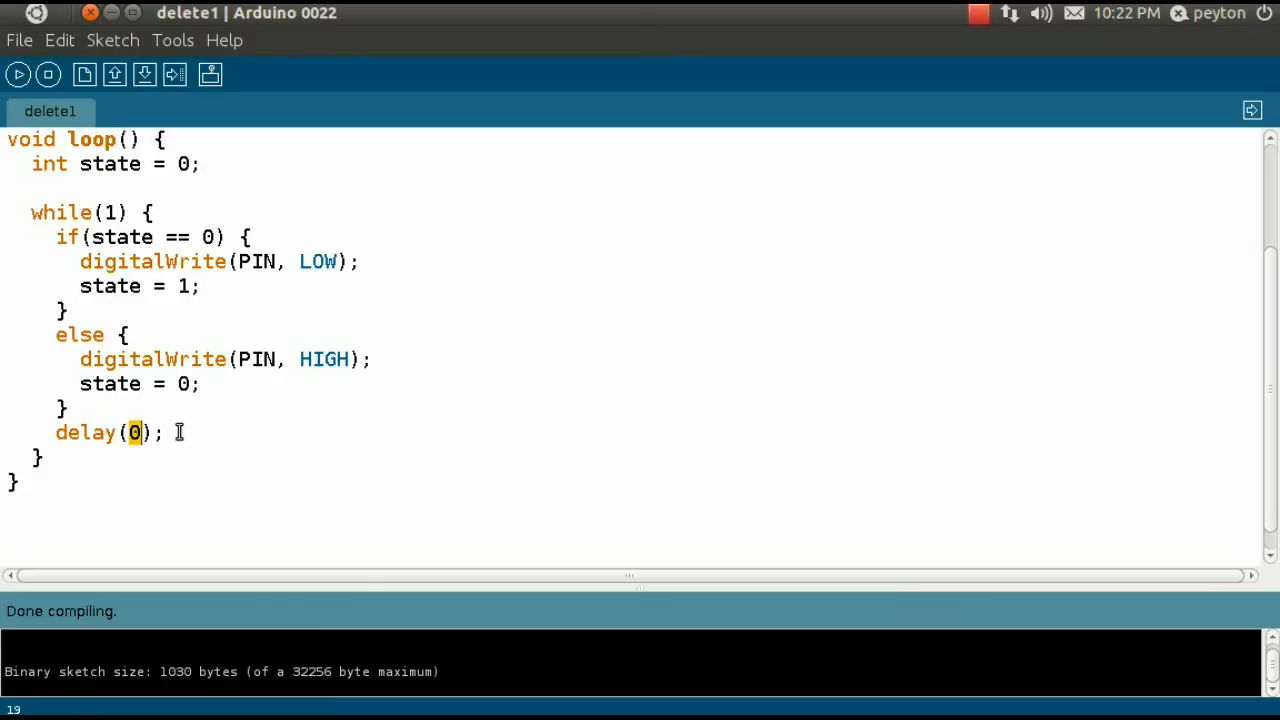
pyautogui.moveTo(168, 88)
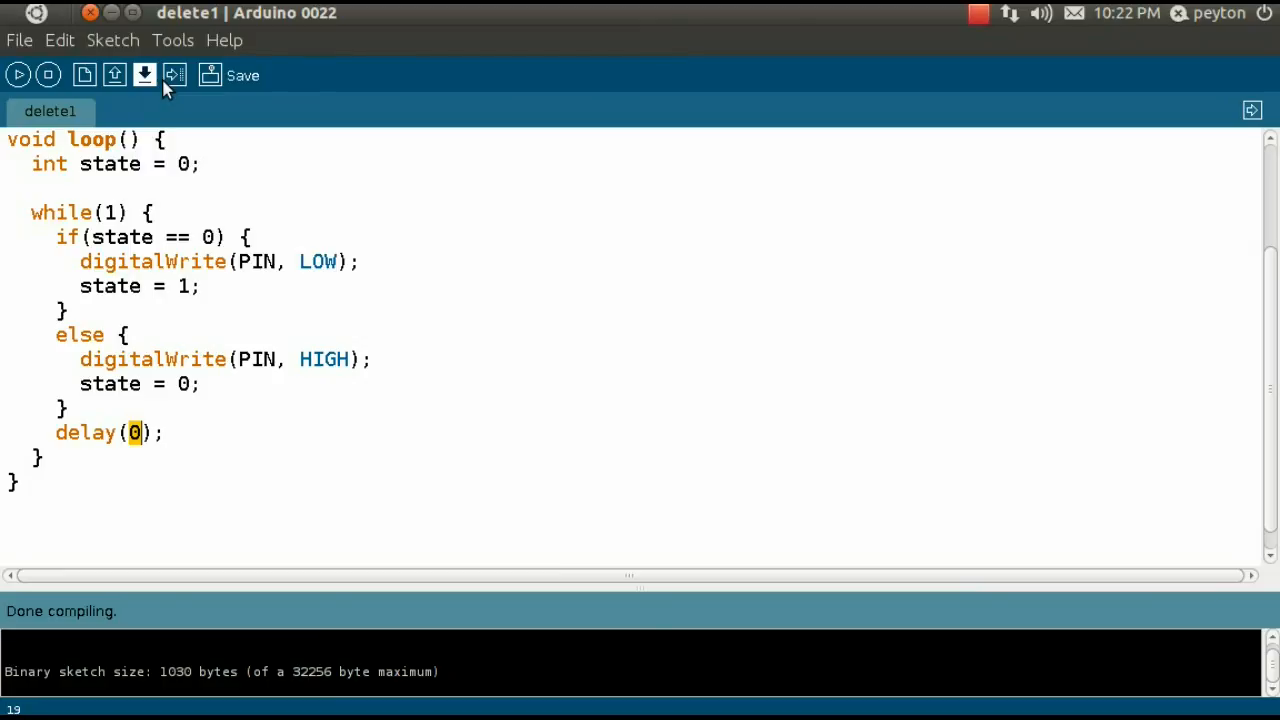
# - Upload the square-wave sketch to the Arduino board
pyautogui.click(174, 76)
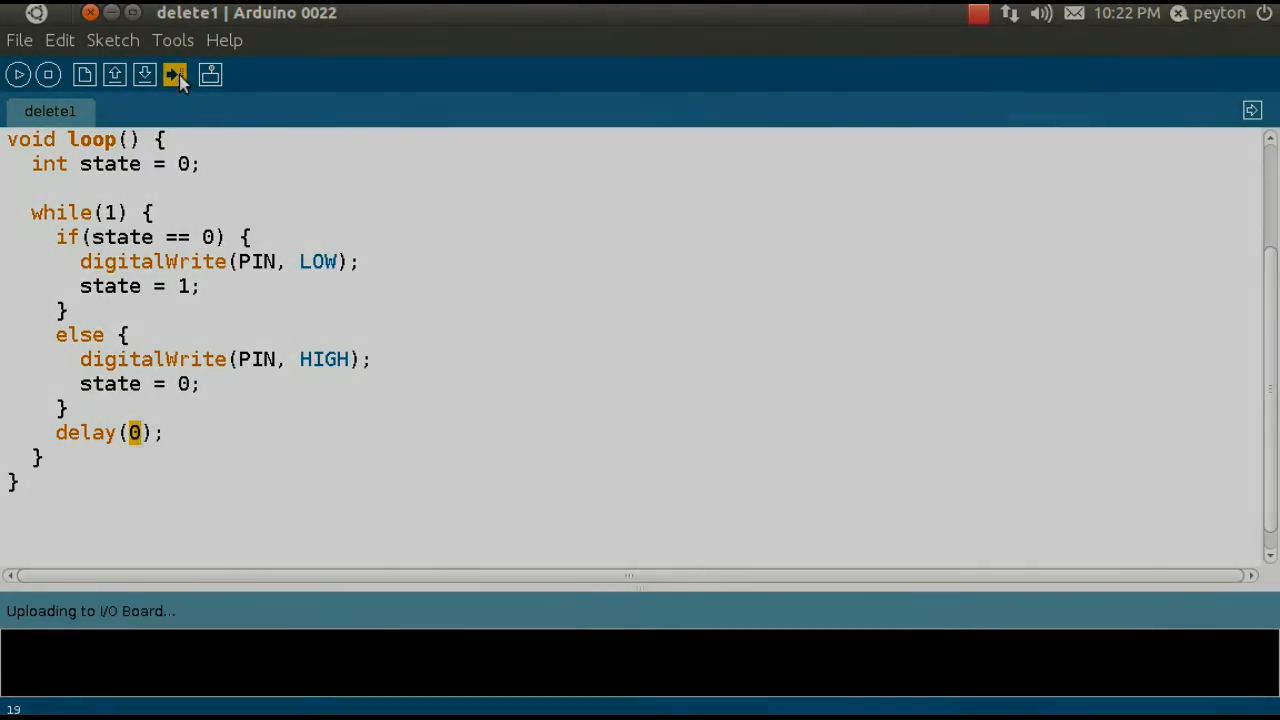
pyautogui.moveTo(754, 84)
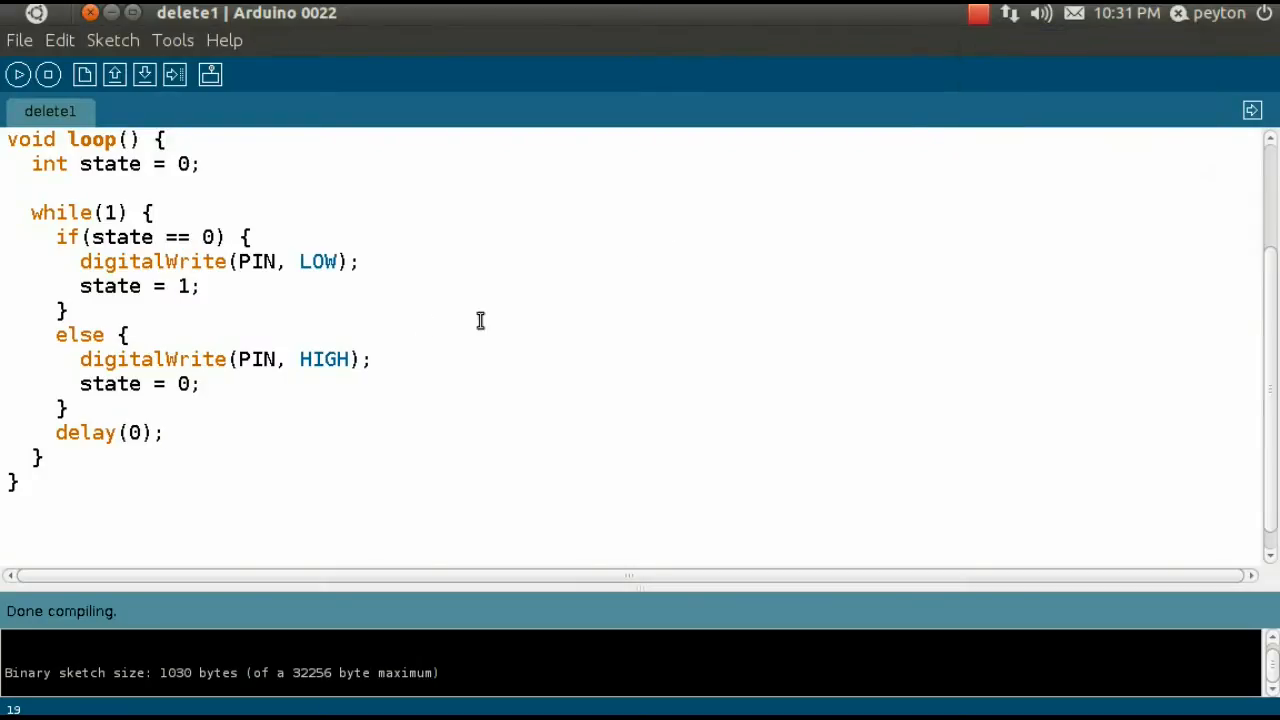
pyautogui.moveTo(644, 304)
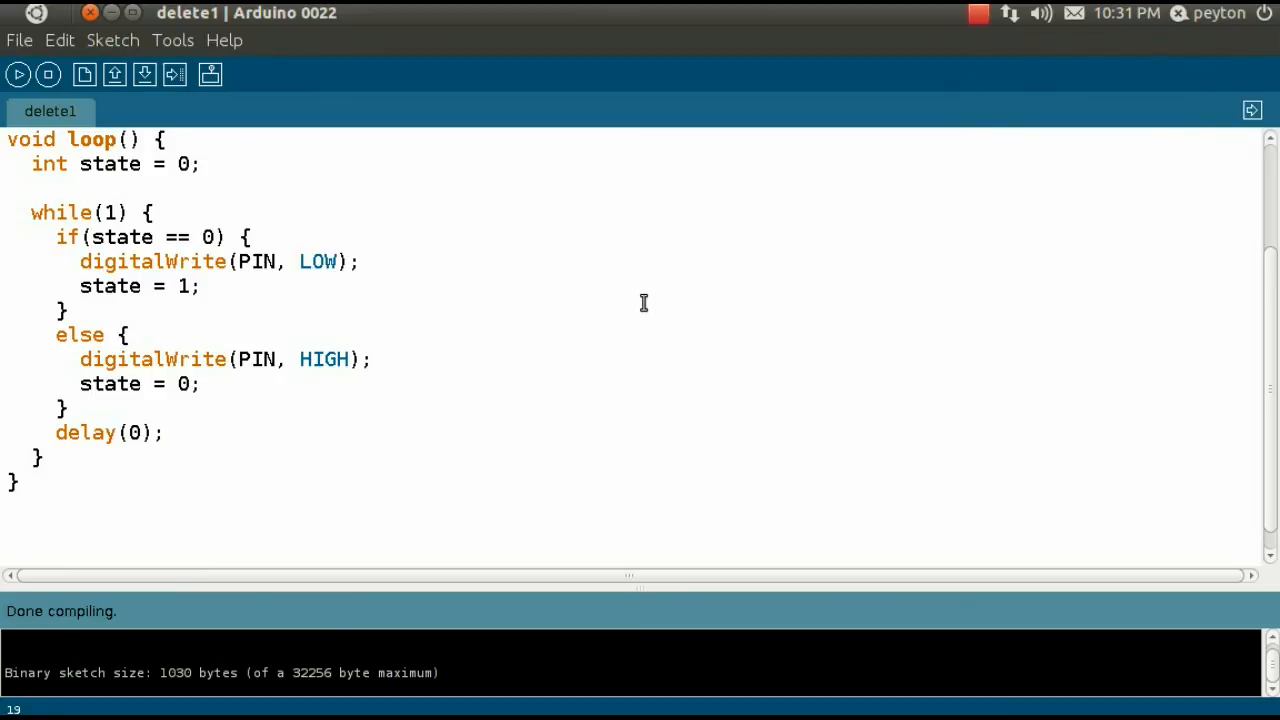
pyautogui.click(166, 432)
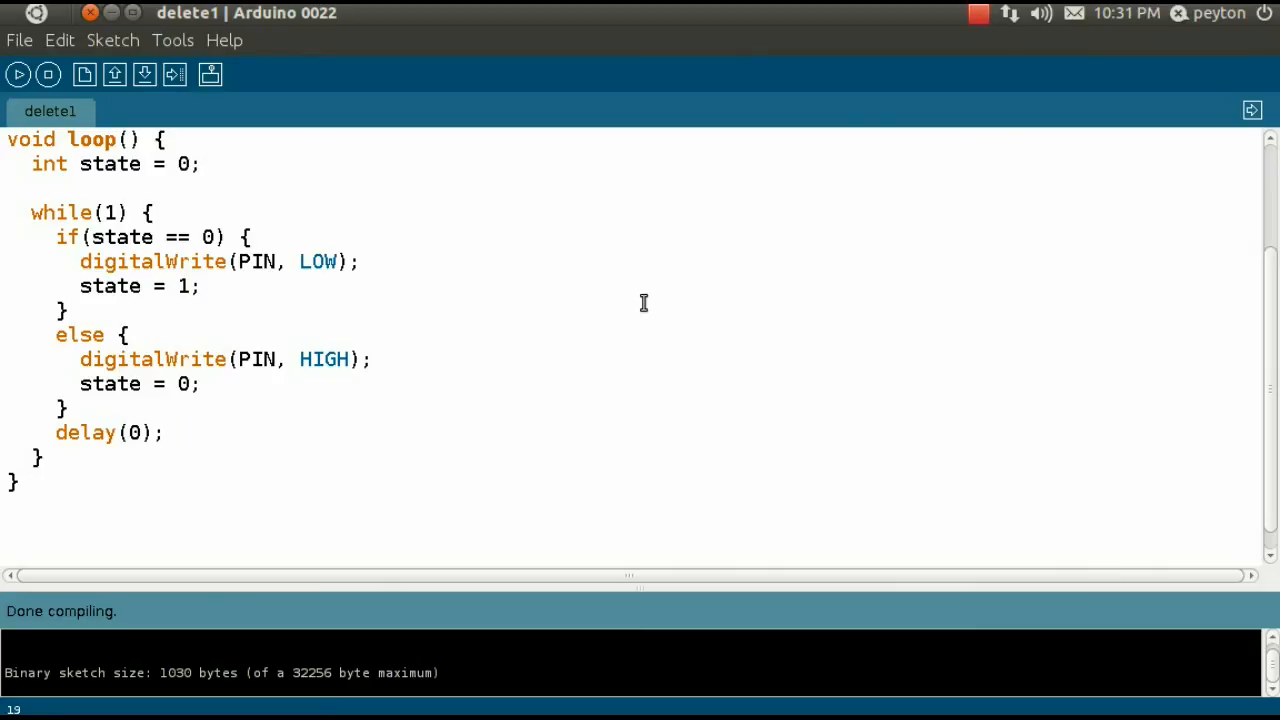
pyautogui.click(164, 432)
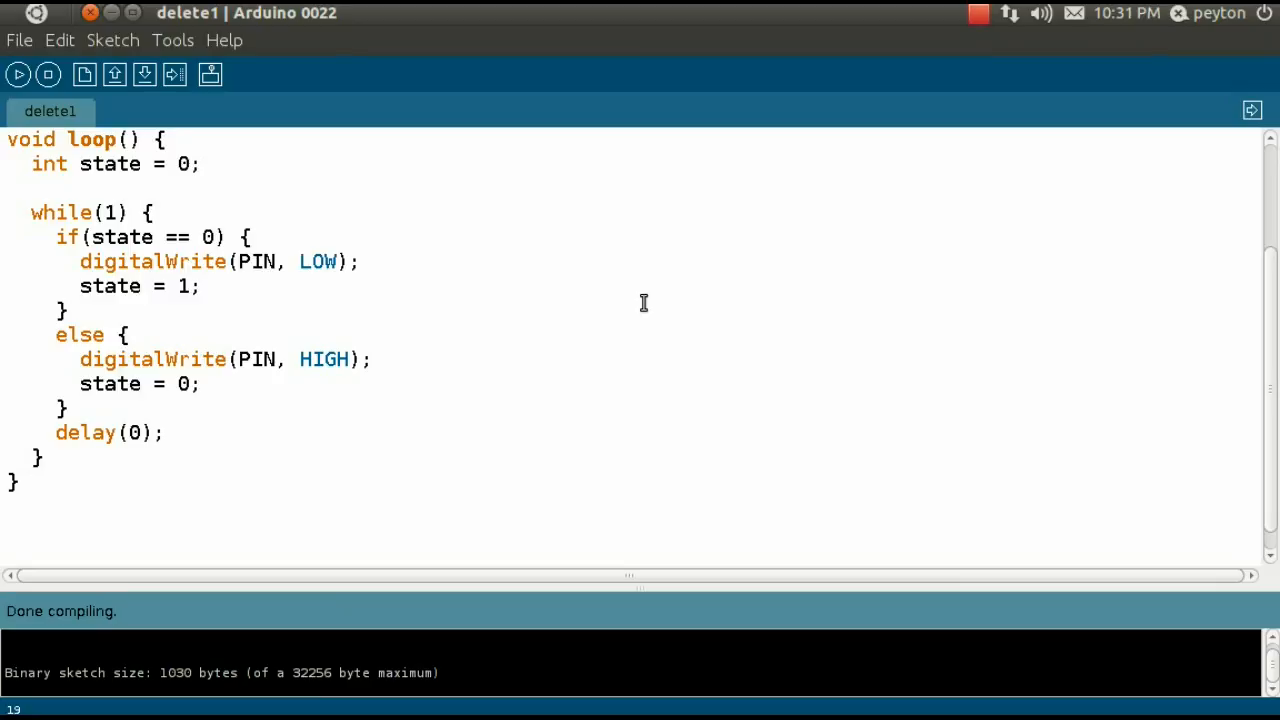
pyautogui.click(166, 432)
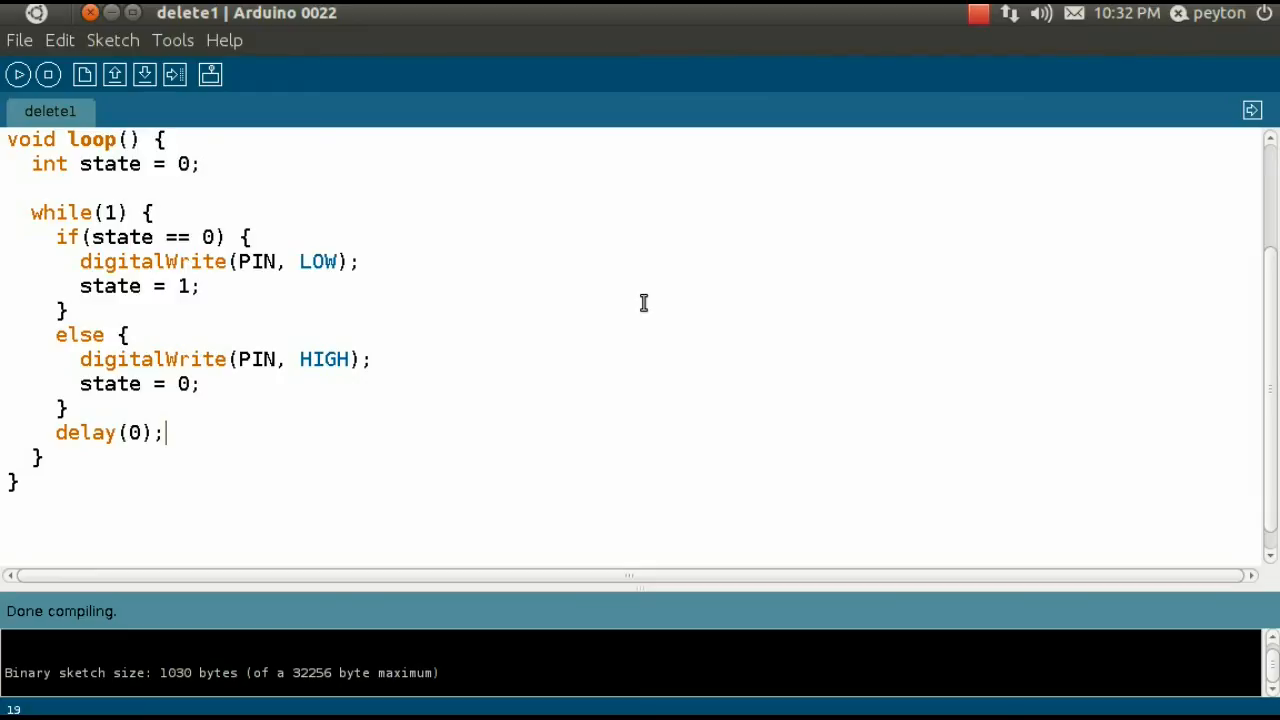
pyautogui.moveTo(4, 268)
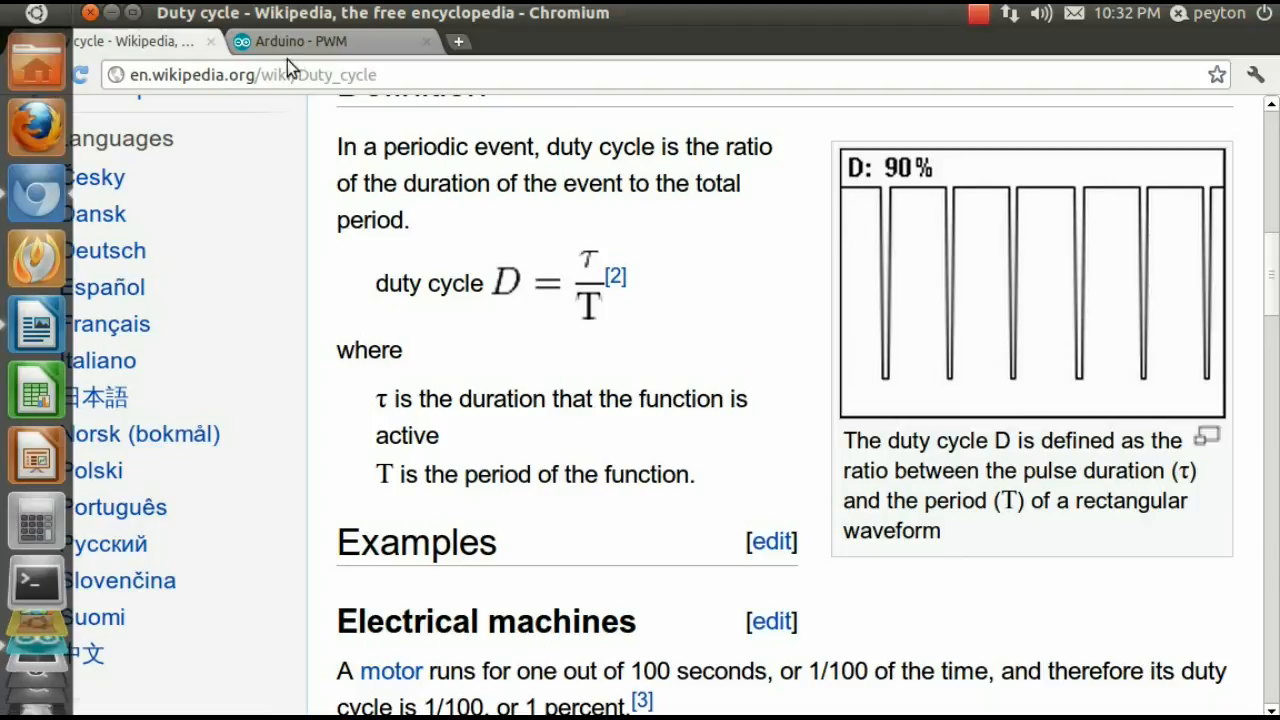
# - Switch to the Arduino.cc PWM tutorial tab with the duty-cycle waveforms
pyautogui.click(330, 40)
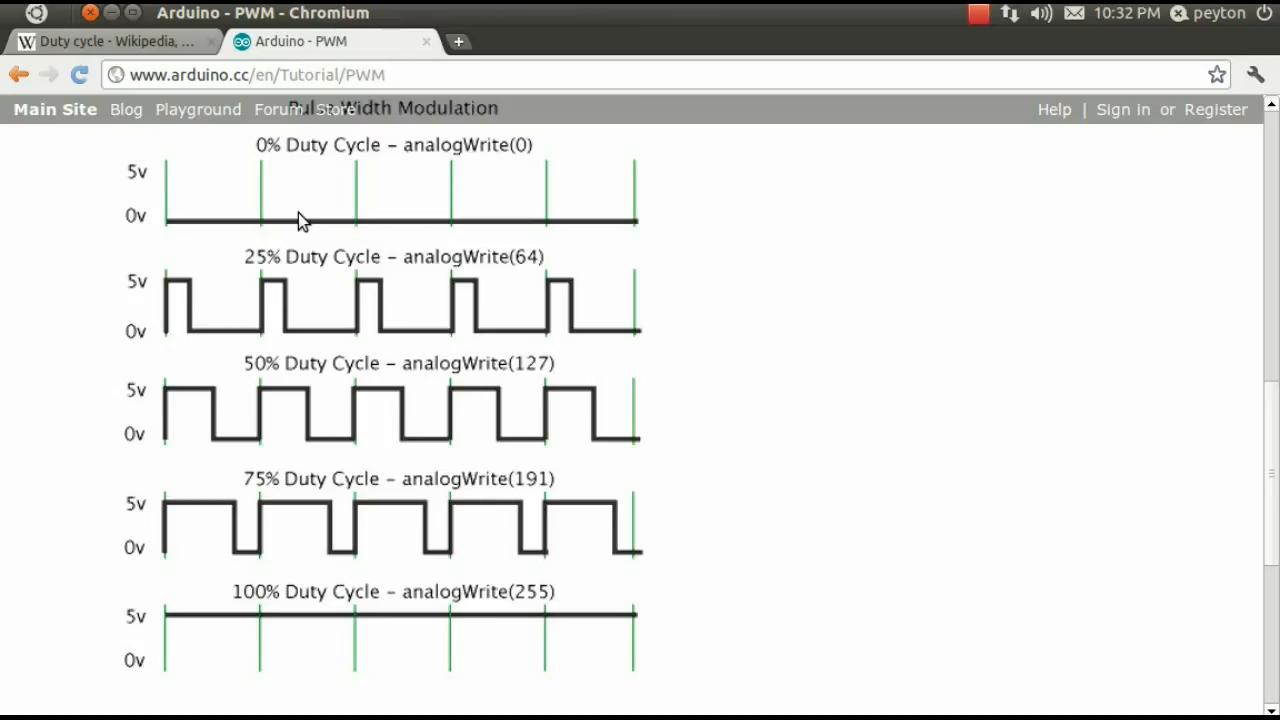
pyautogui.moveTo(256, 670)
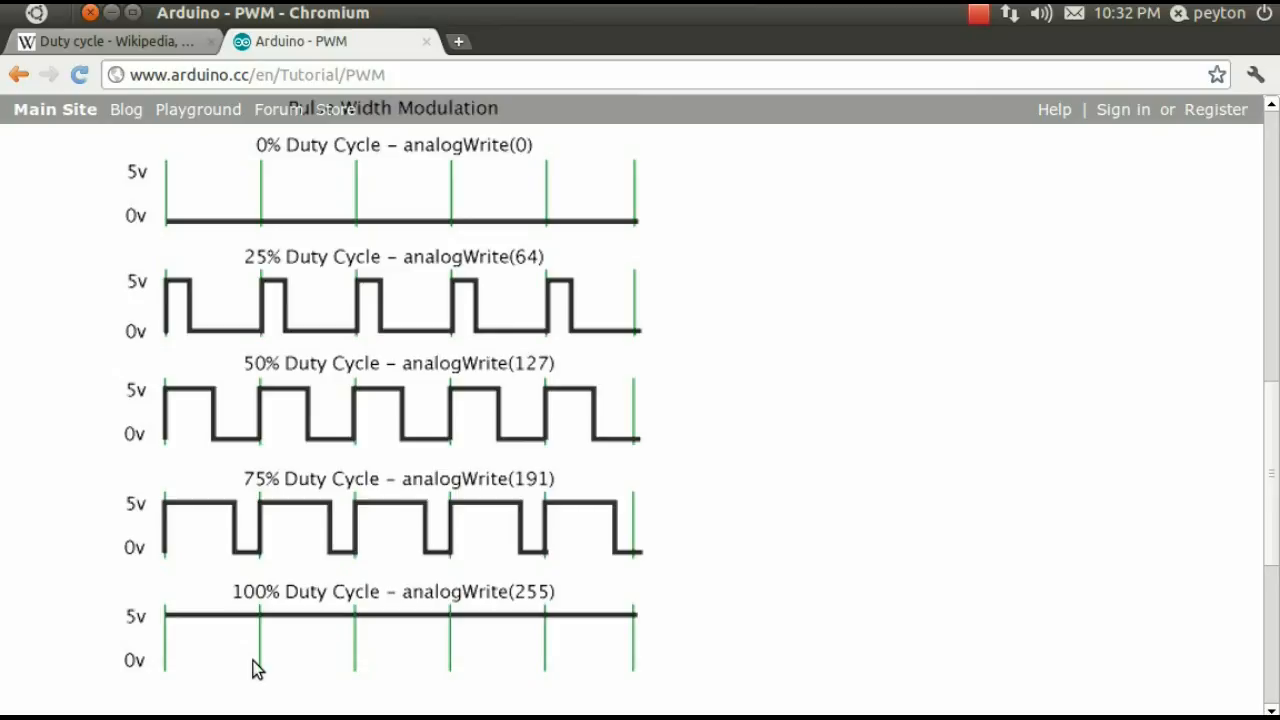
pyautogui.moveTo(322, 348)
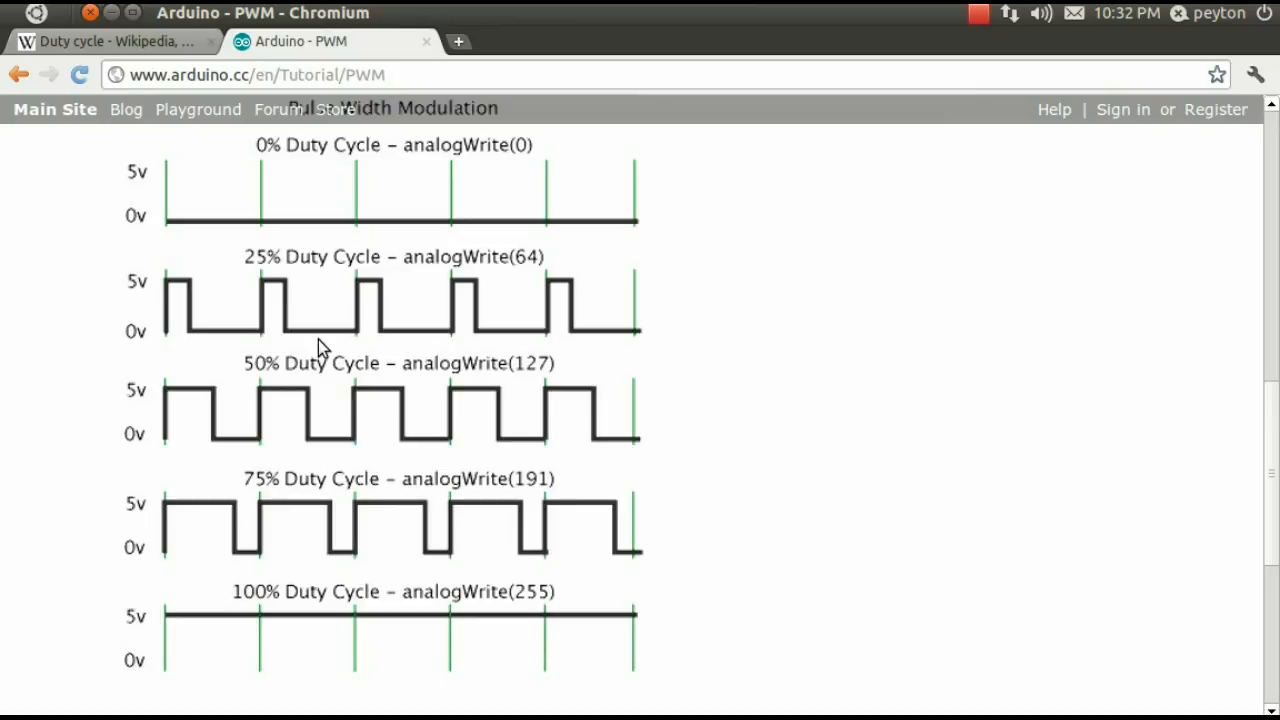
pyautogui.moveTo(8, 490)
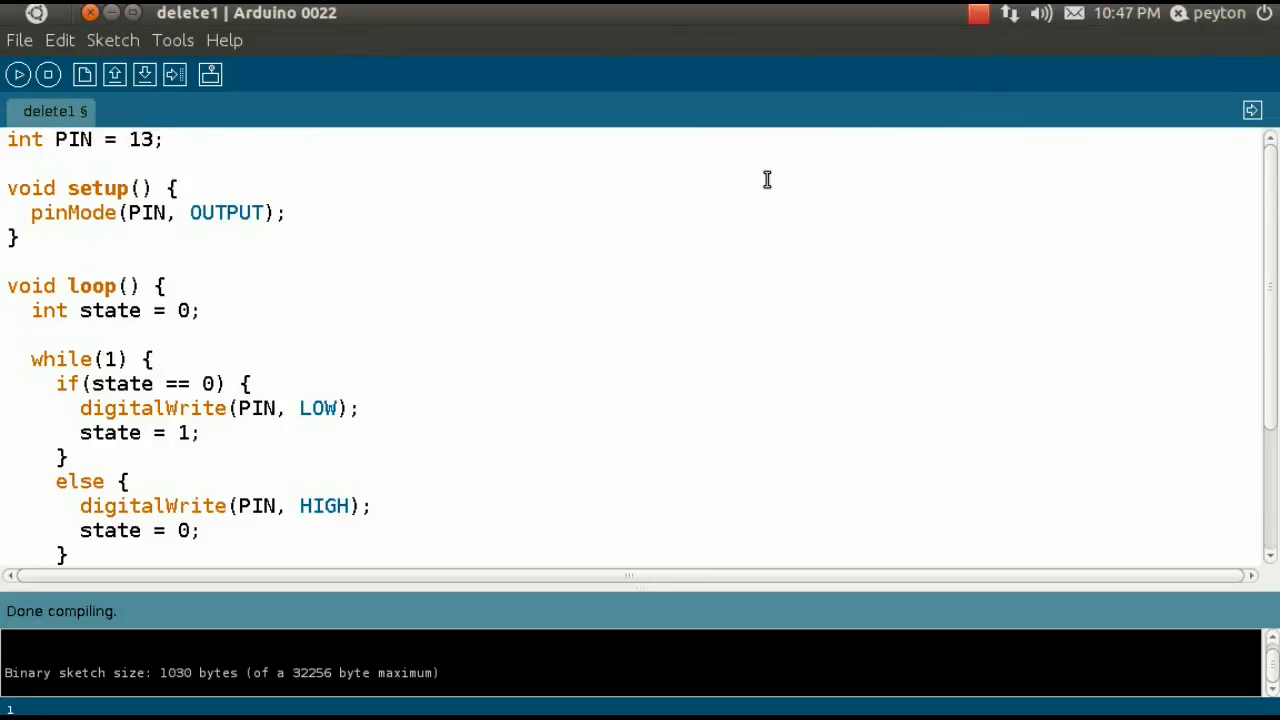
# - Add 'float dutyCycle = 0.75;' on a new line below the PIN declaration
pyautogui.click(164, 140)
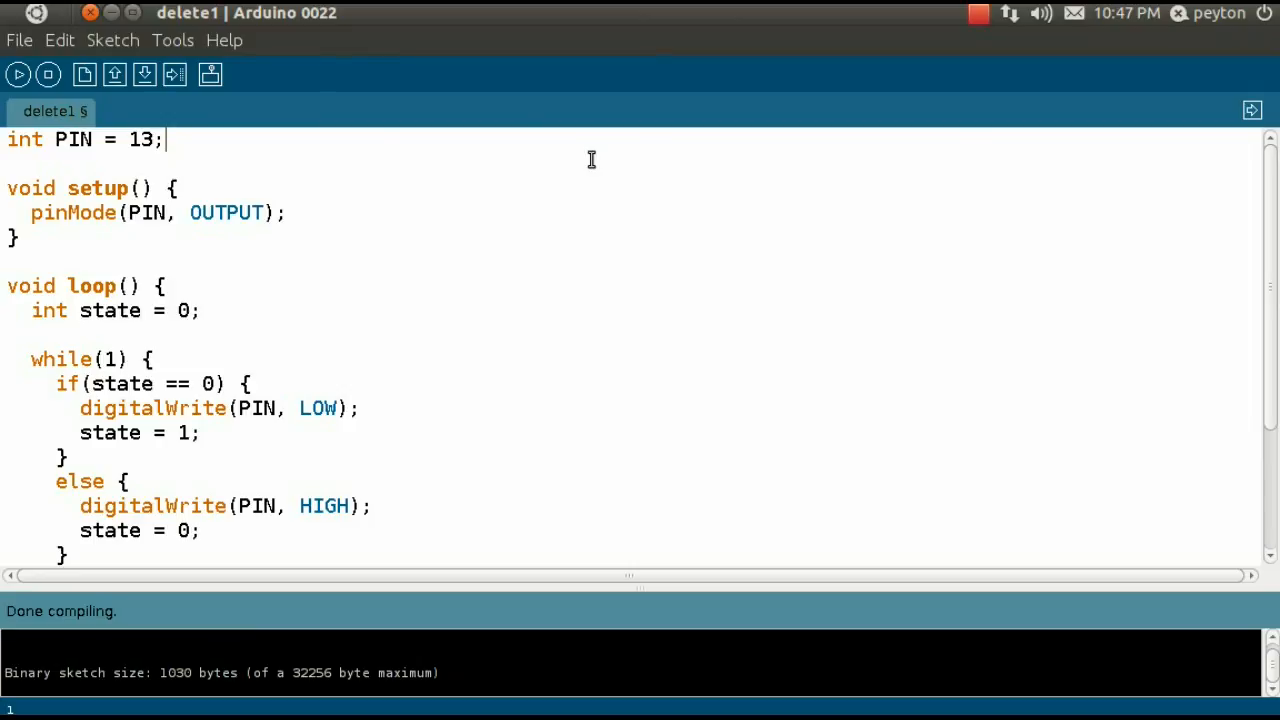
pyautogui.press('Return')
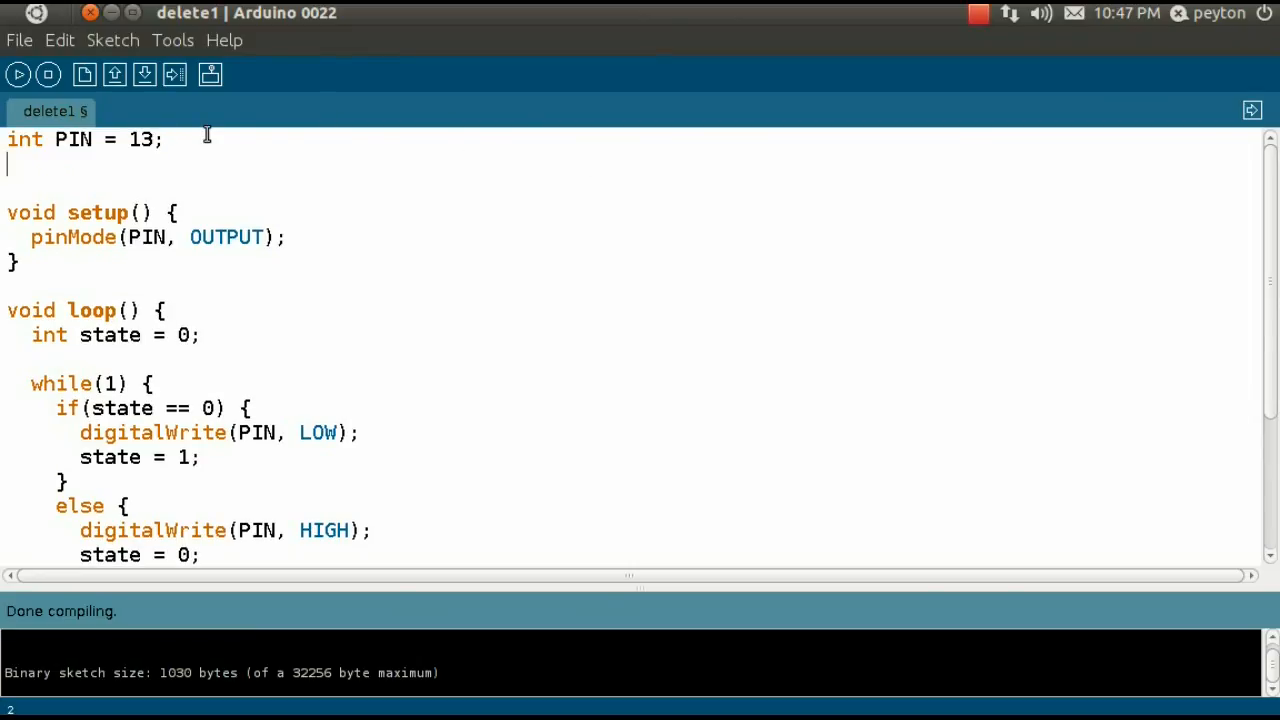
pyautogui.write('f')
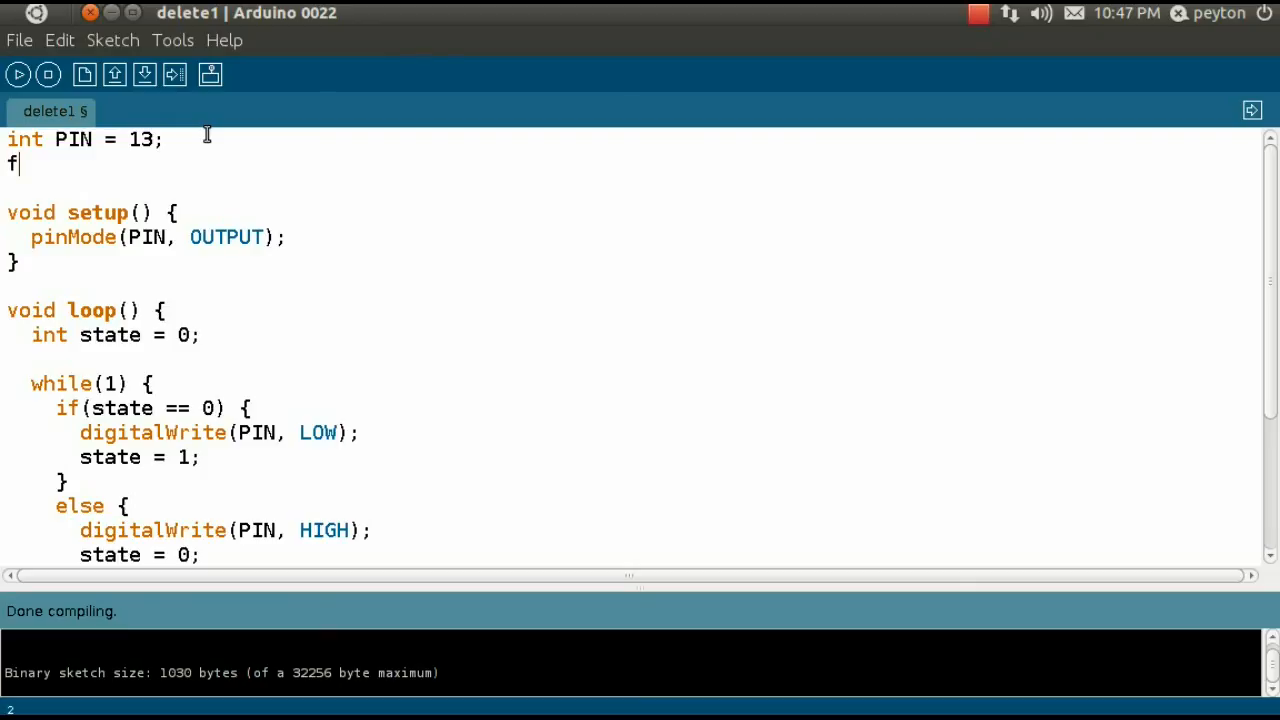
pyautogui.write('loat dutyC')
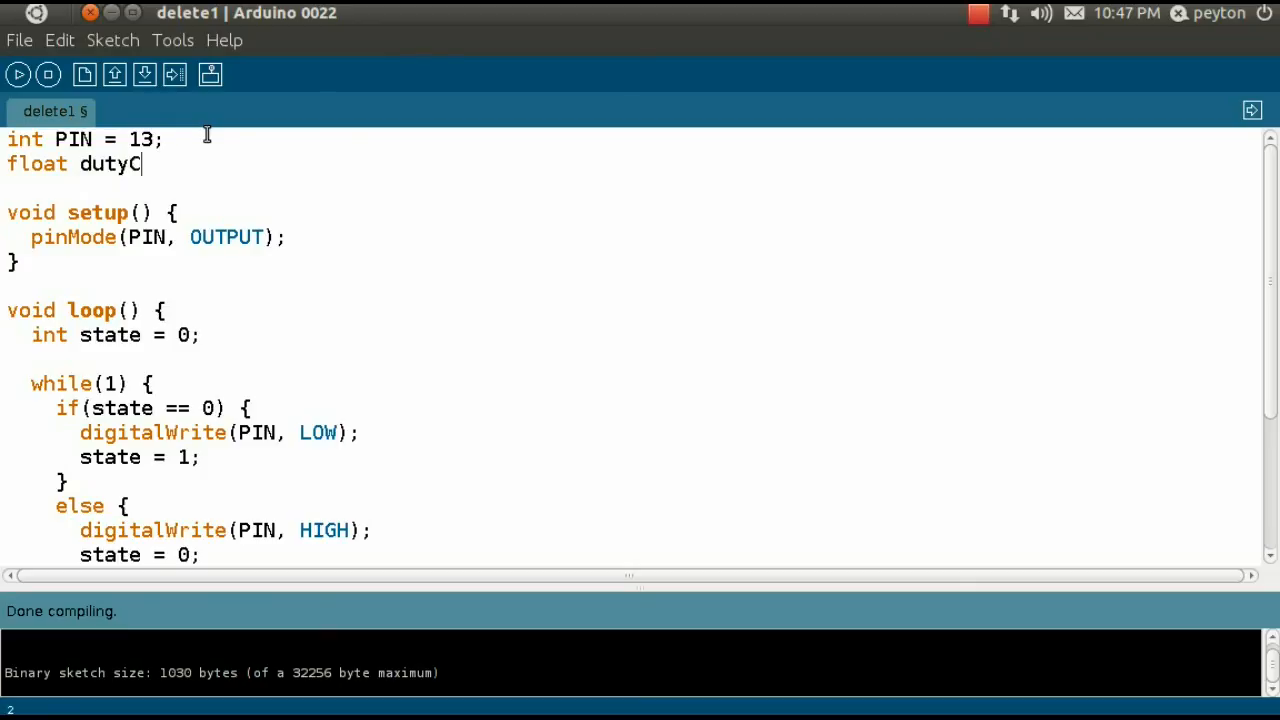
pyautogui.write('ycle =')
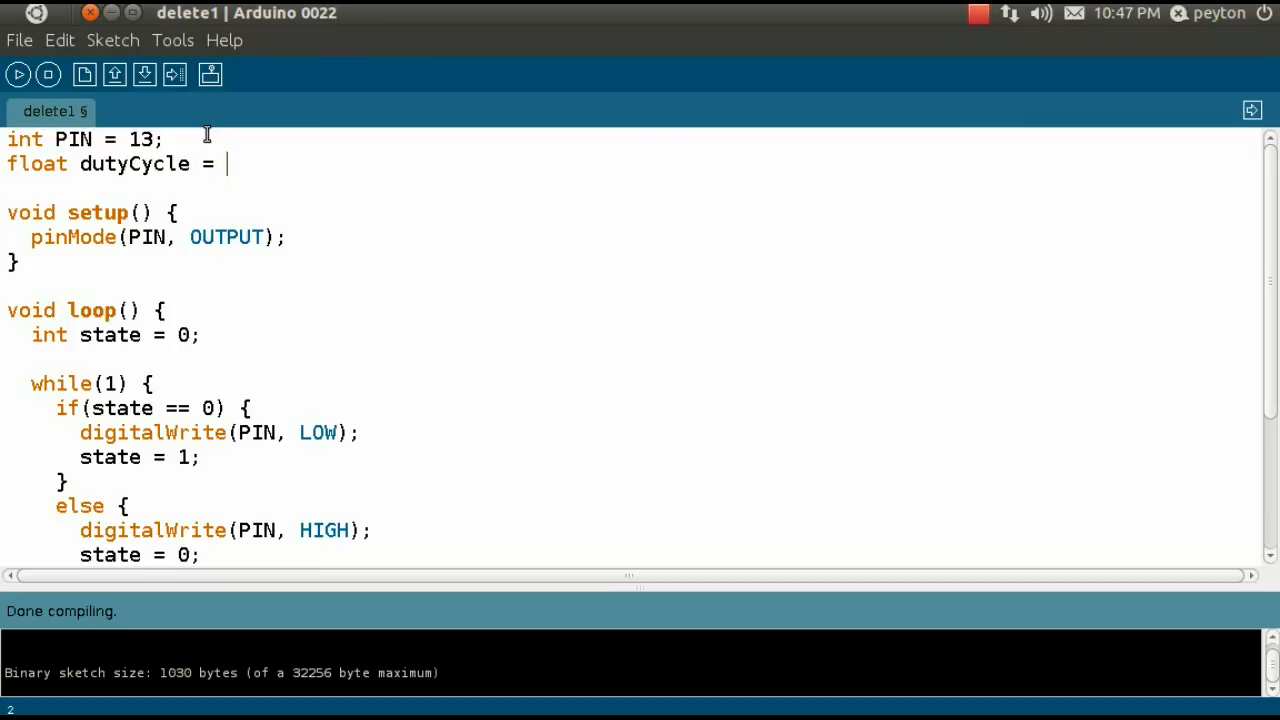
pyautogui.write('0.75;')
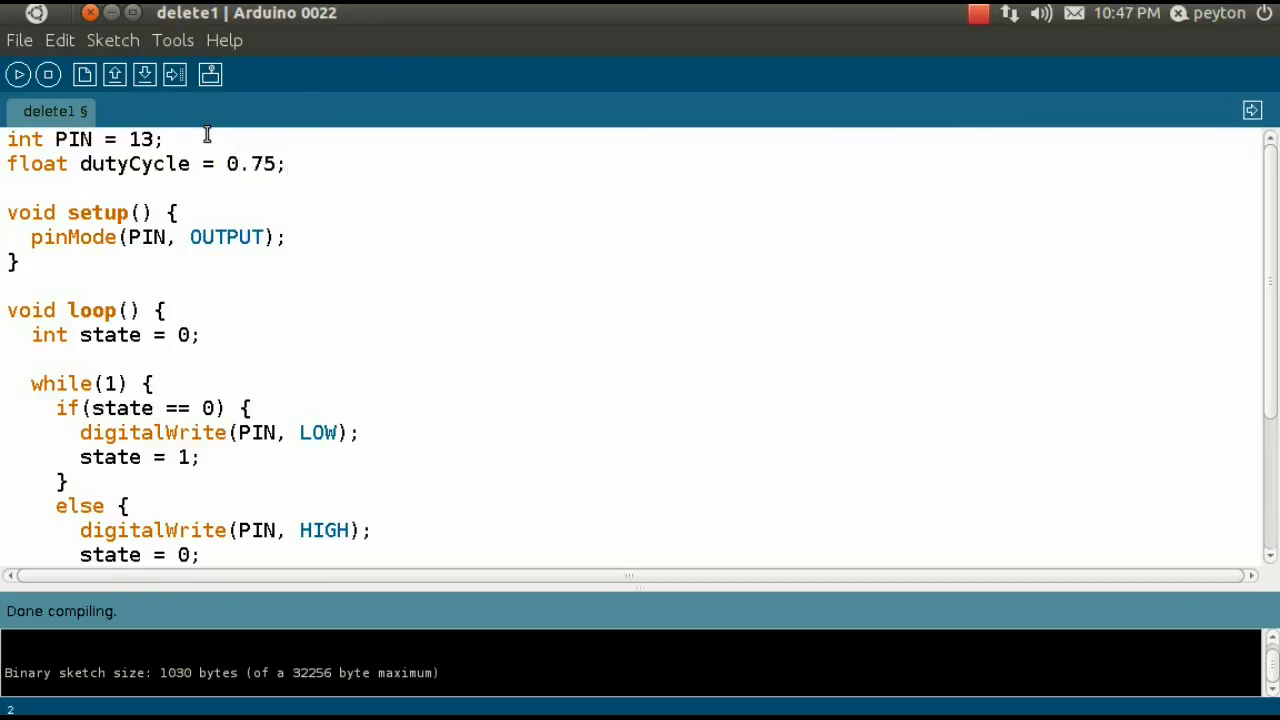
pyautogui.scroll(-3)
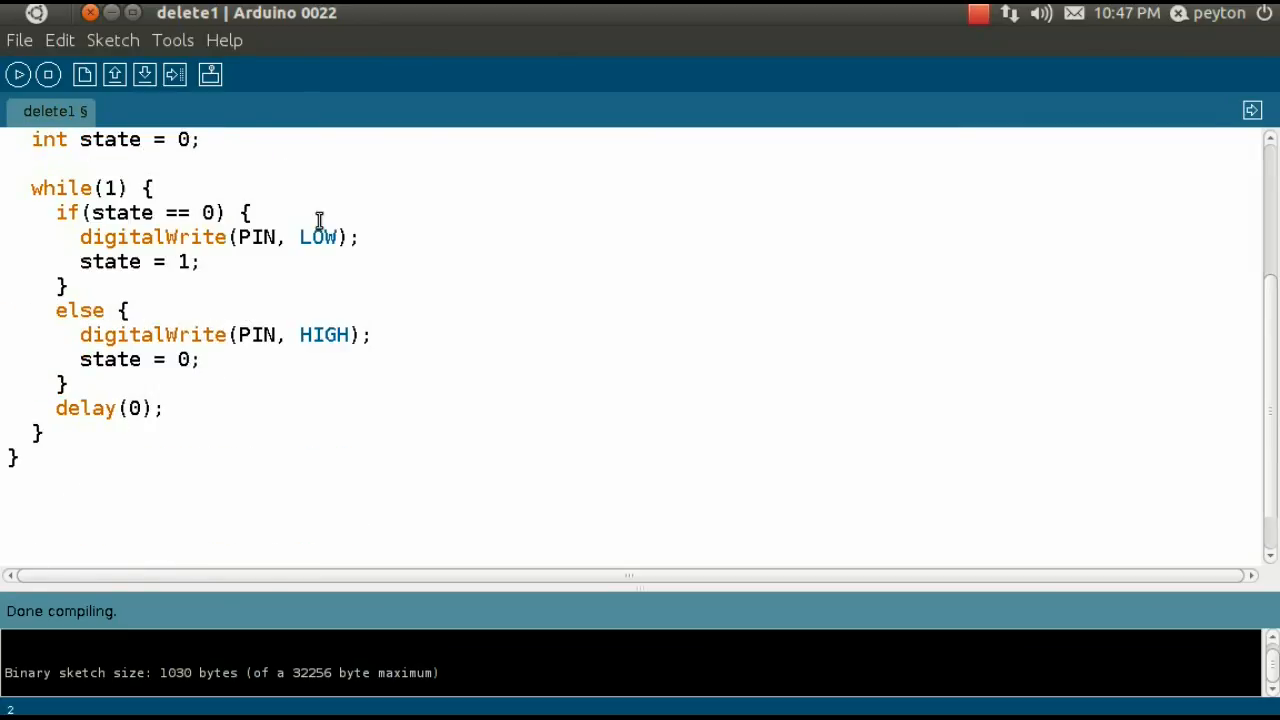
# - Remove the trailing delay(0); and re-add it after digitalWrite(PIN, HIGH);
pyautogui.click(158, 408)
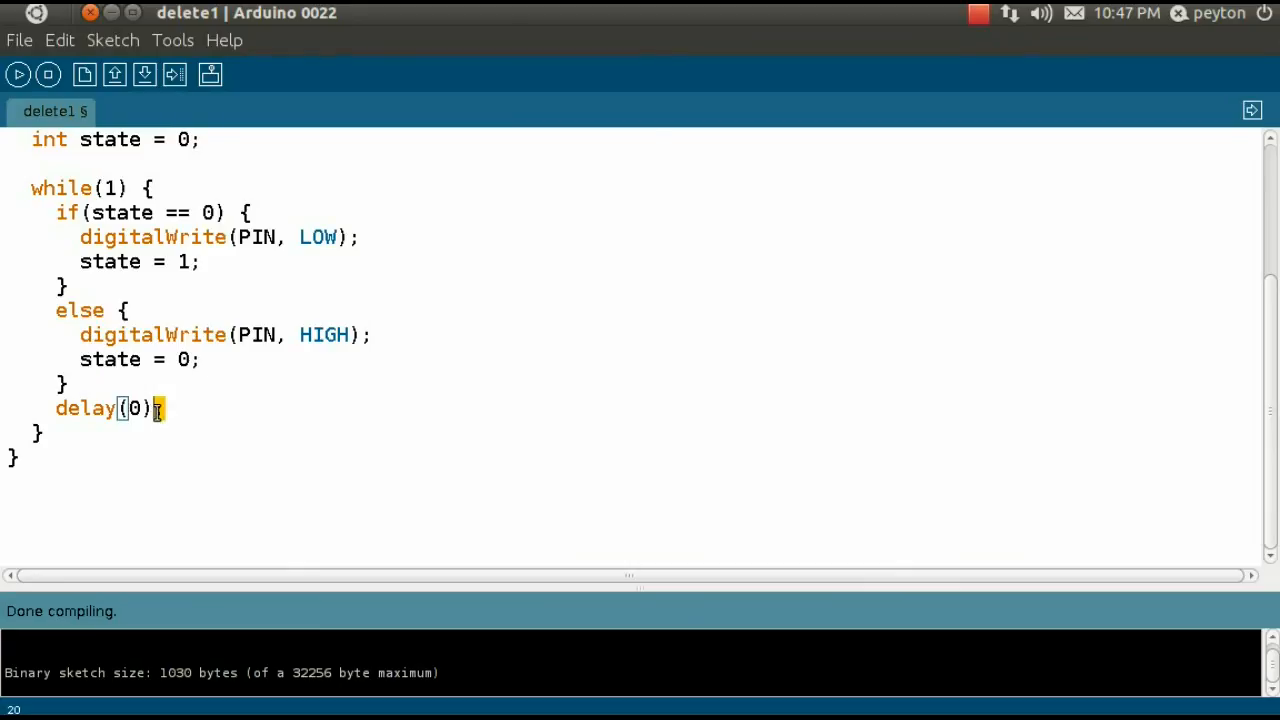
pyautogui.doubleClick(84, 408)
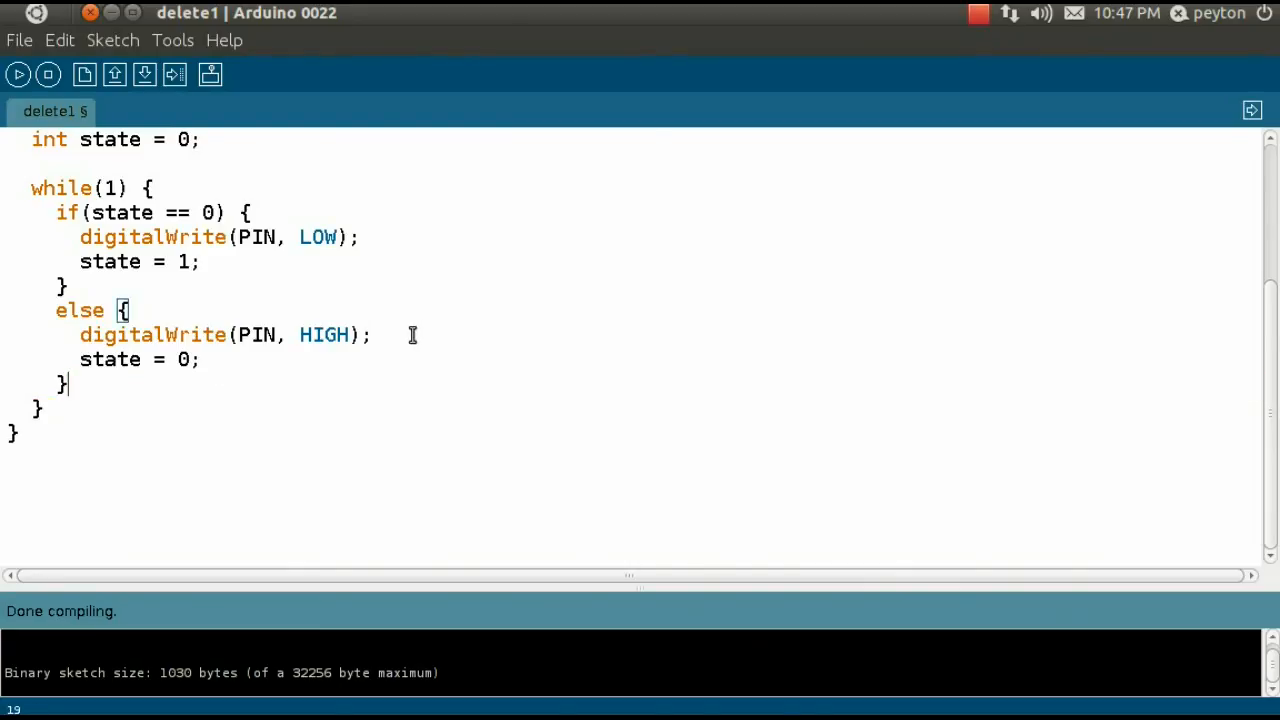
pyautogui.press('Return')
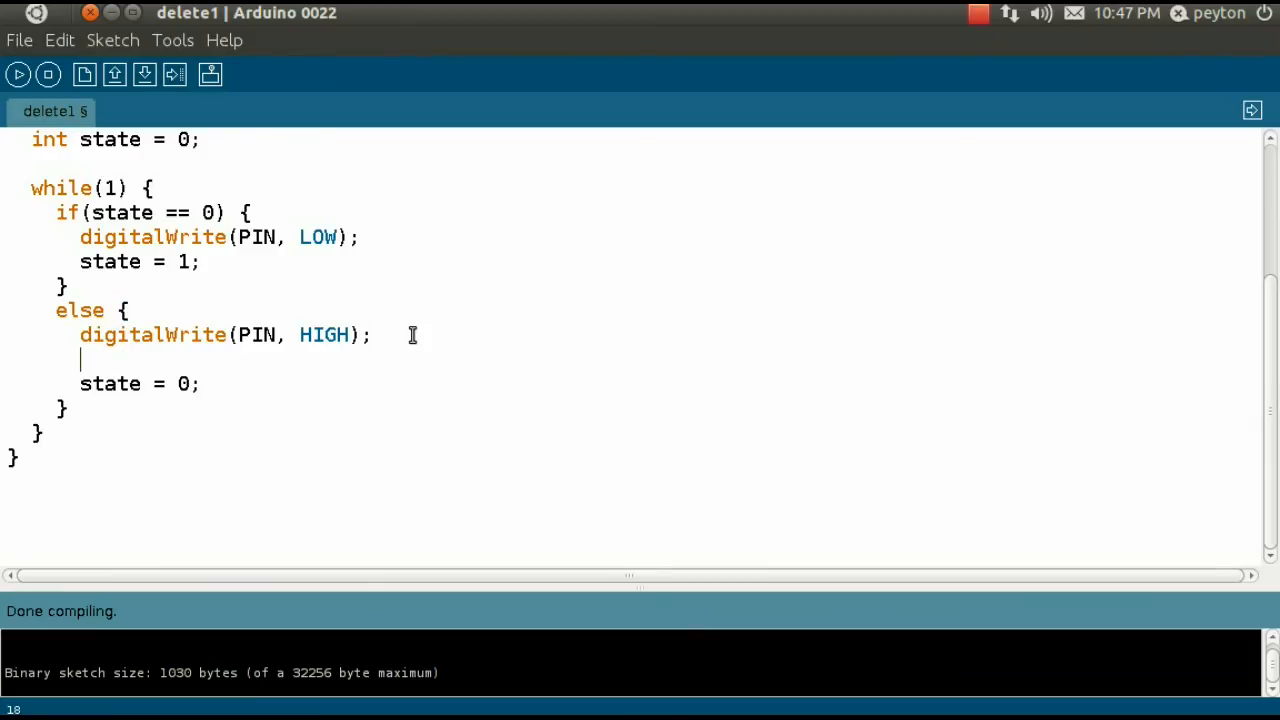
pyautogui.write('delay(0);')
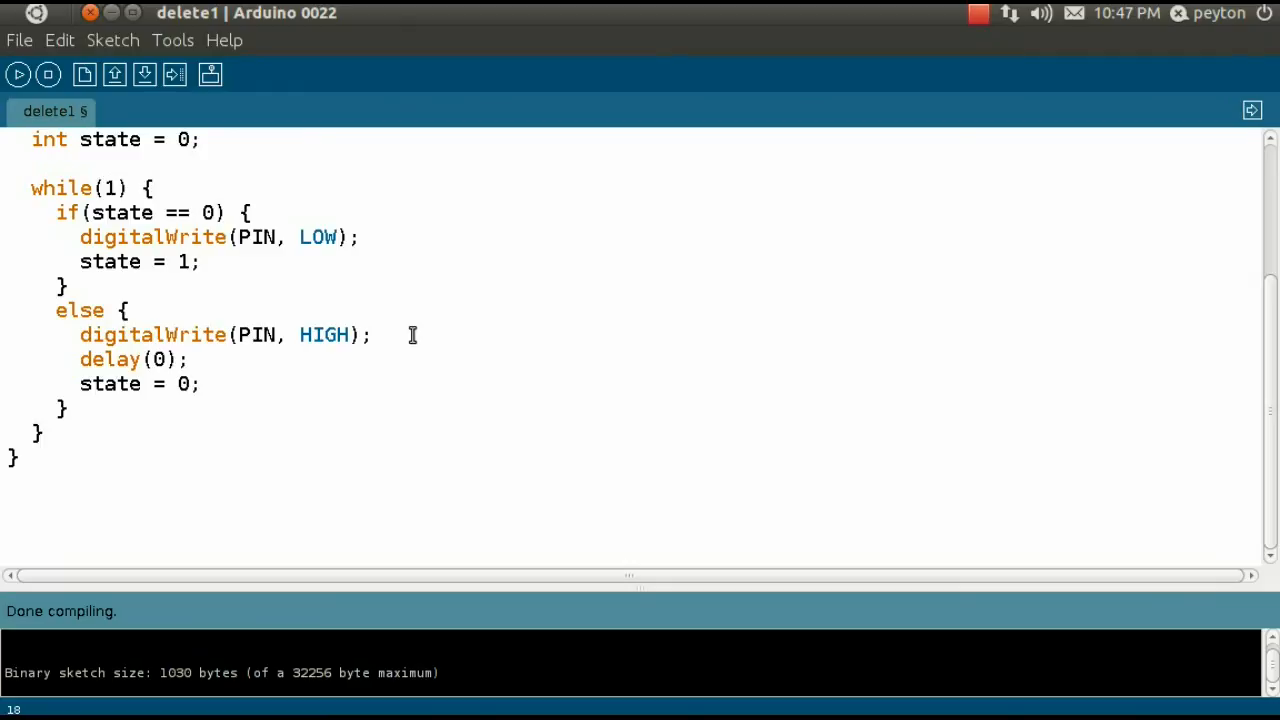
# - Change the HIGH-branch delay argument to 1000 * dutyCycle
pyautogui.click(190, 360)
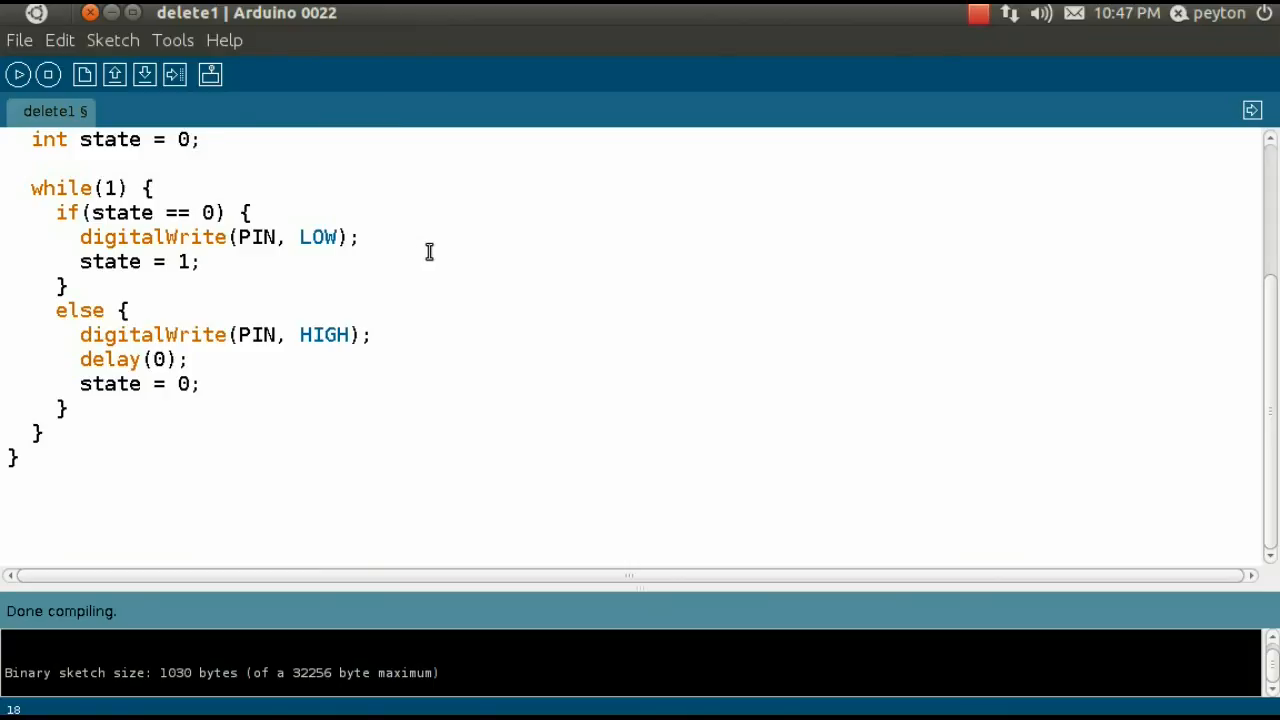
pyautogui.click(188, 360)
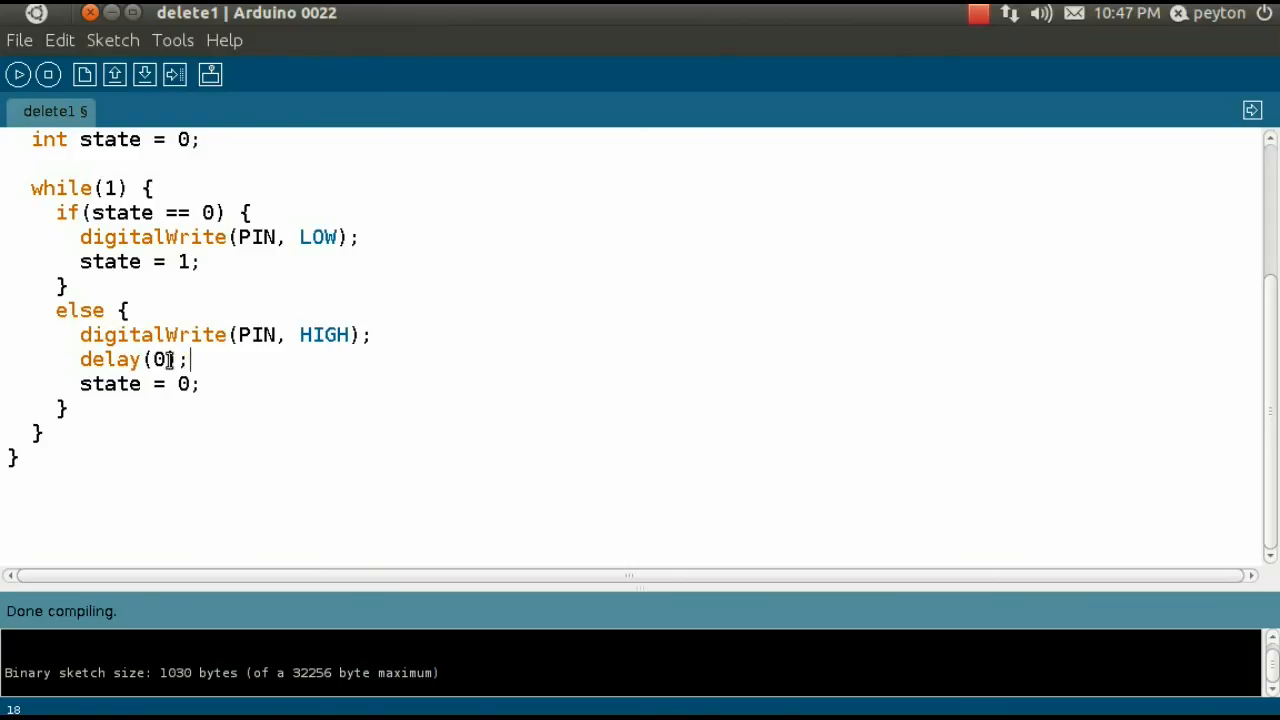
pyautogui.write('10')
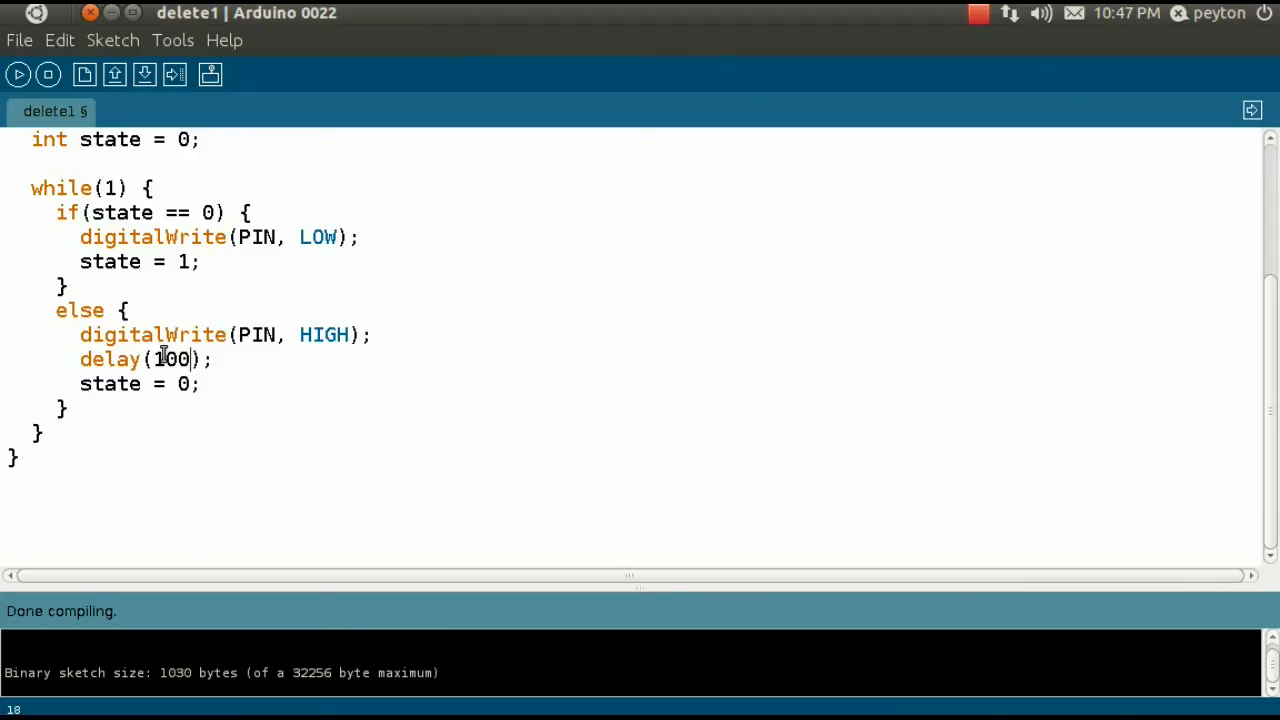
pyautogui.write('0')
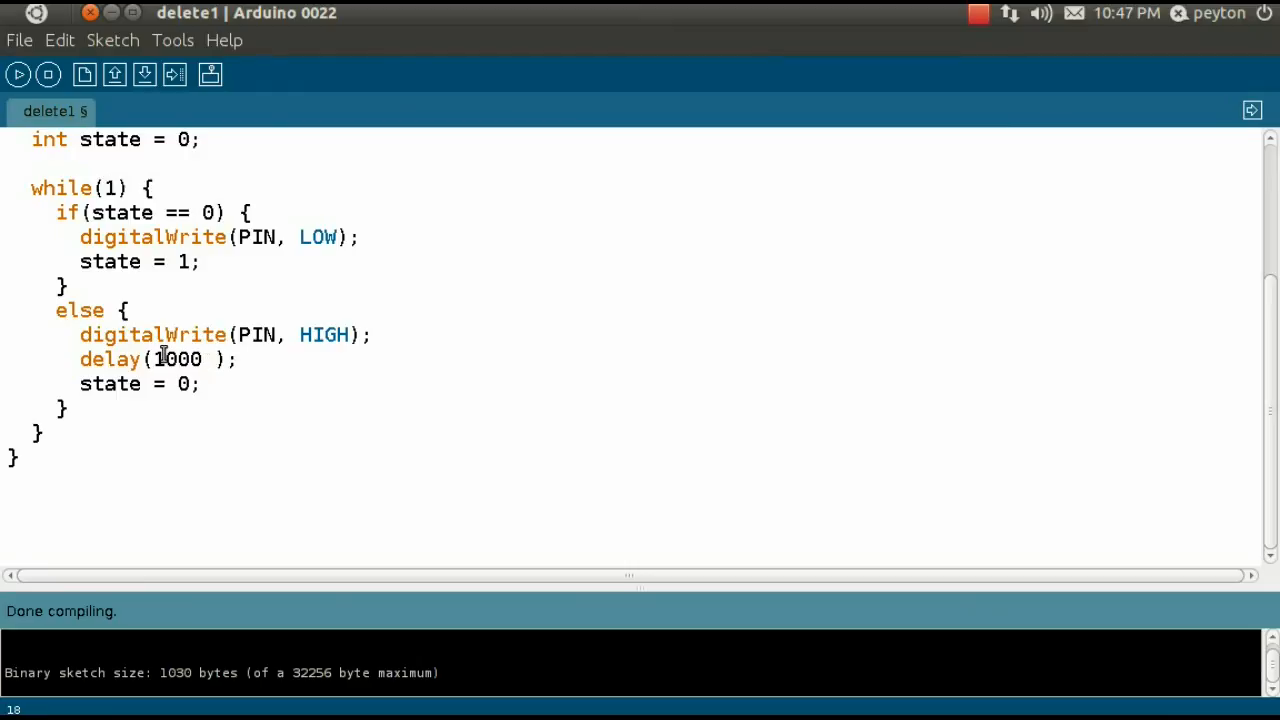
pyautogui.write('* 0.')
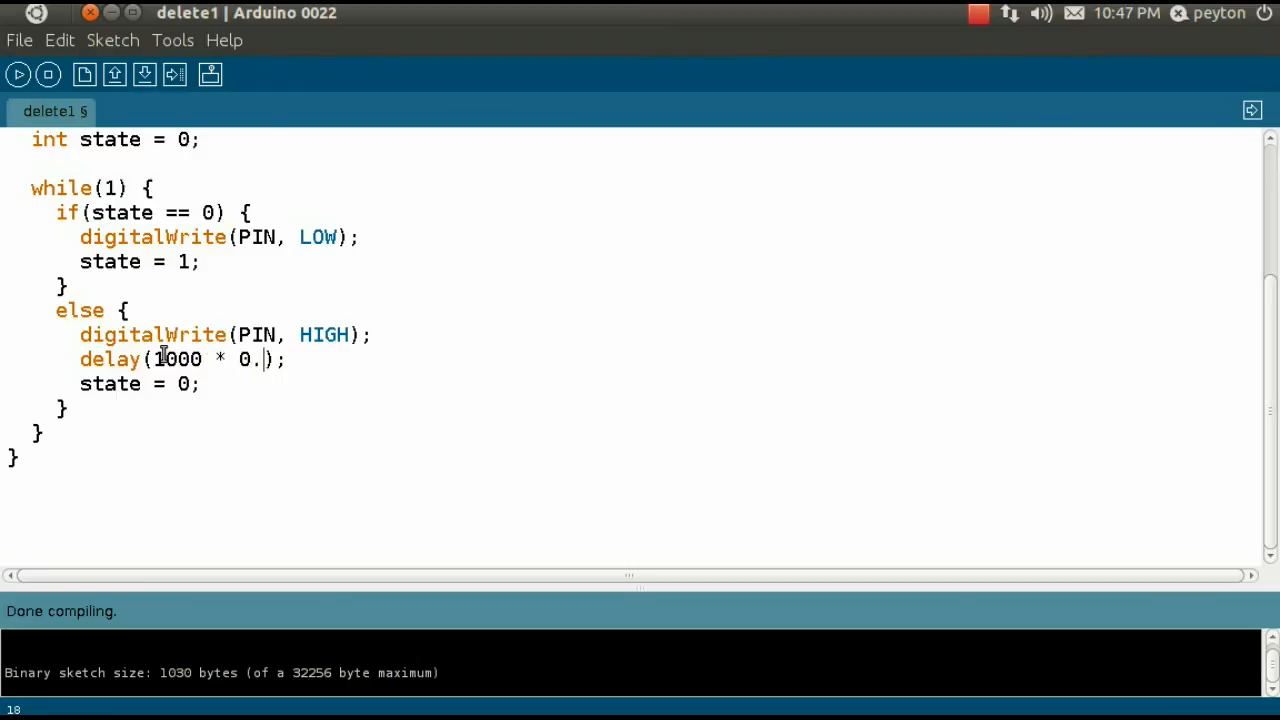
pyautogui.write('7')
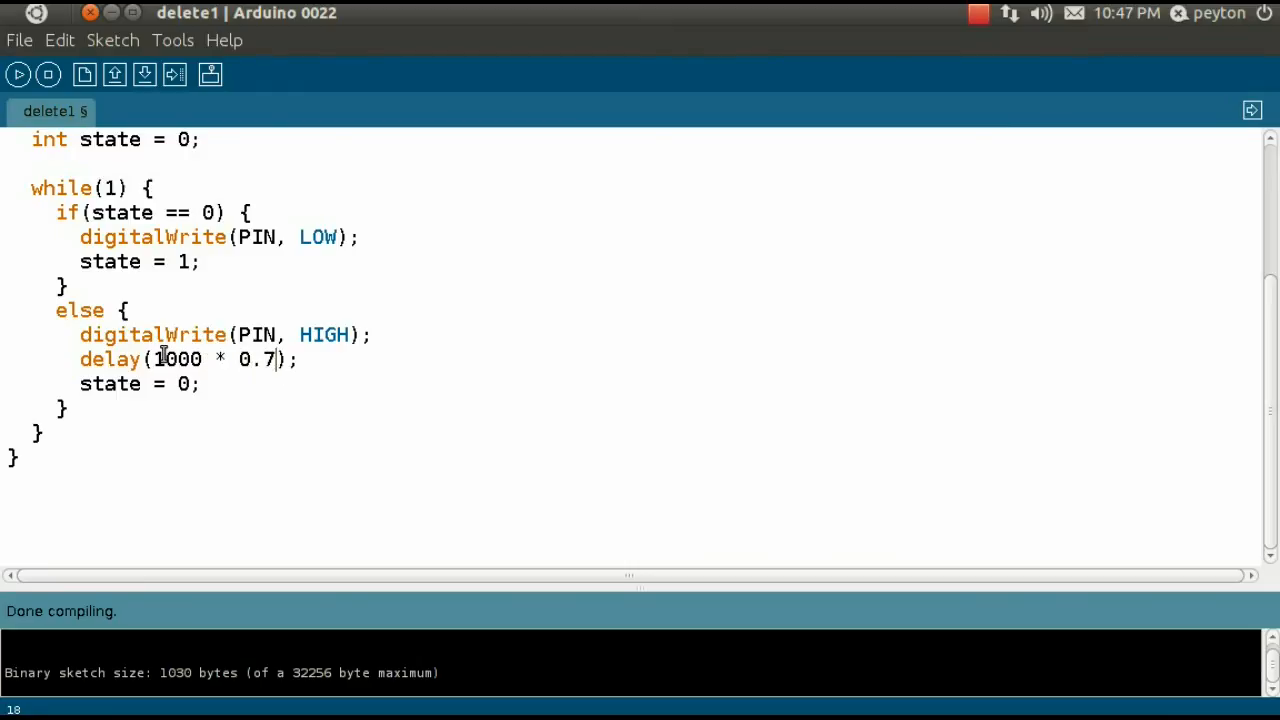
pyautogui.write('dutyCycle')
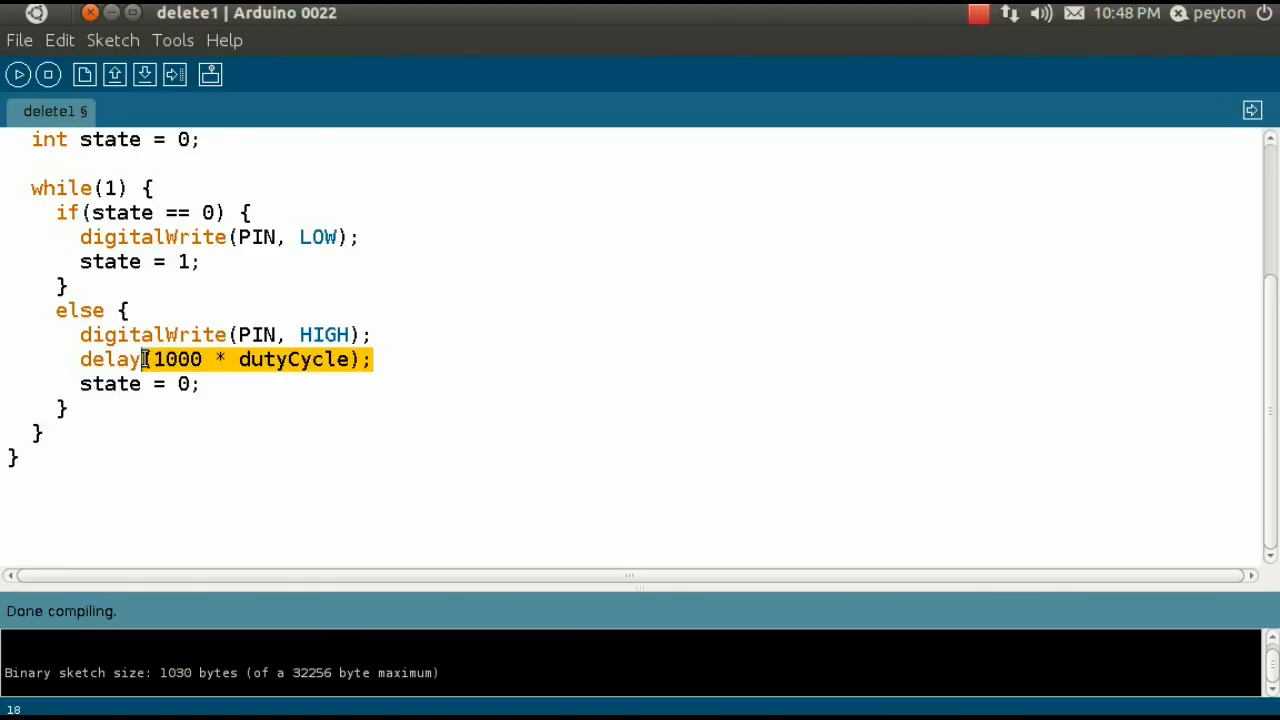
# - Rewrite the LOW-branch delay factor as 1000 * (1-dutyCycle)
pyautogui.click(360, 236)
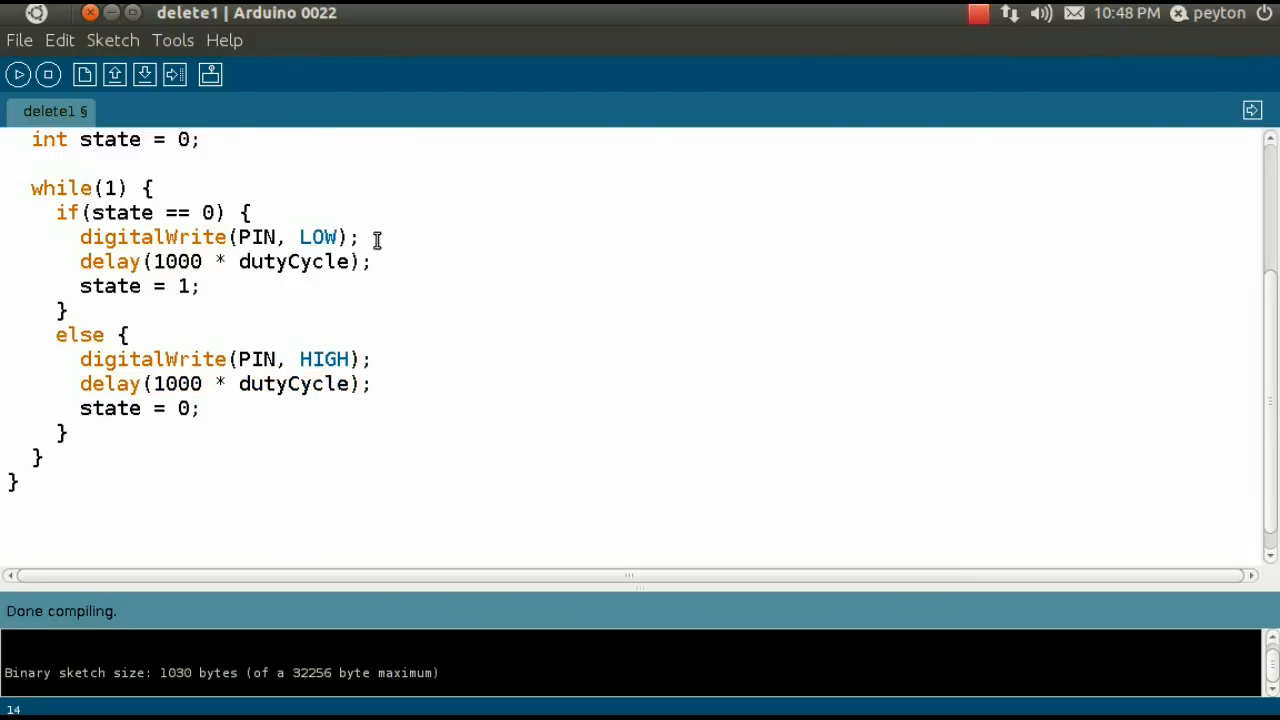
pyautogui.moveTo(288, 270)
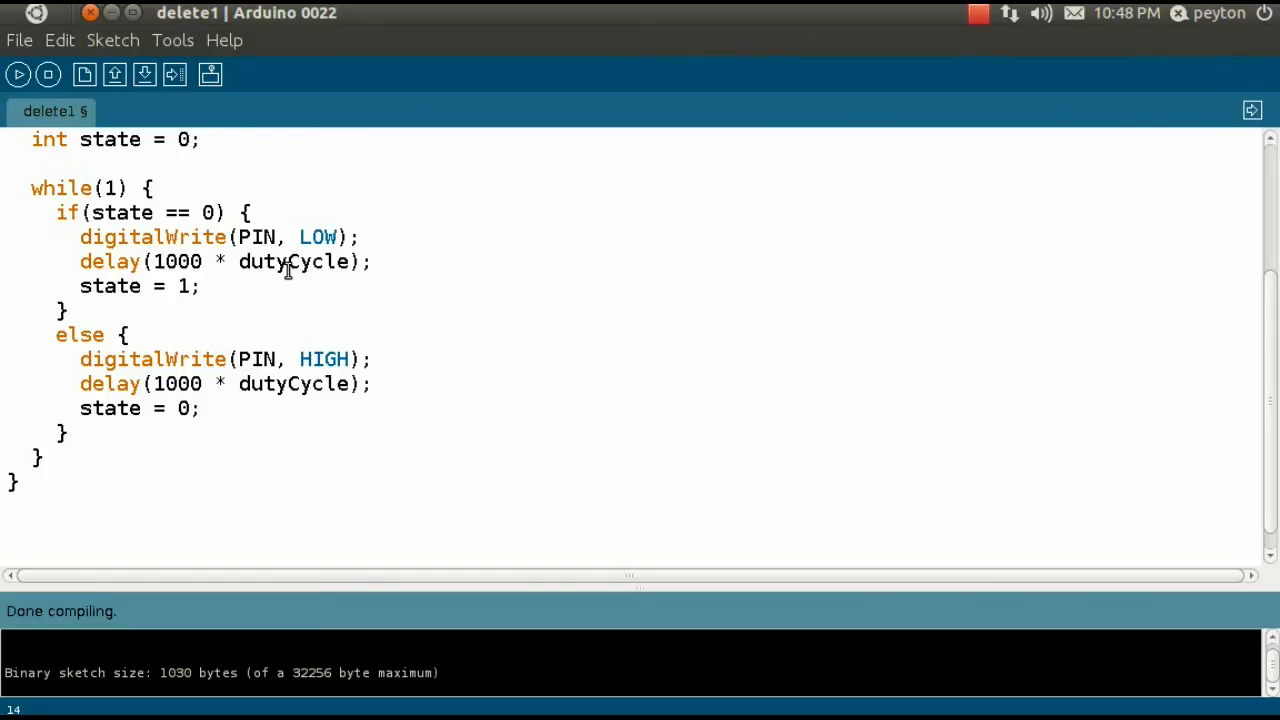
pyautogui.moveTo(284, 308)
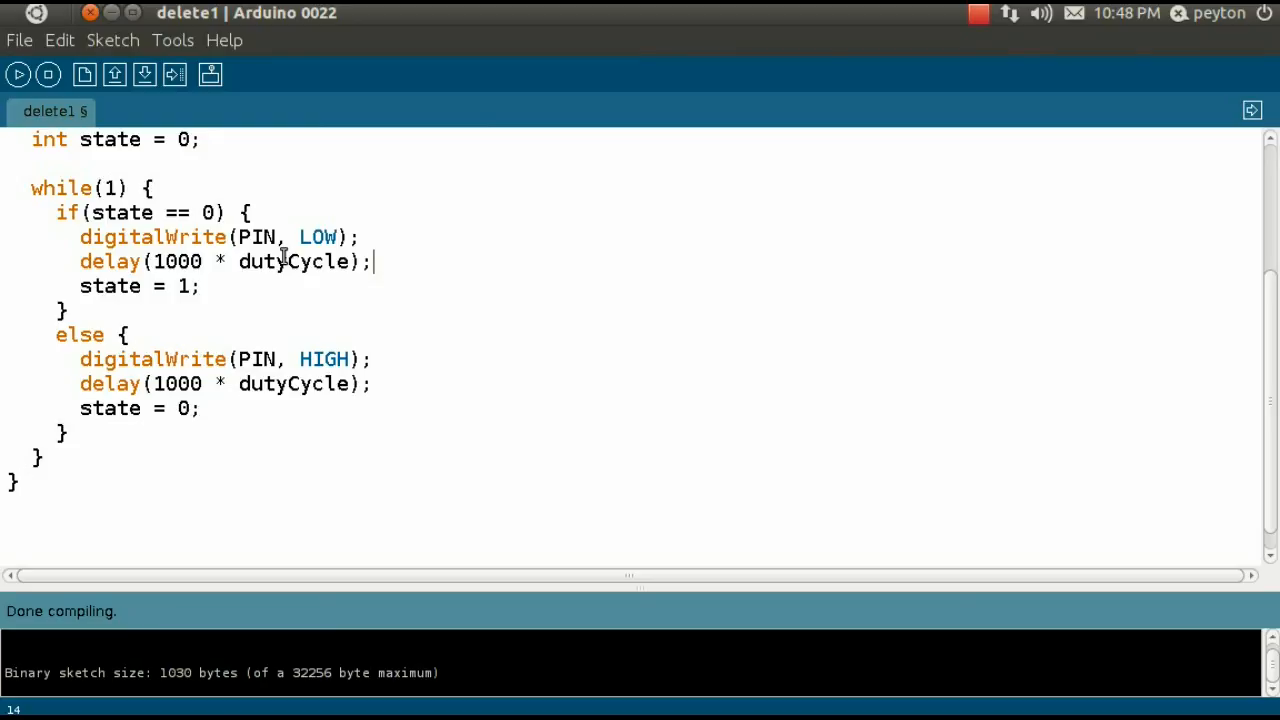
pyautogui.moveTo(282, 260)
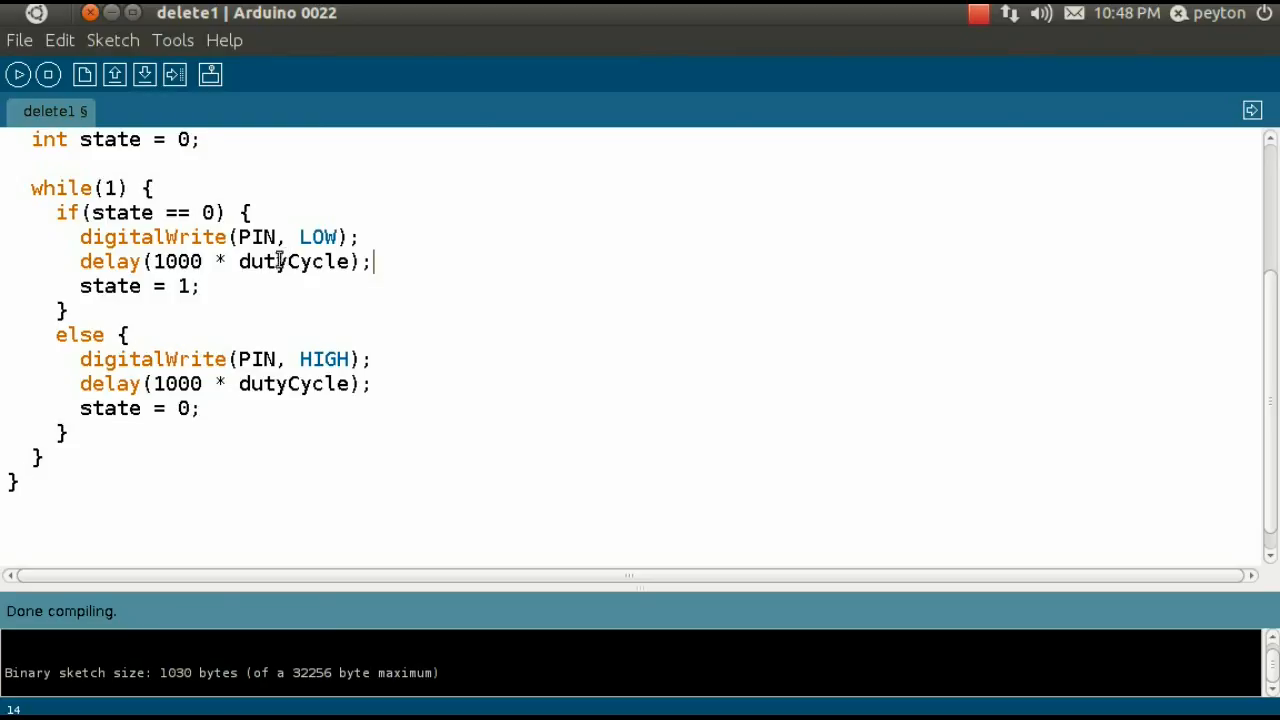
pyautogui.doubleClick(220, 260)
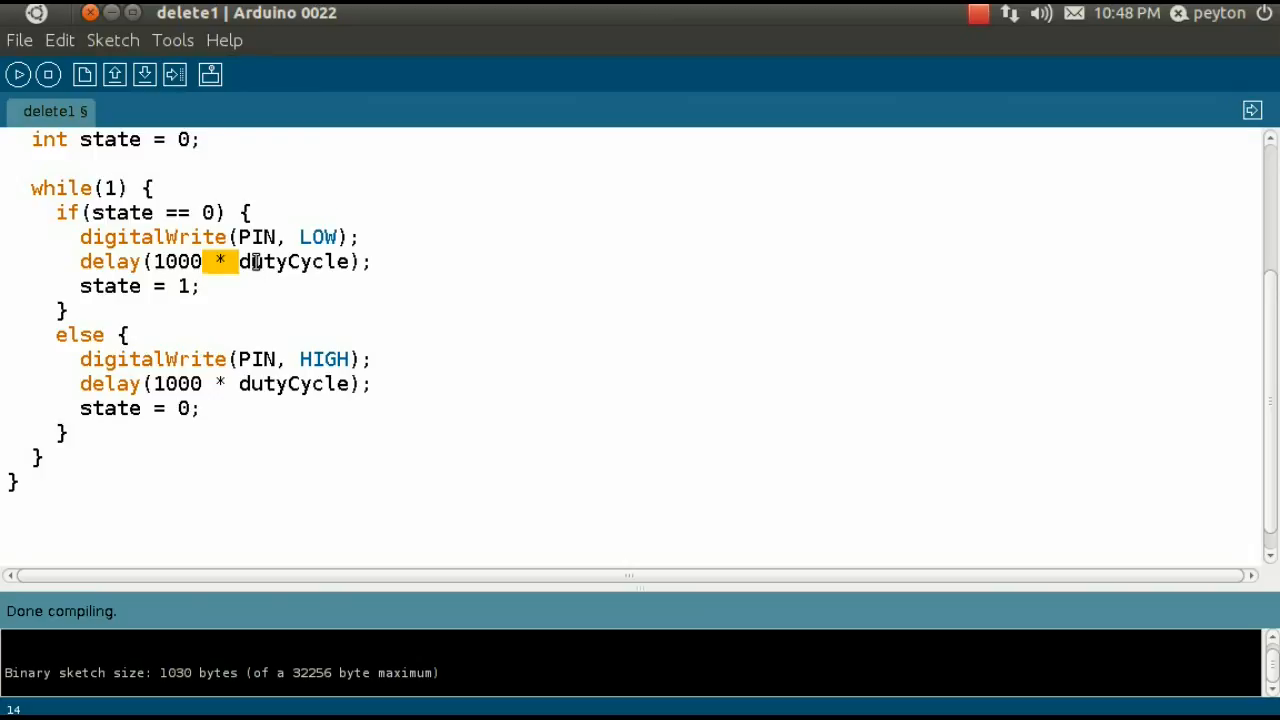
pyautogui.write('100')
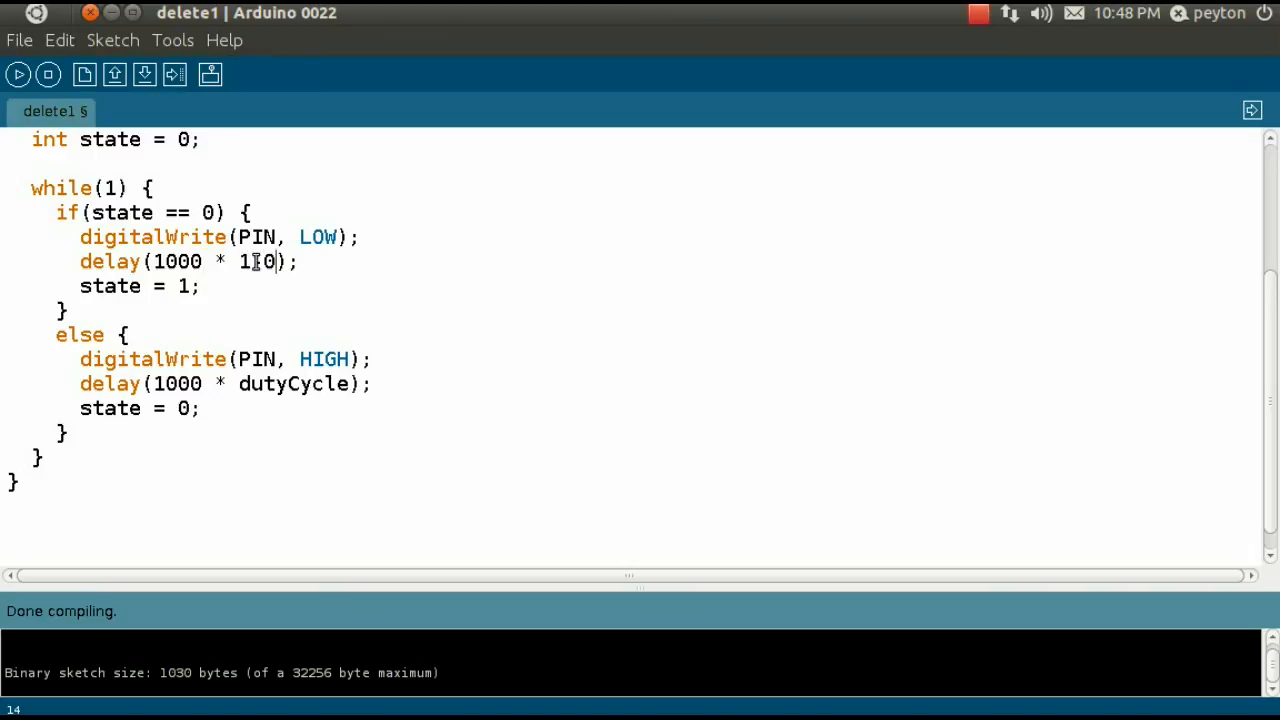
pyautogui.write('.7')
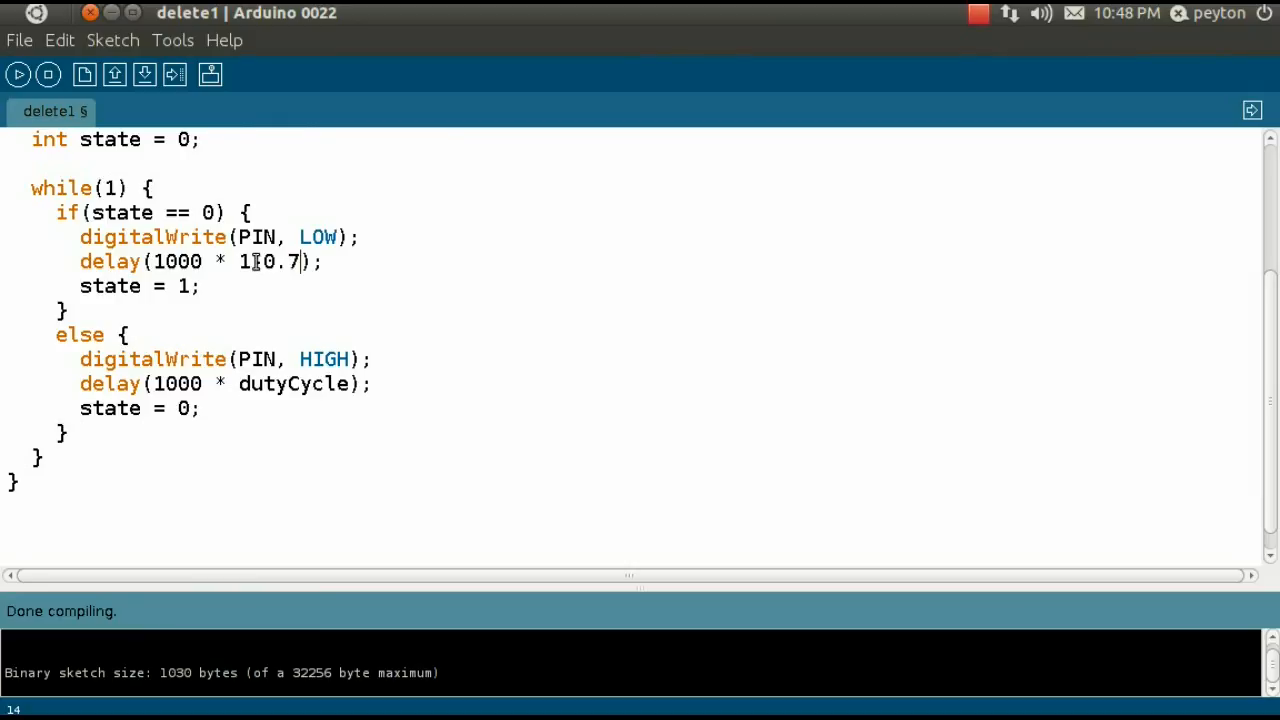
pyautogui.write('dutyCyc')
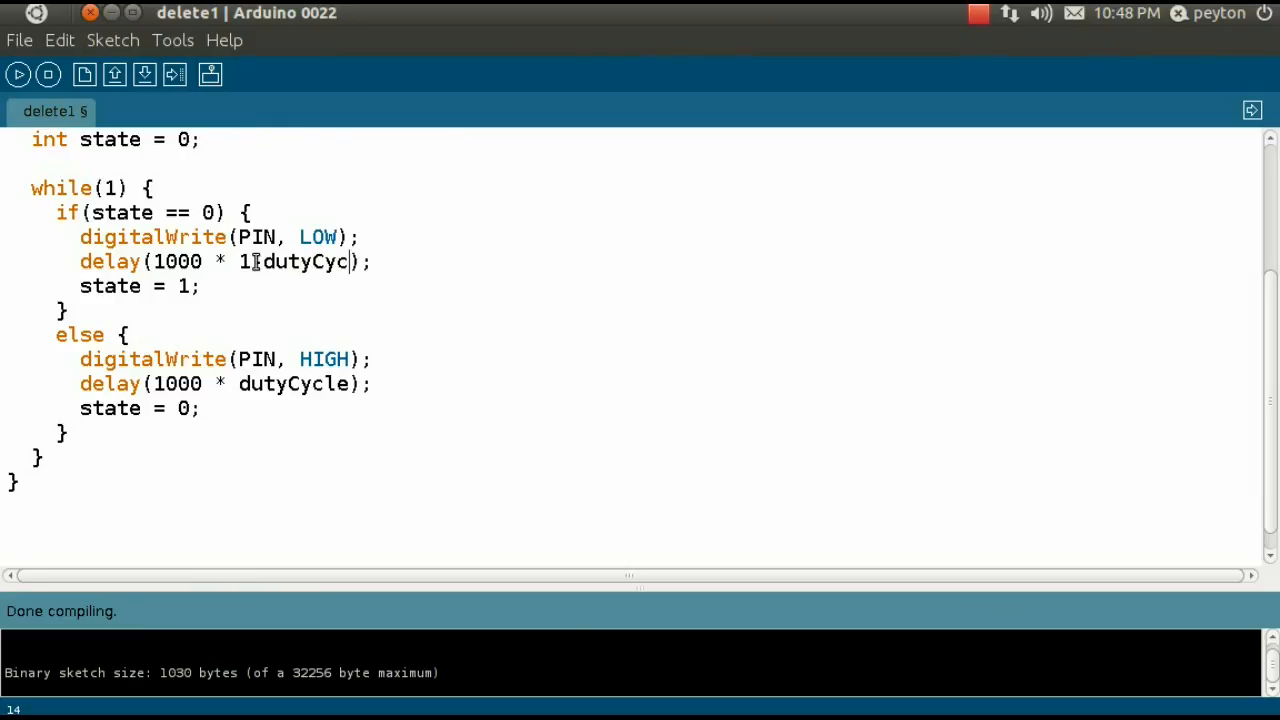
pyautogui.write('le)')
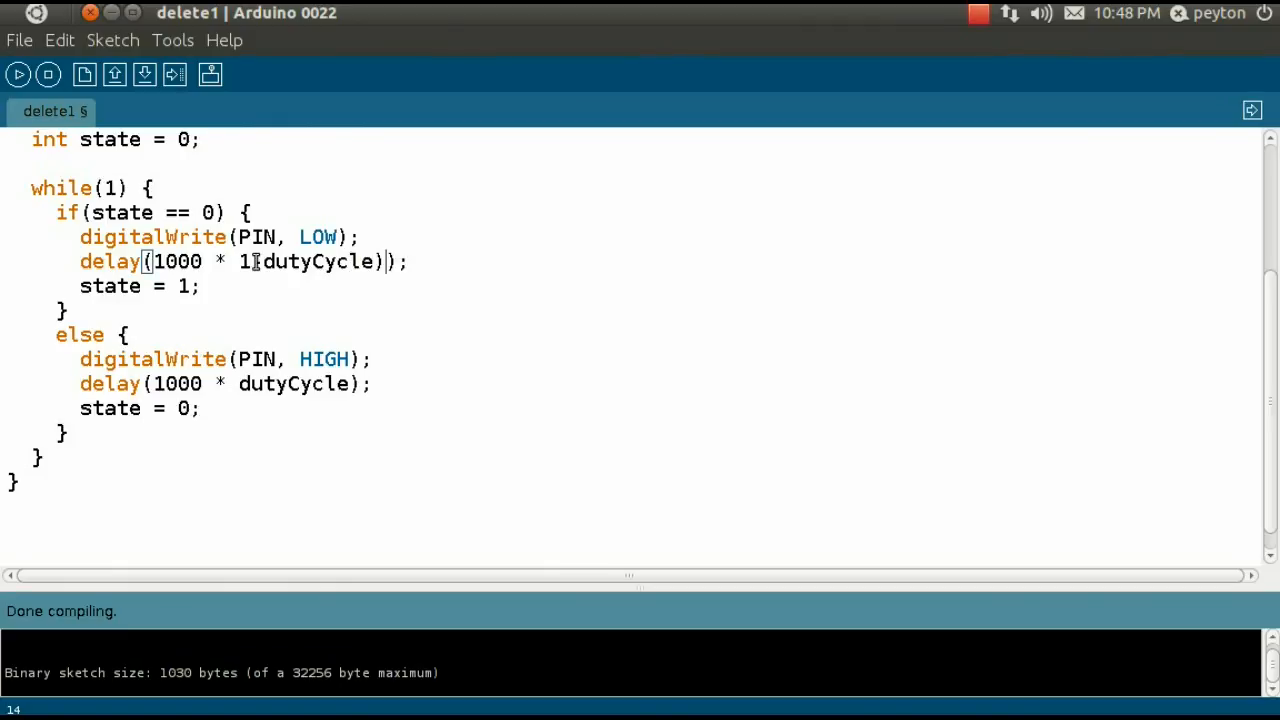
pyautogui.write('-')
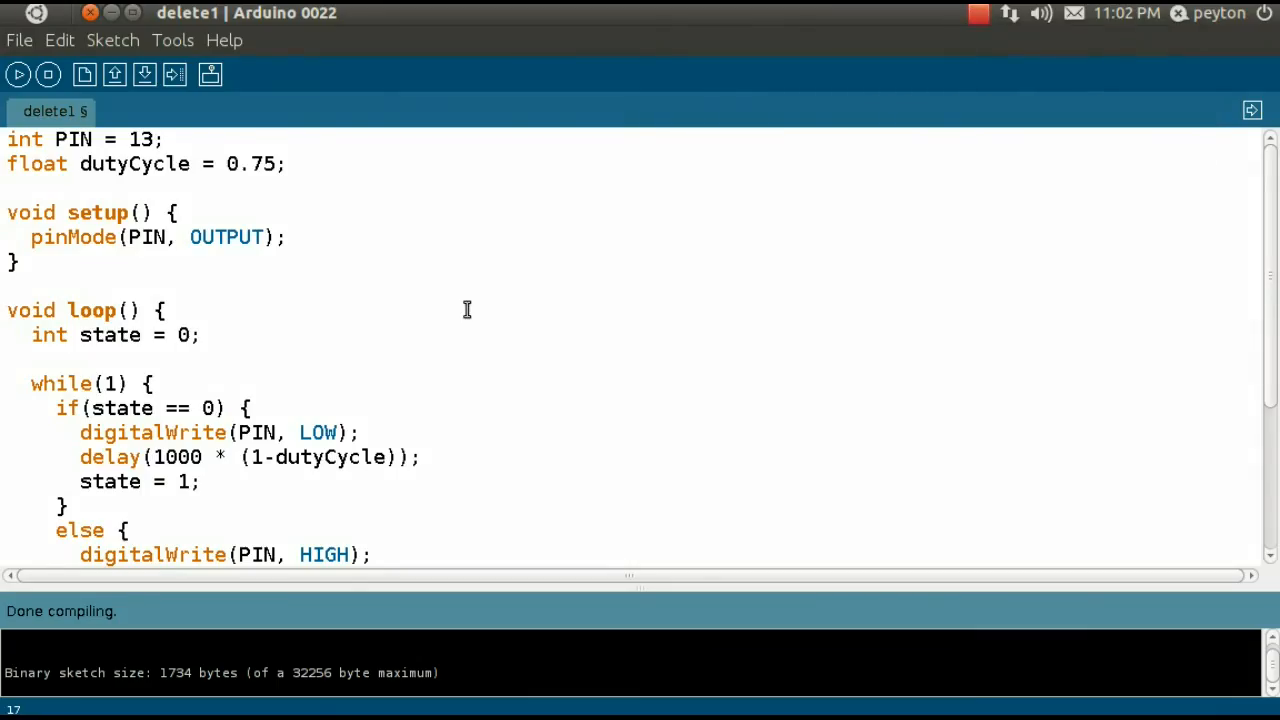
pyautogui.click(128, 528)
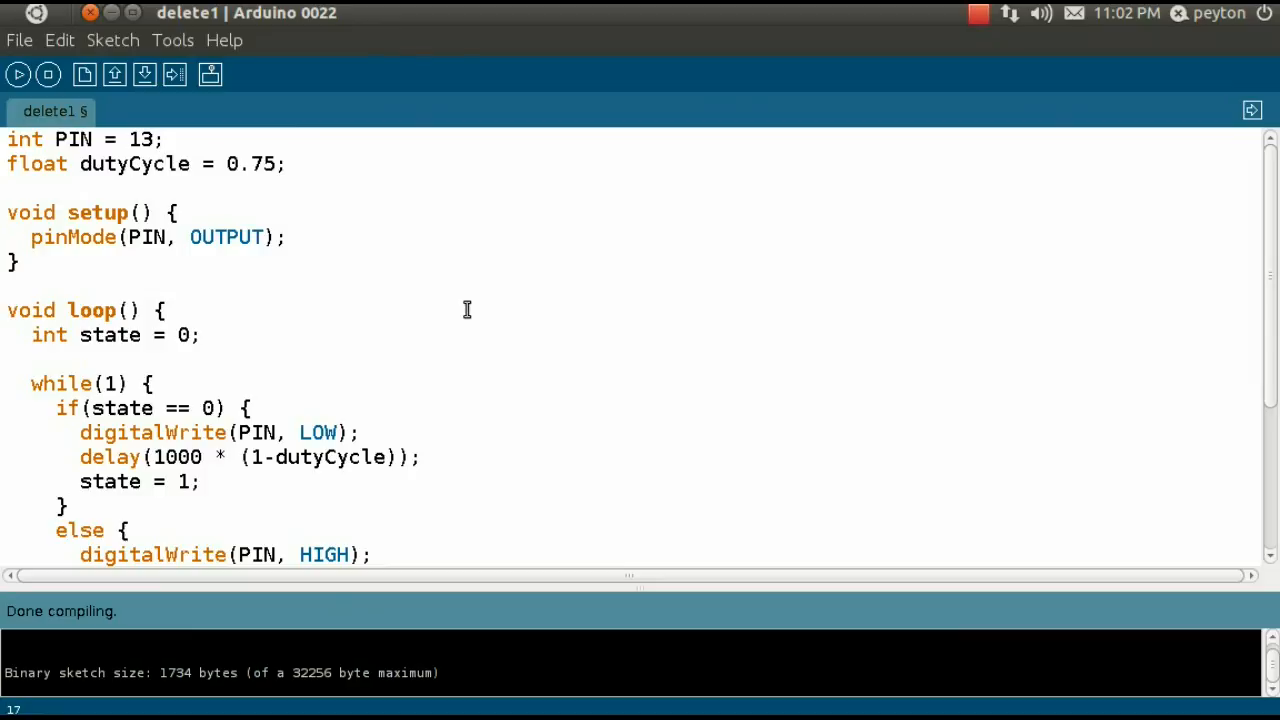
pyautogui.click(128, 530)
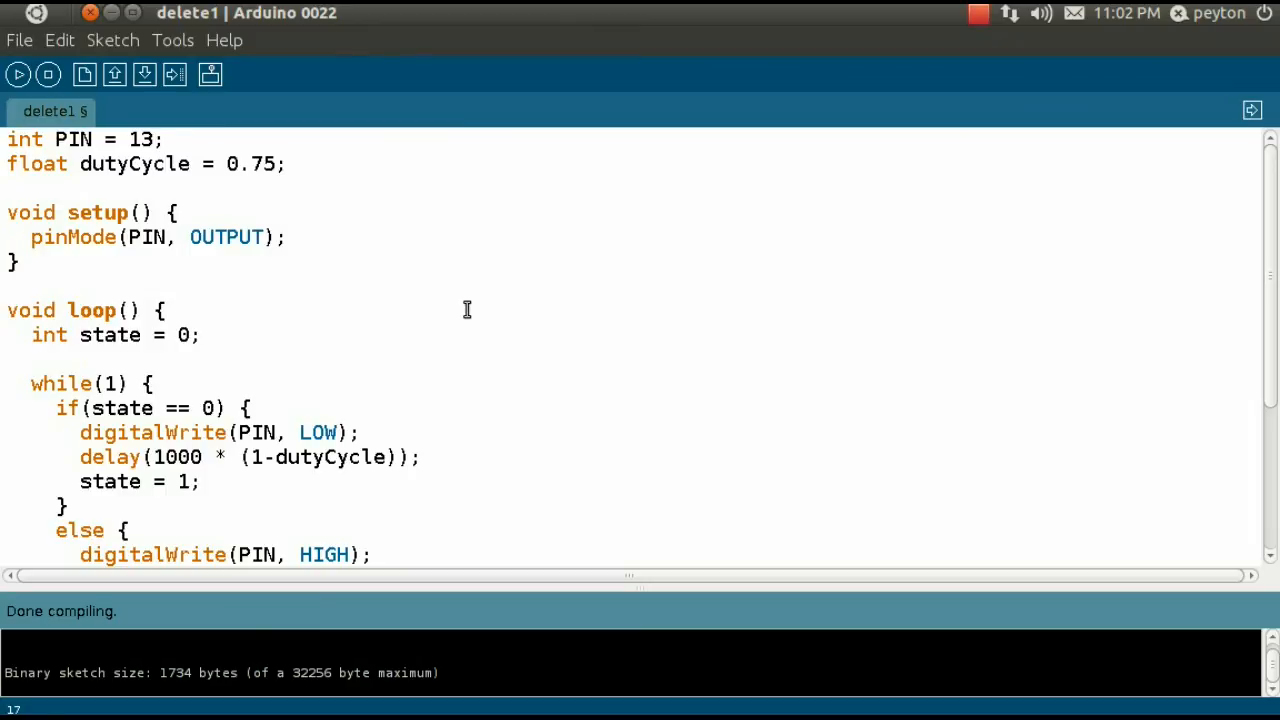
pyautogui.click(124, 530)
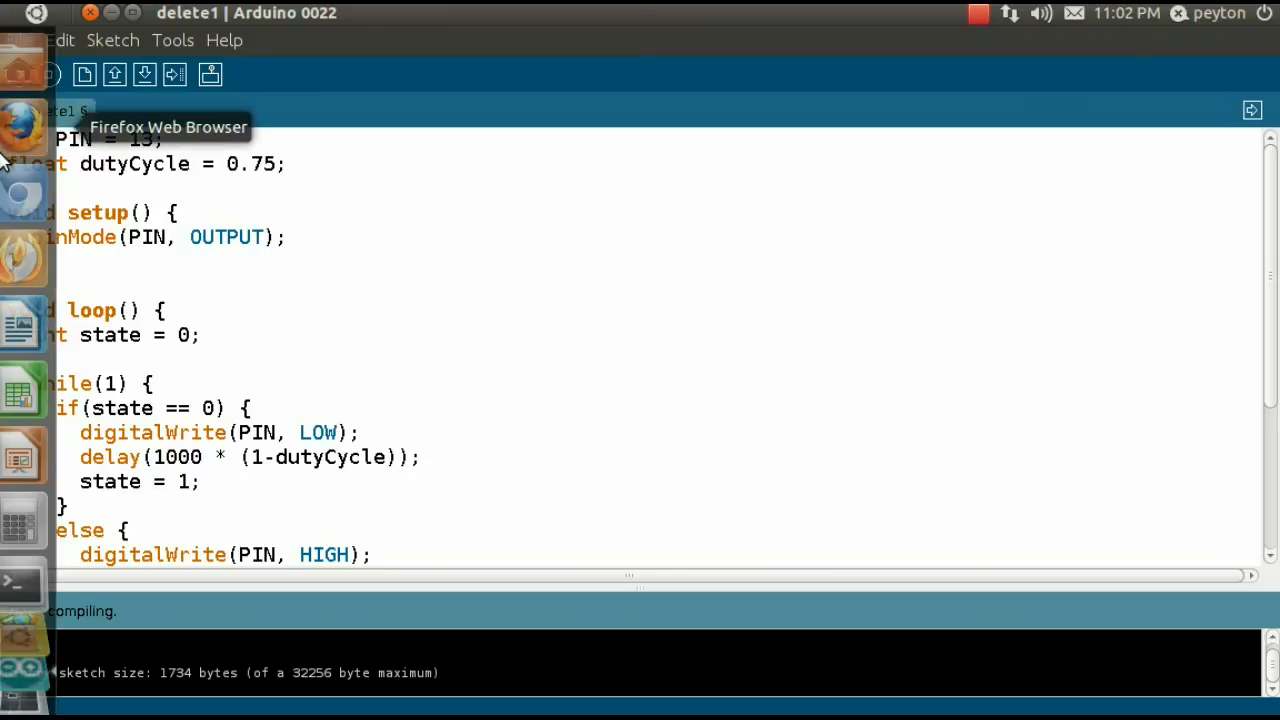
pyautogui.moveTo(36, 192)
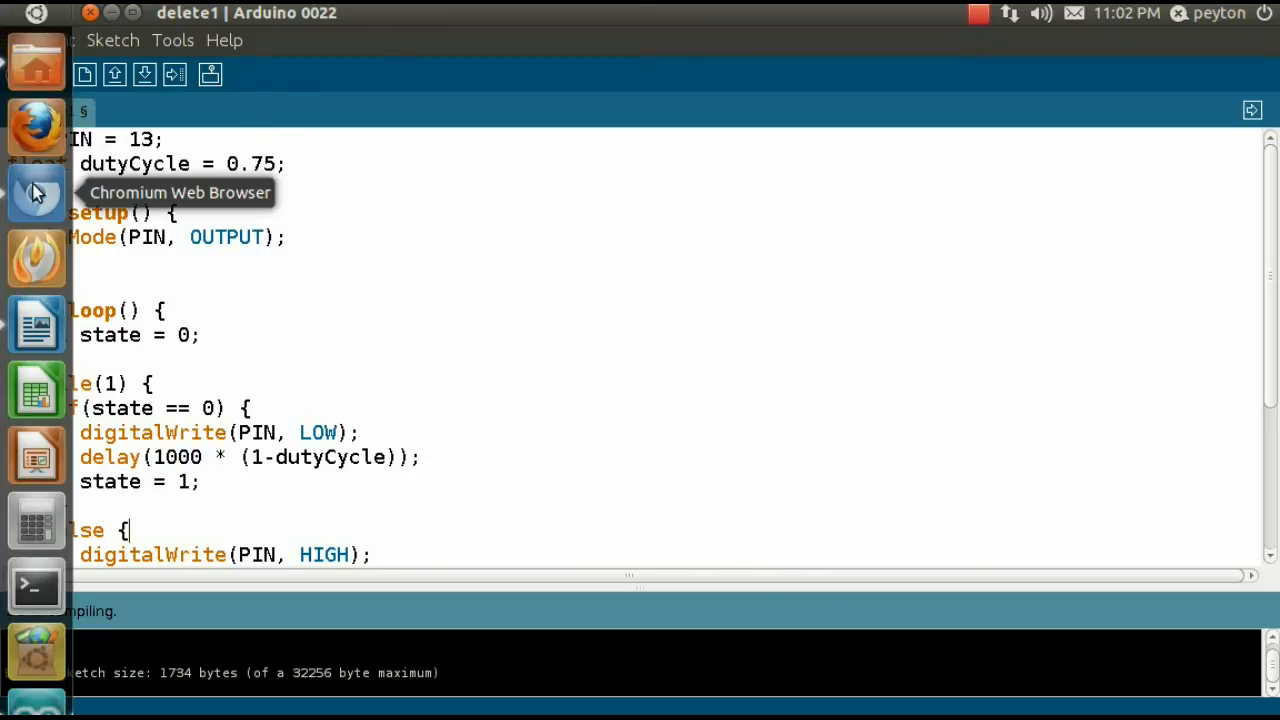
# - Bring up Chromium showing Wikipedia's Pulse-width modulation article
pyautogui.click(36, 192)
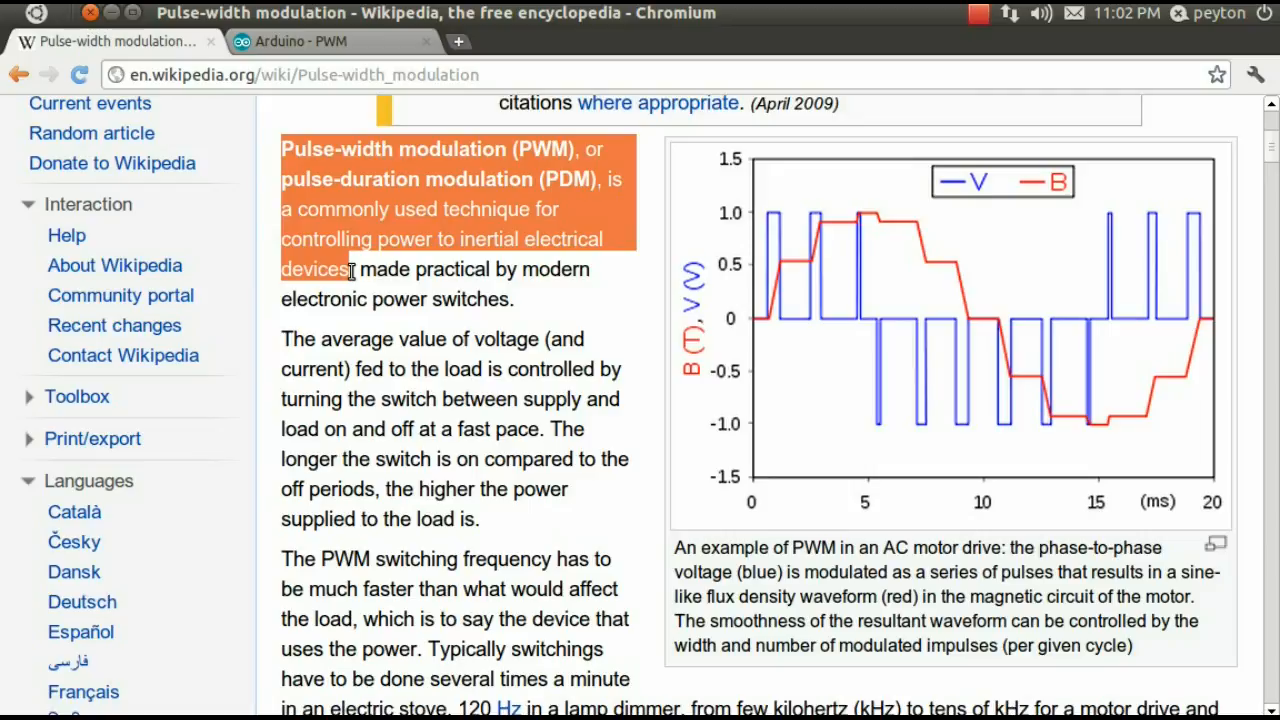
# - Scroll the PWM article down to the switching frequency and duty cycle paragraphs
pyautogui.scroll(-3)
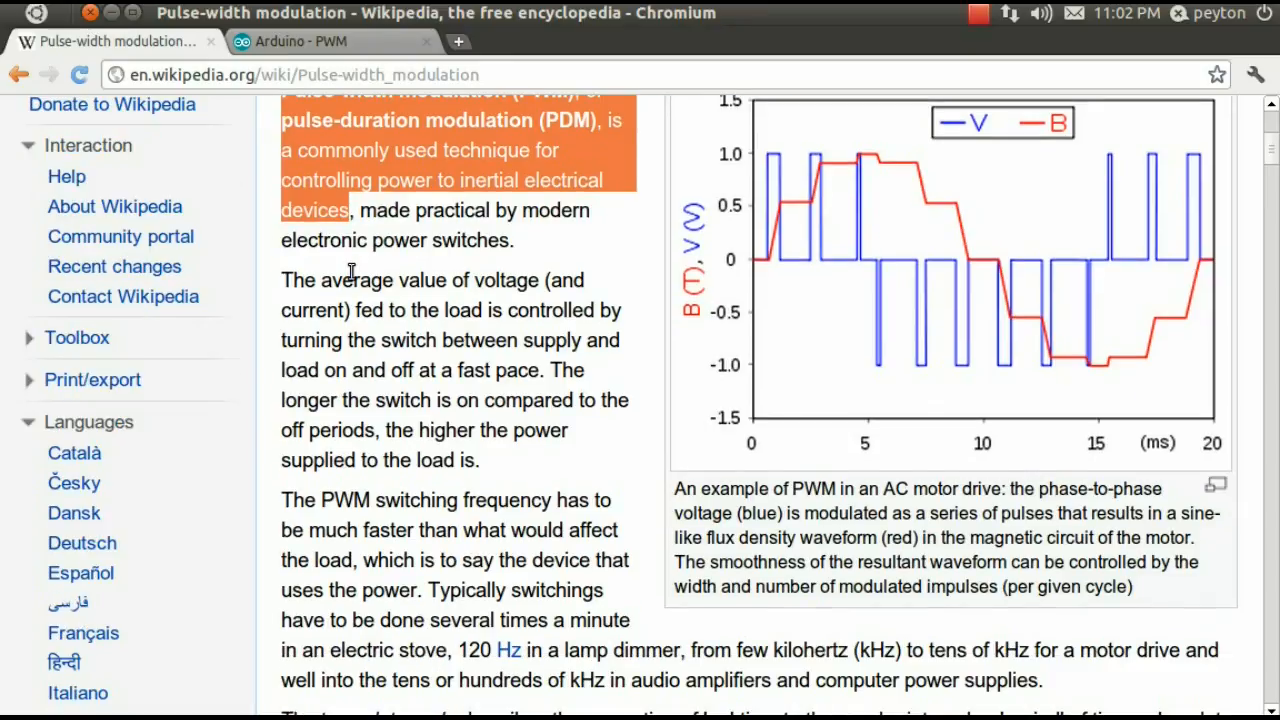
pyautogui.scroll(-3)
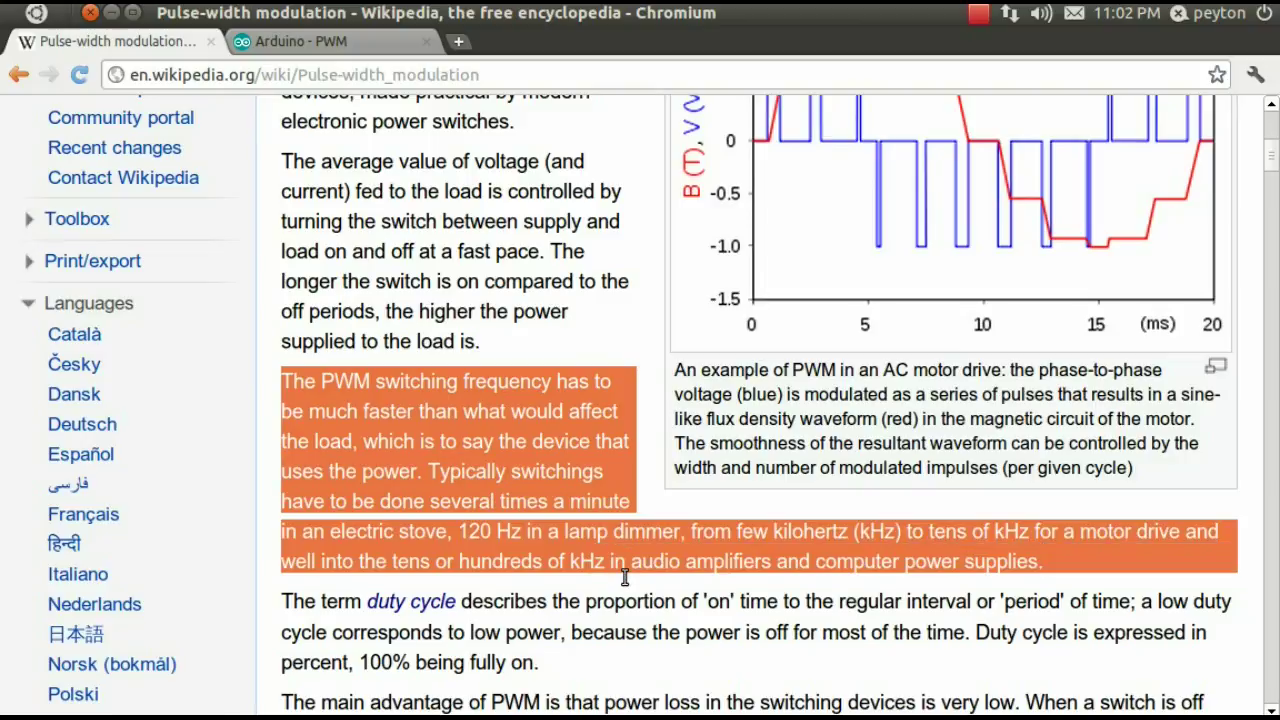
pyautogui.moveTo(538, 510)
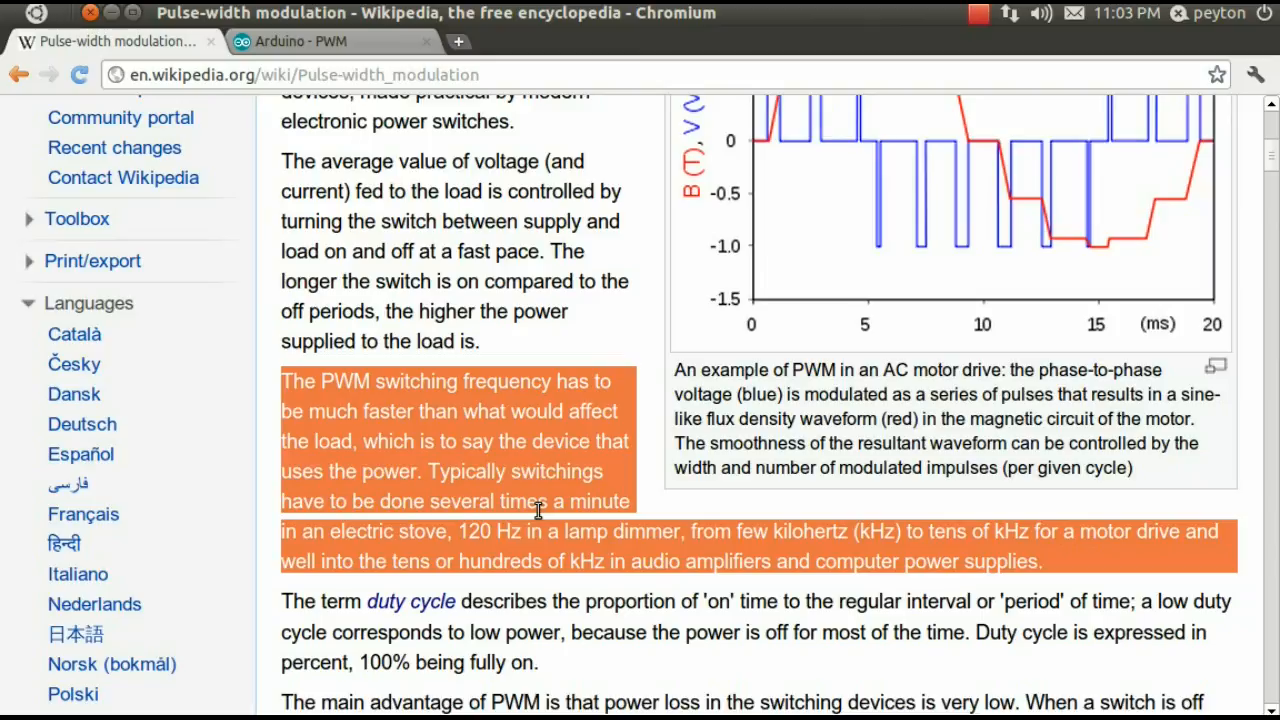
pyautogui.moveTo(76, 394)
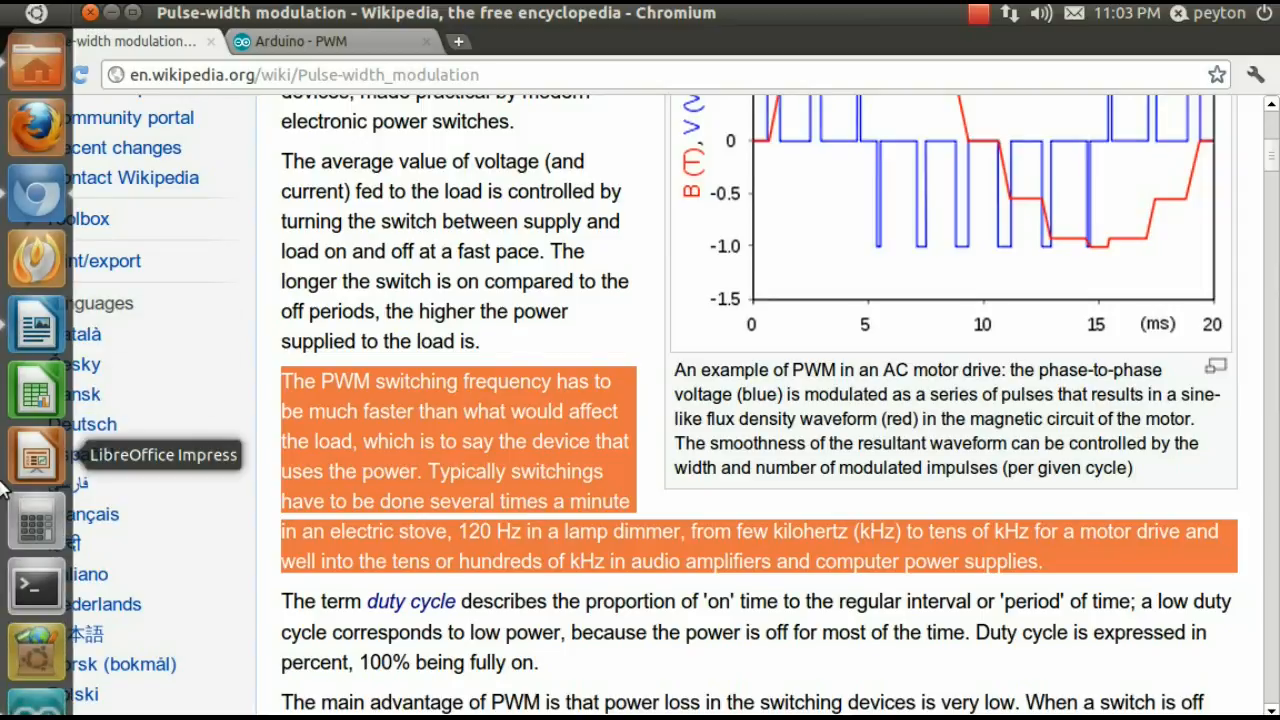
pyautogui.moveTo(36, 696)
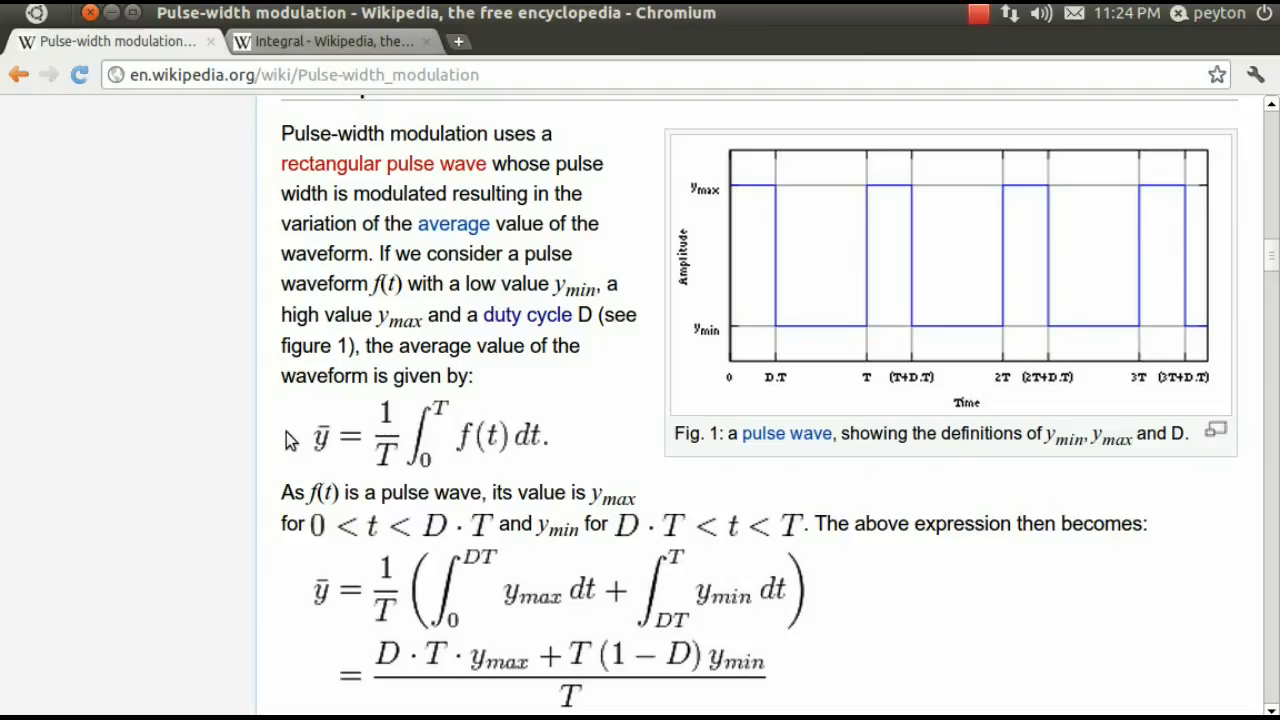
pyautogui.moveTo(700, 214)
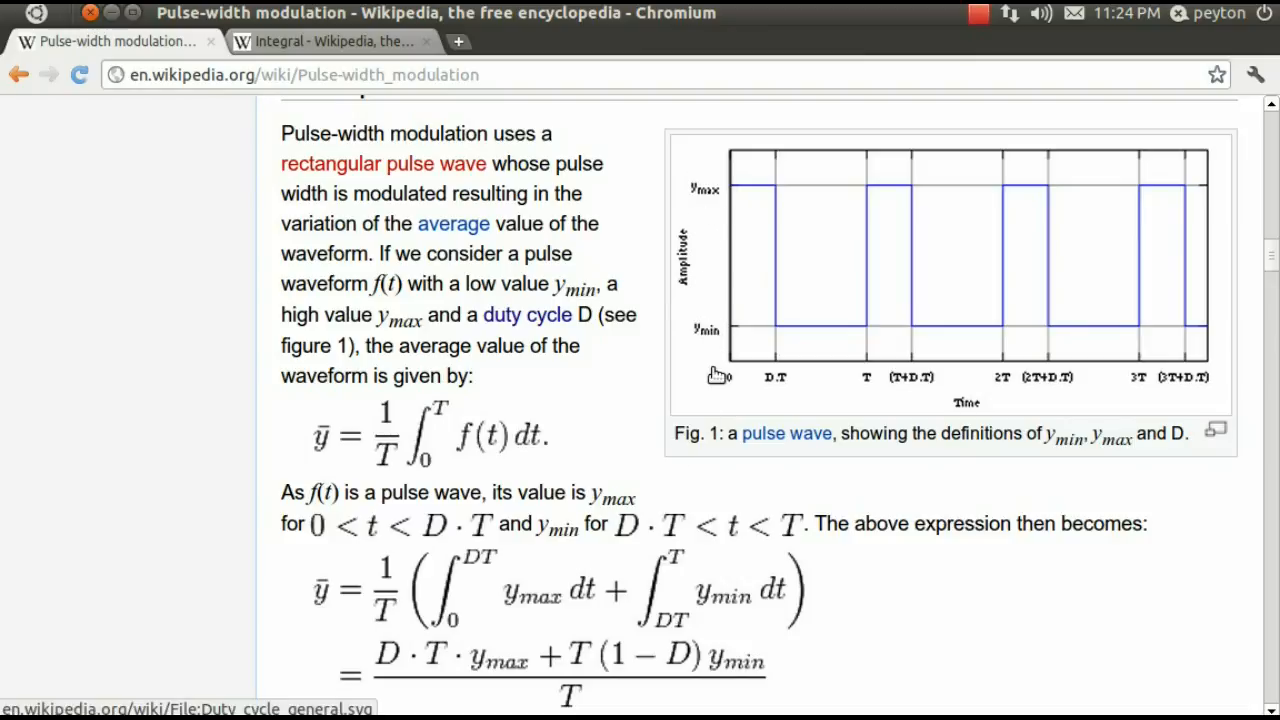
pyautogui.moveTo(1176, 376)
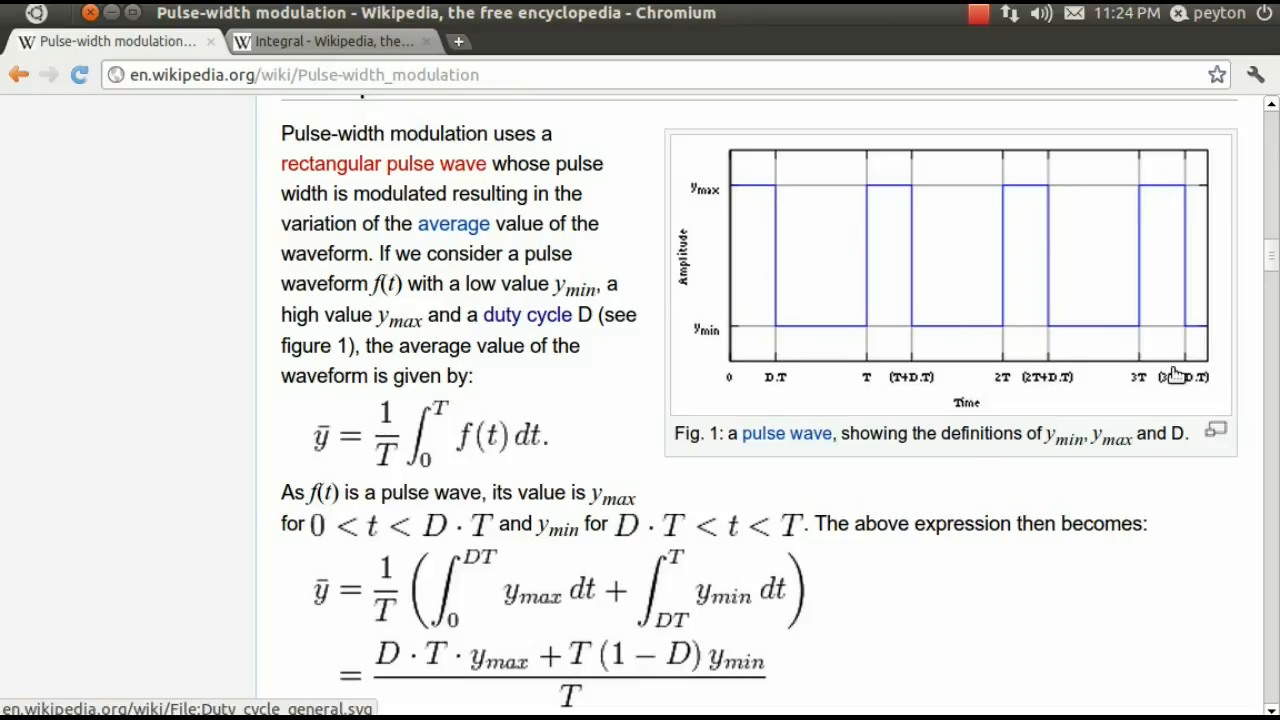
pyautogui.moveTo(888, 228)
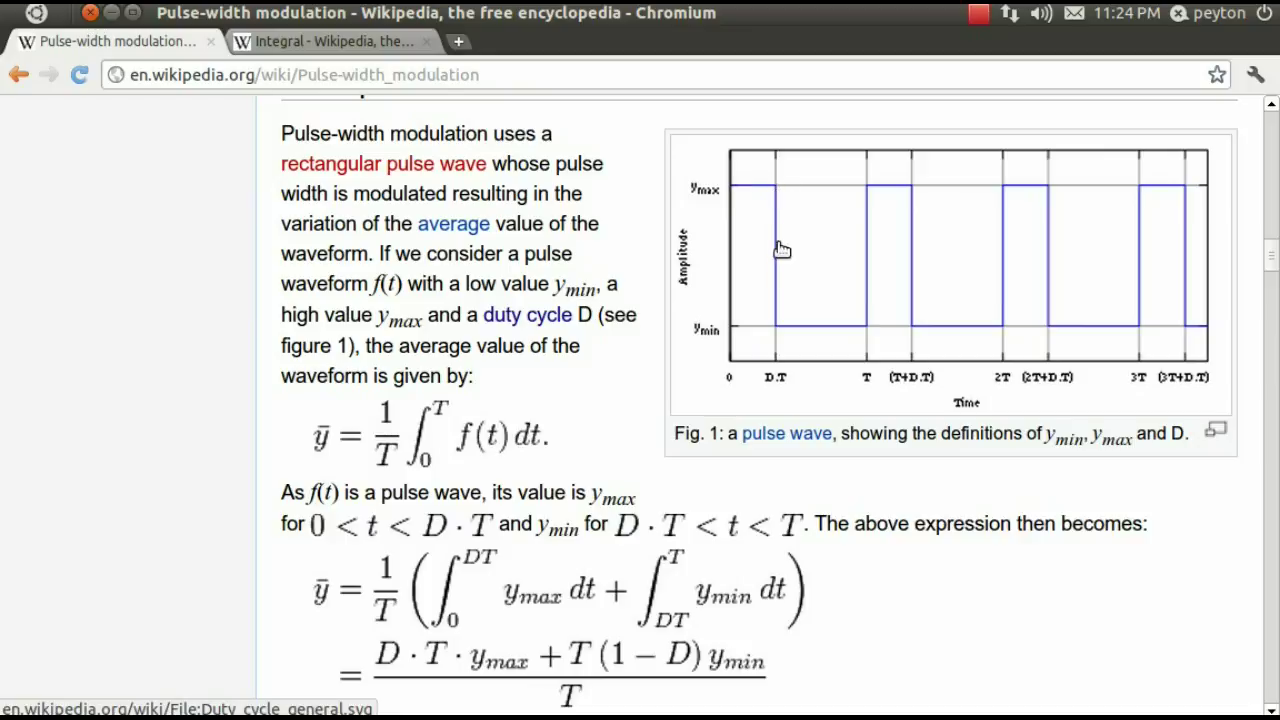
pyautogui.moveTo(856, 328)
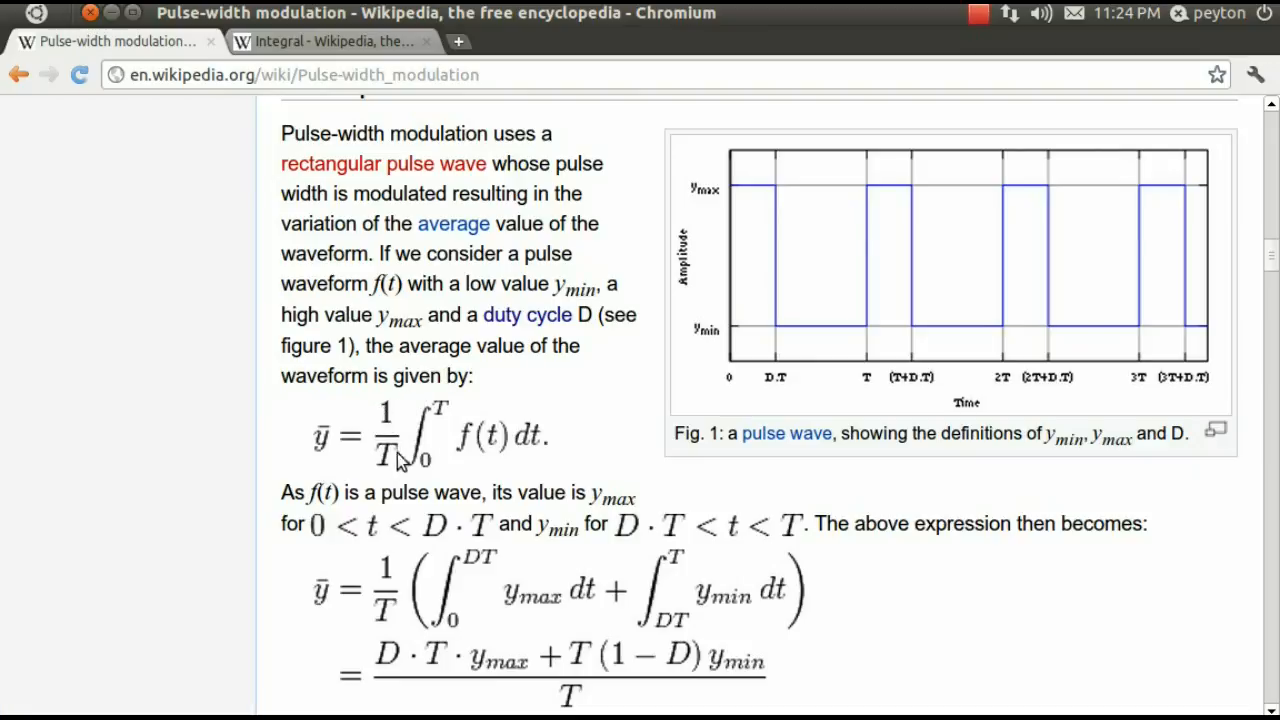
pyautogui.moveTo(424, 462)
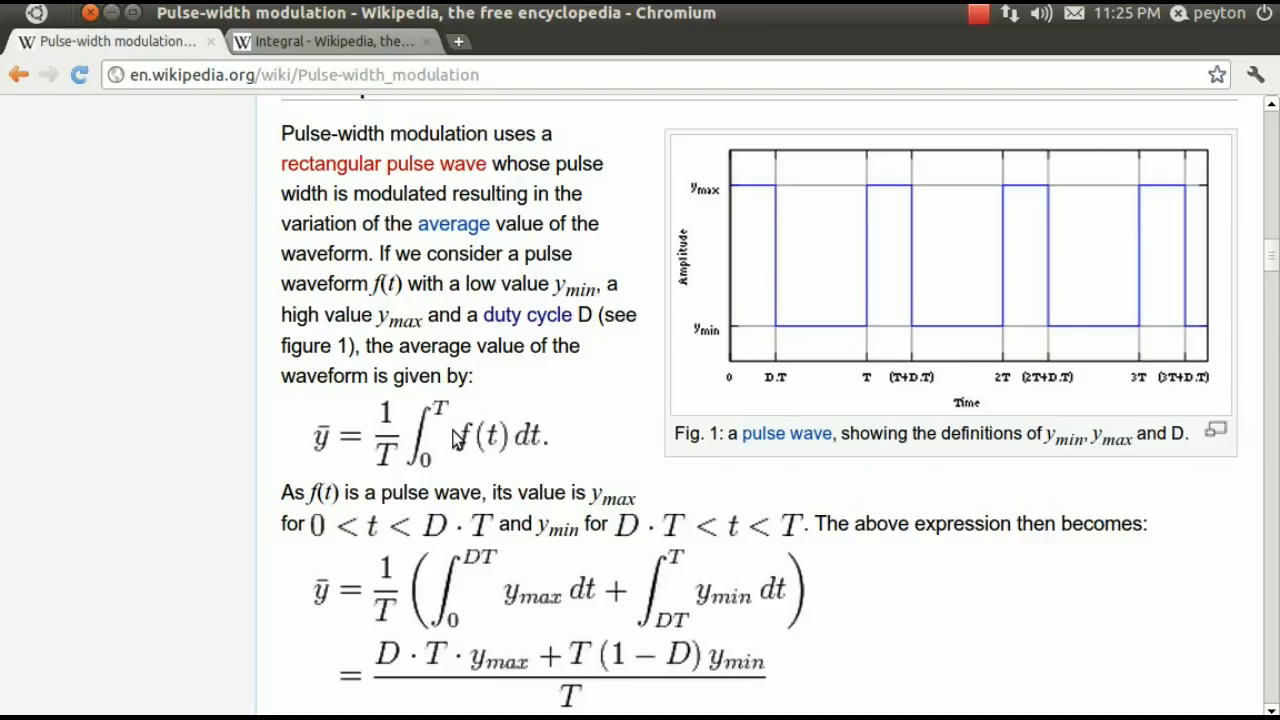
pyautogui.moveTo(778, 244)
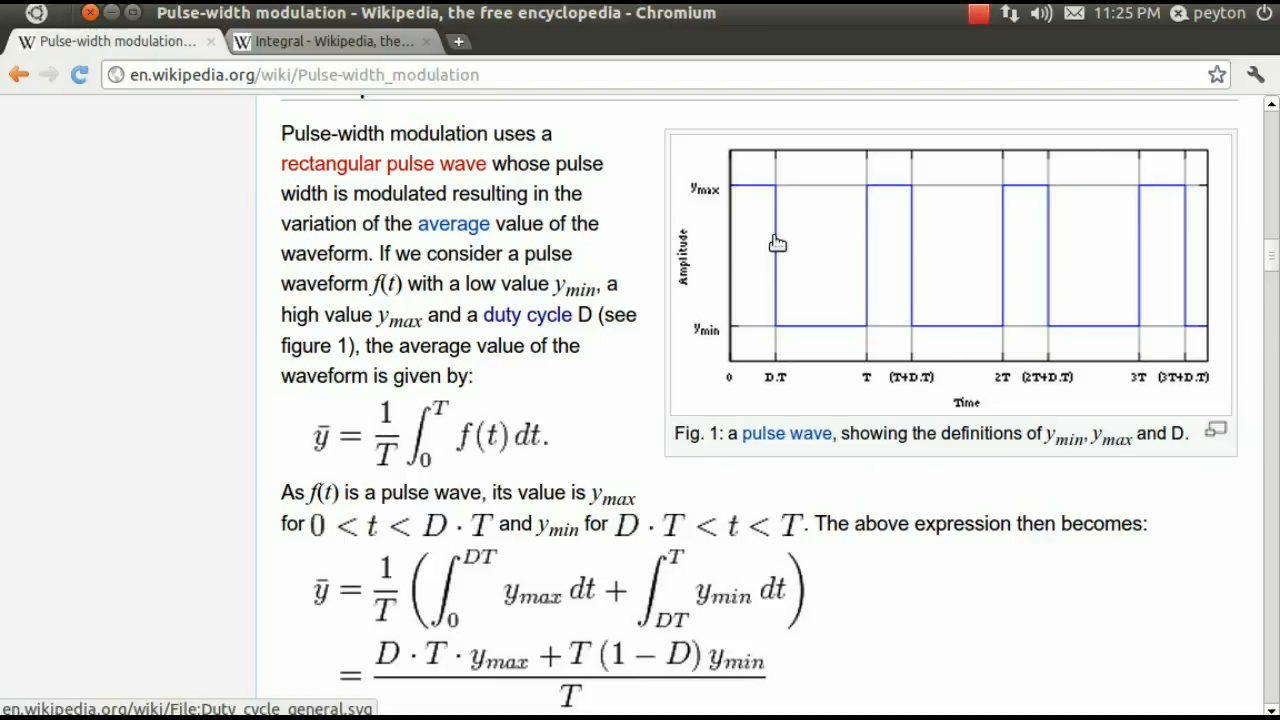
pyautogui.moveTo(744, 204)
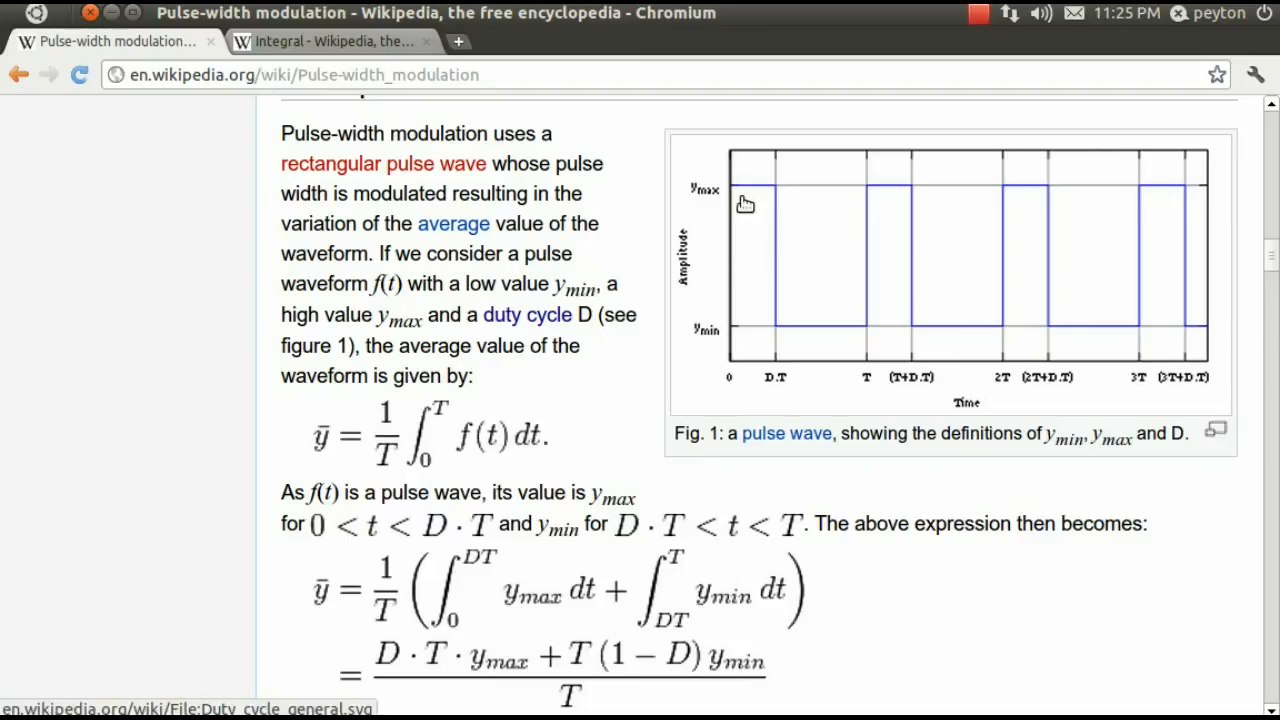
pyautogui.moveTo(764, 244)
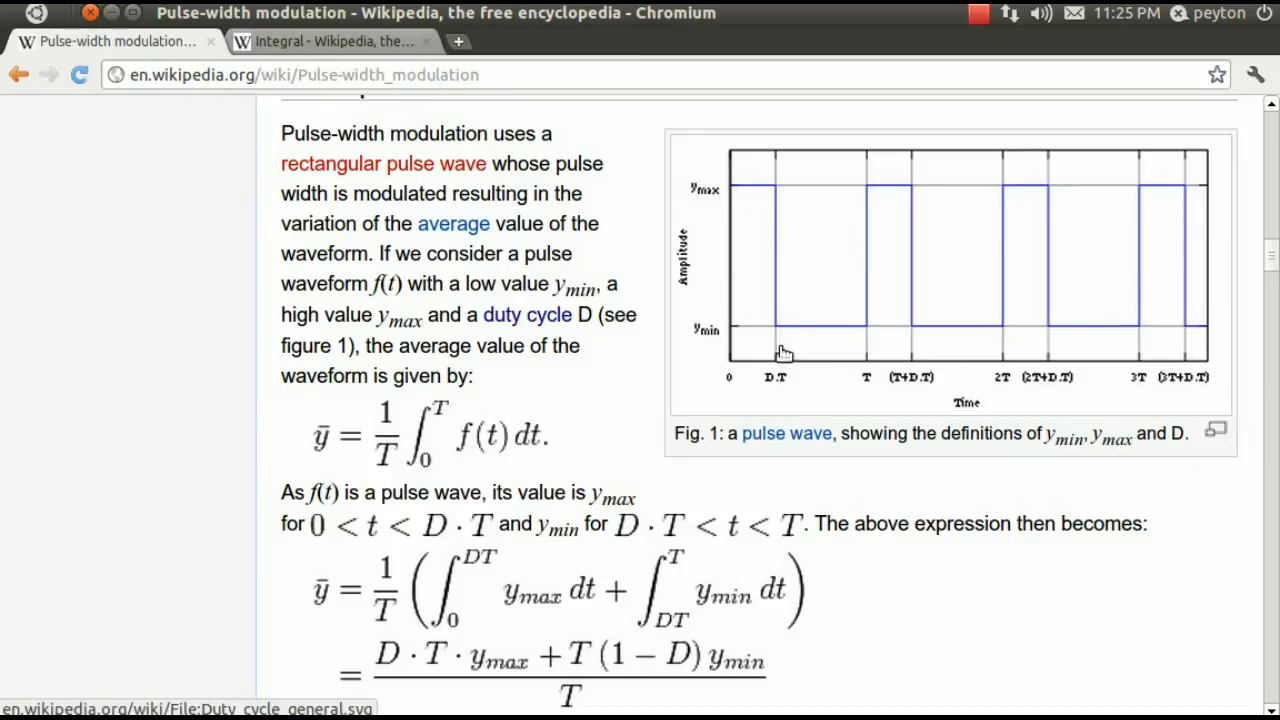
pyautogui.moveTo(824, 358)
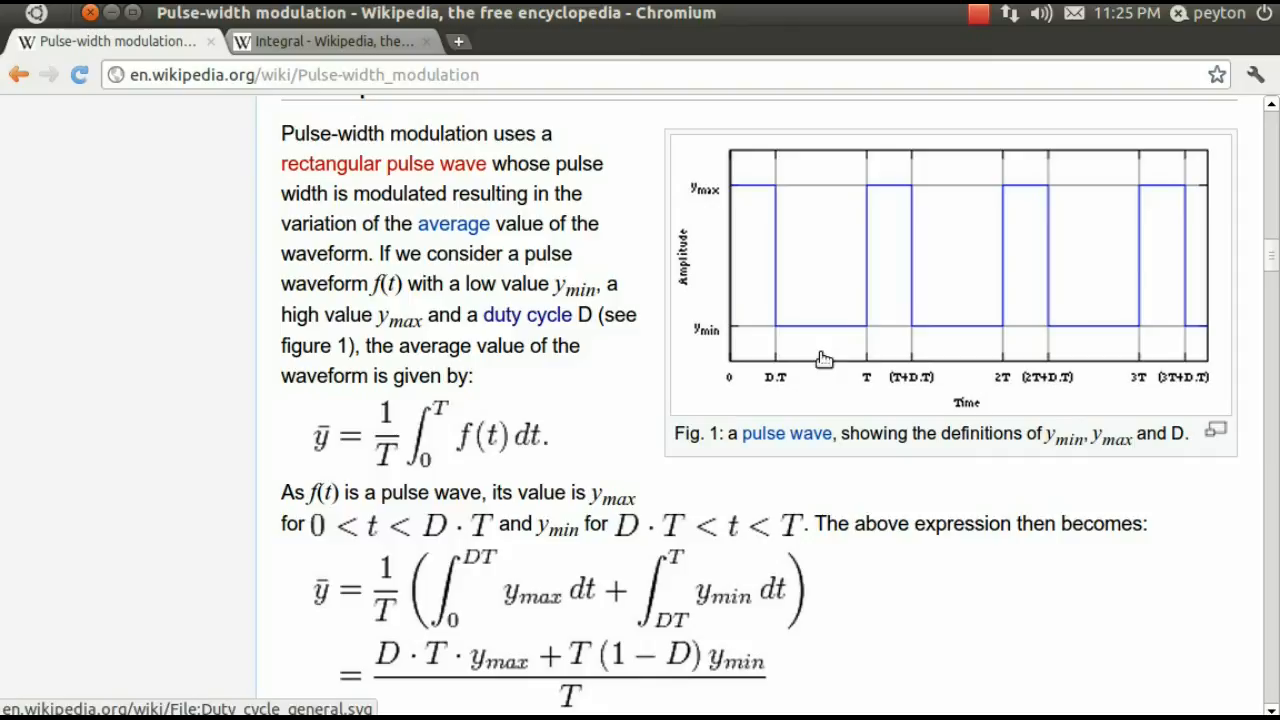
pyautogui.moveTo(424, 248)
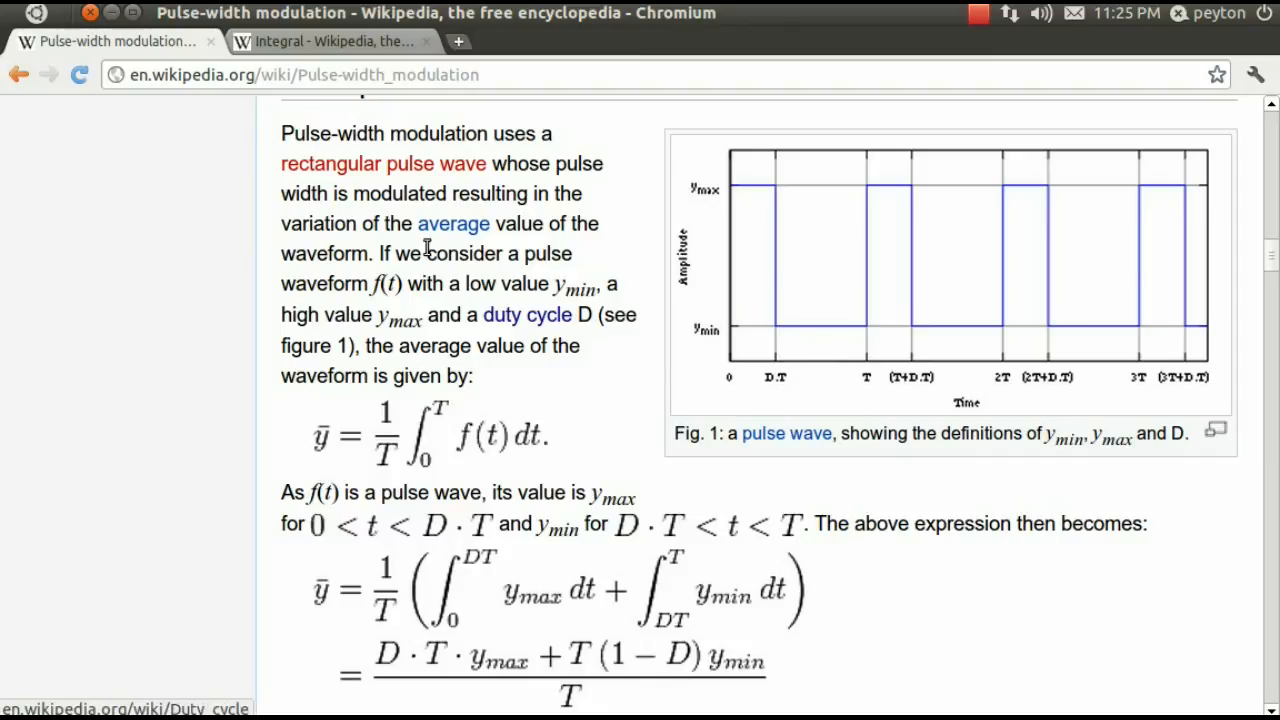
pyautogui.scroll(-3)
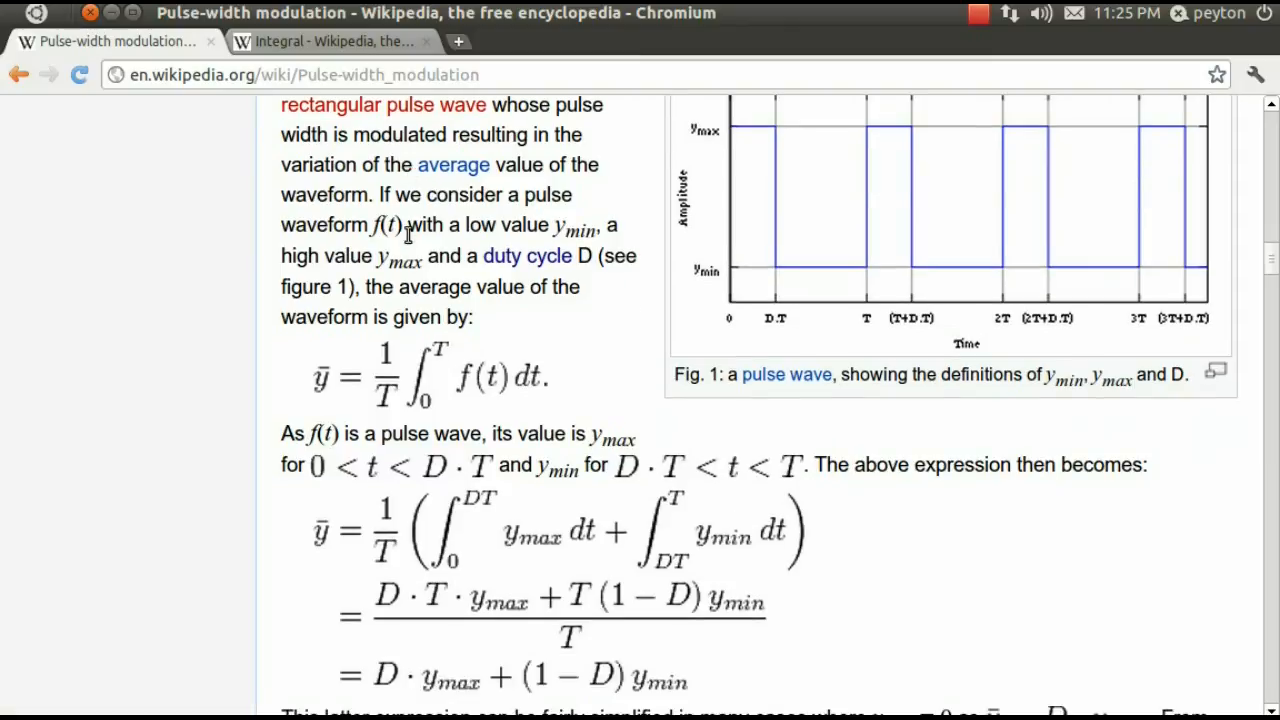
pyautogui.scroll(3)
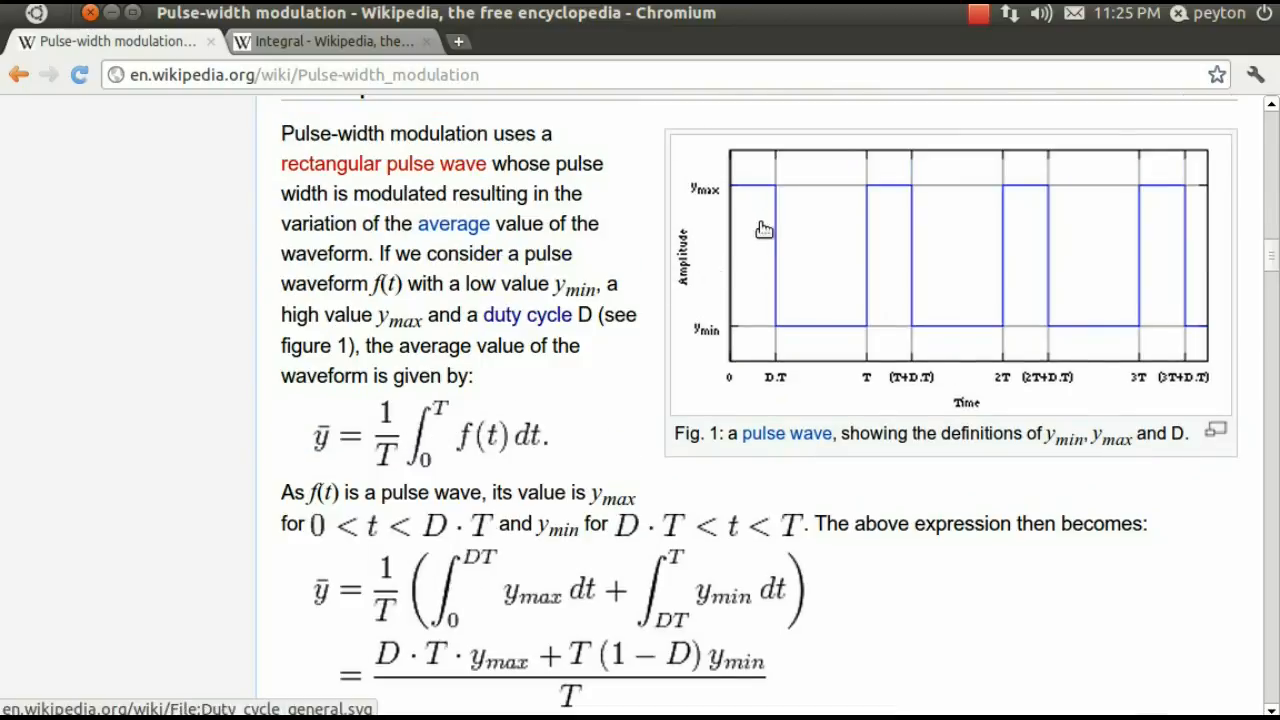
pyautogui.moveTo(796, 336)
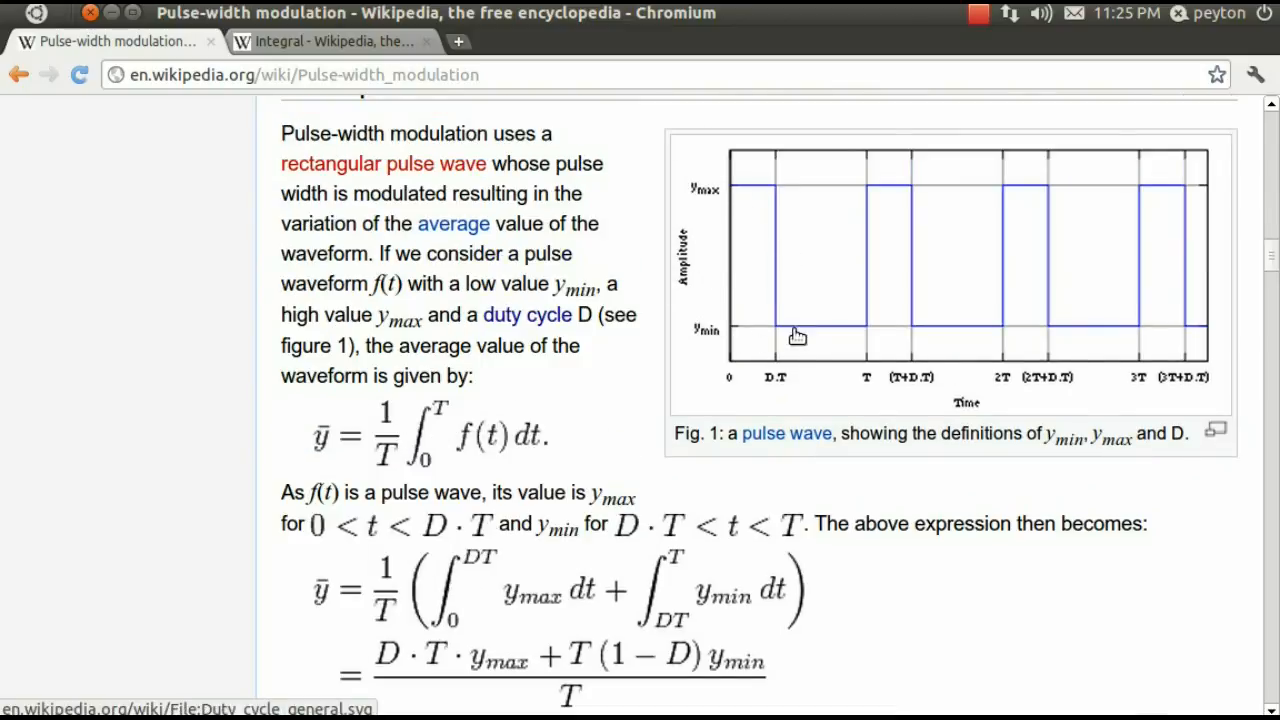
pyautogui.scroll(-3)
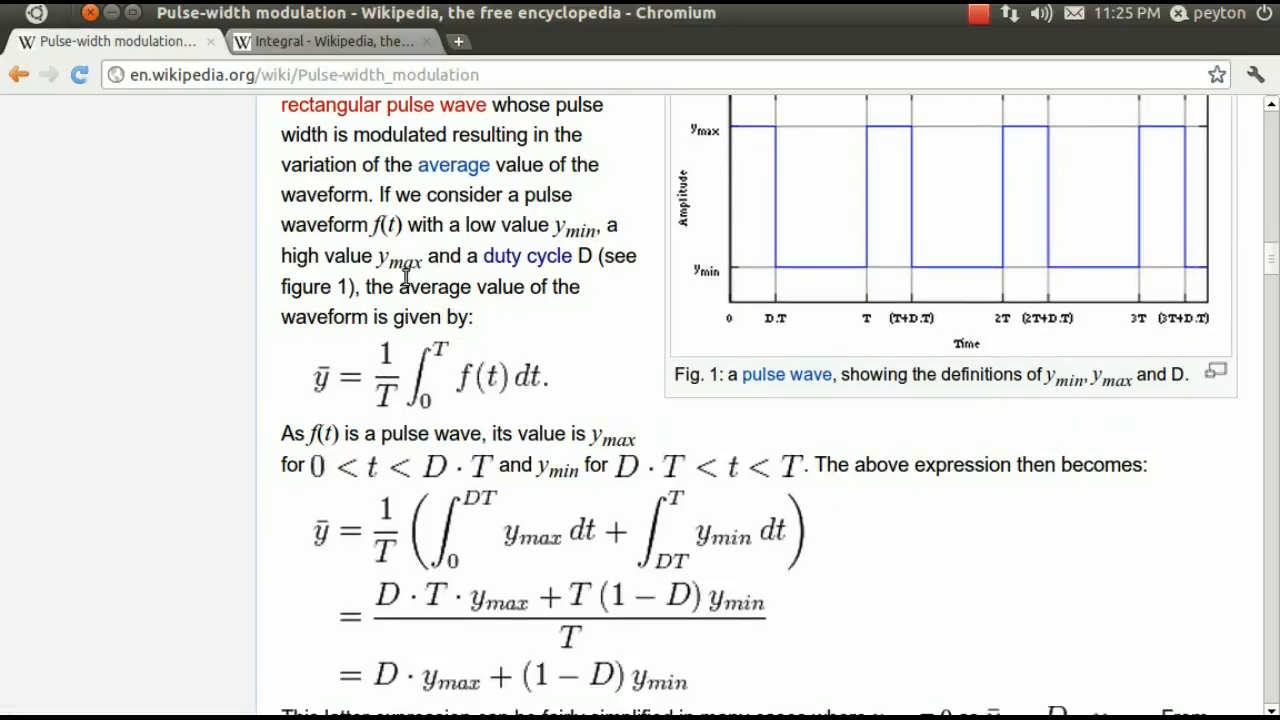
pyautogui.scroll(-3)
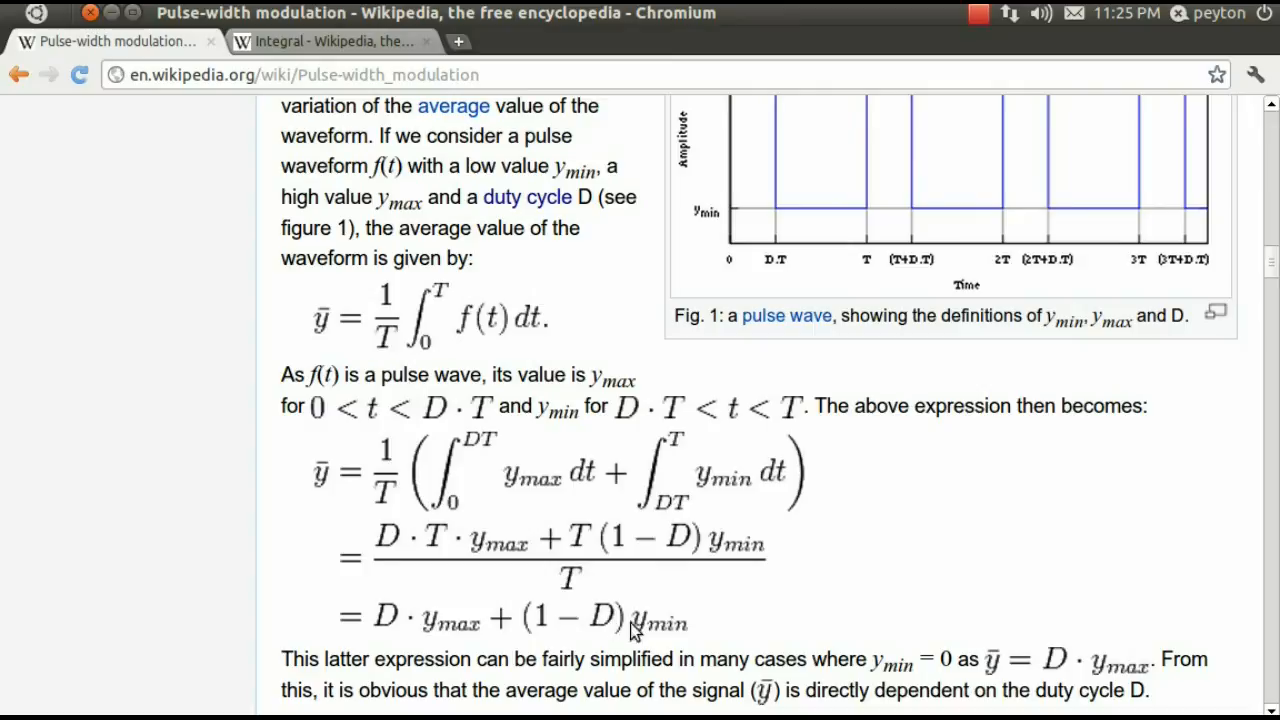
pyautogui.moveTo(904, 588)
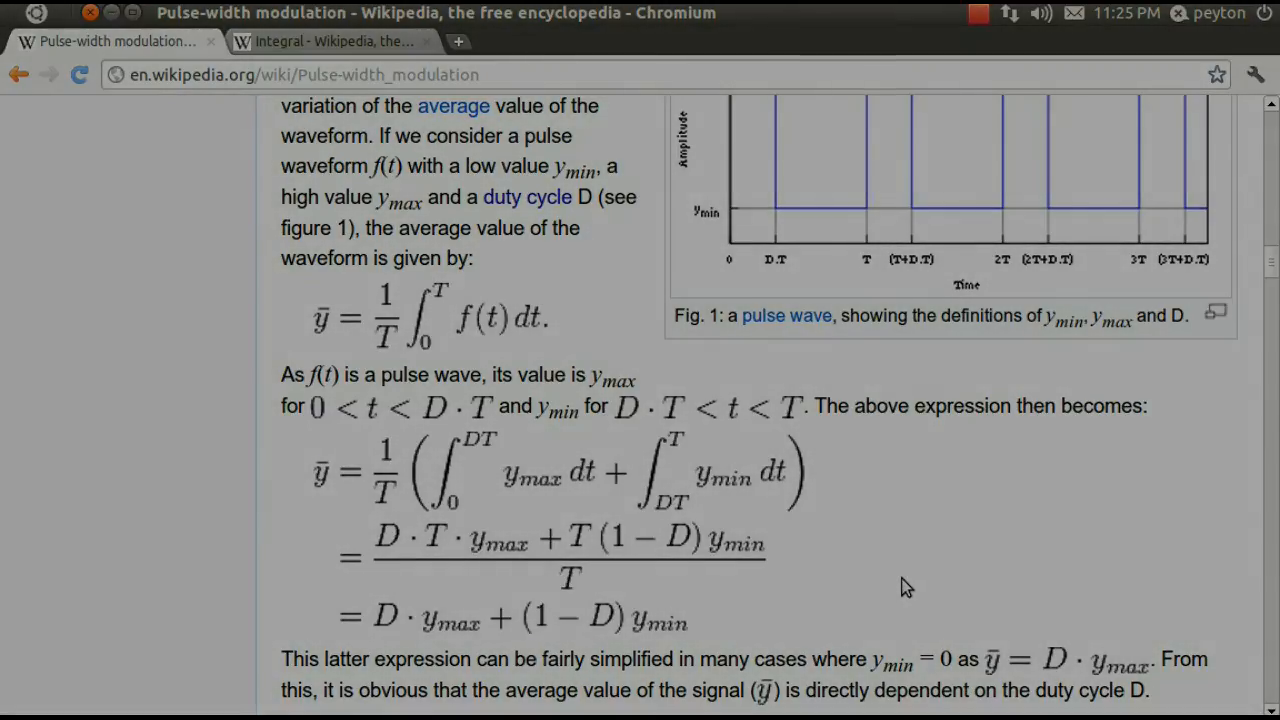
pyautogui.click(1010, 12)
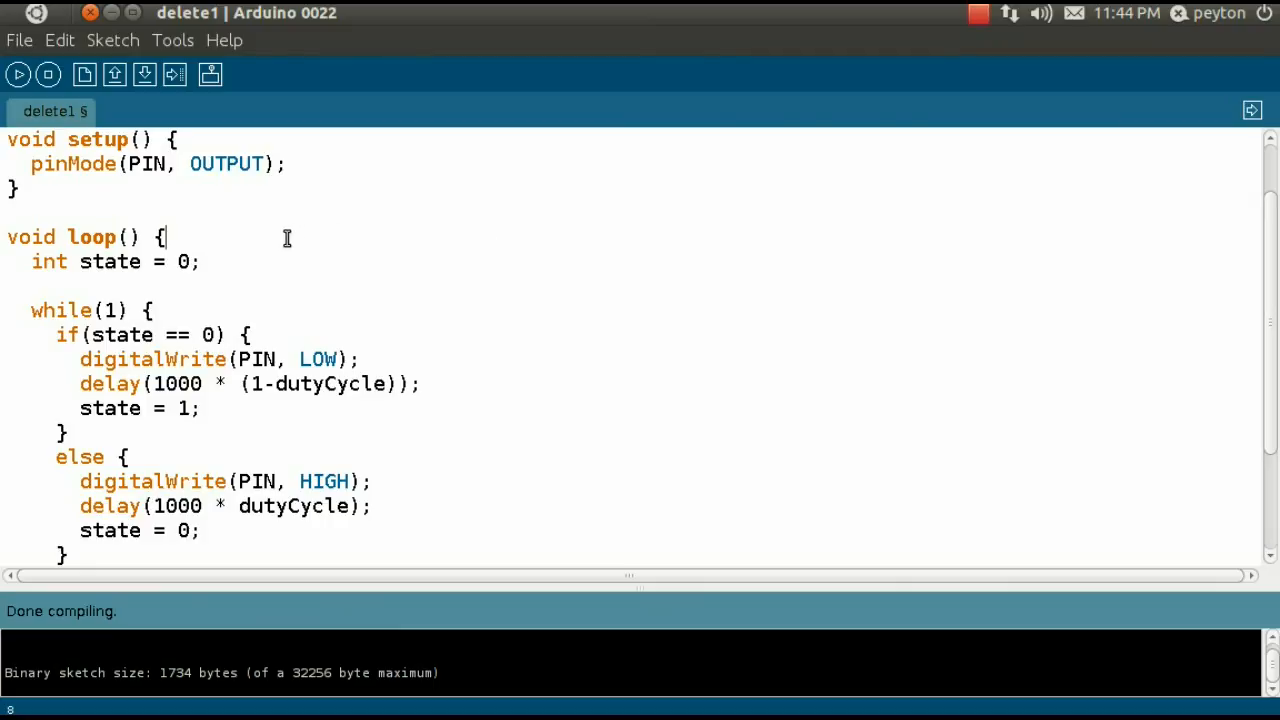
pyautogui.moveTo(256, 272)
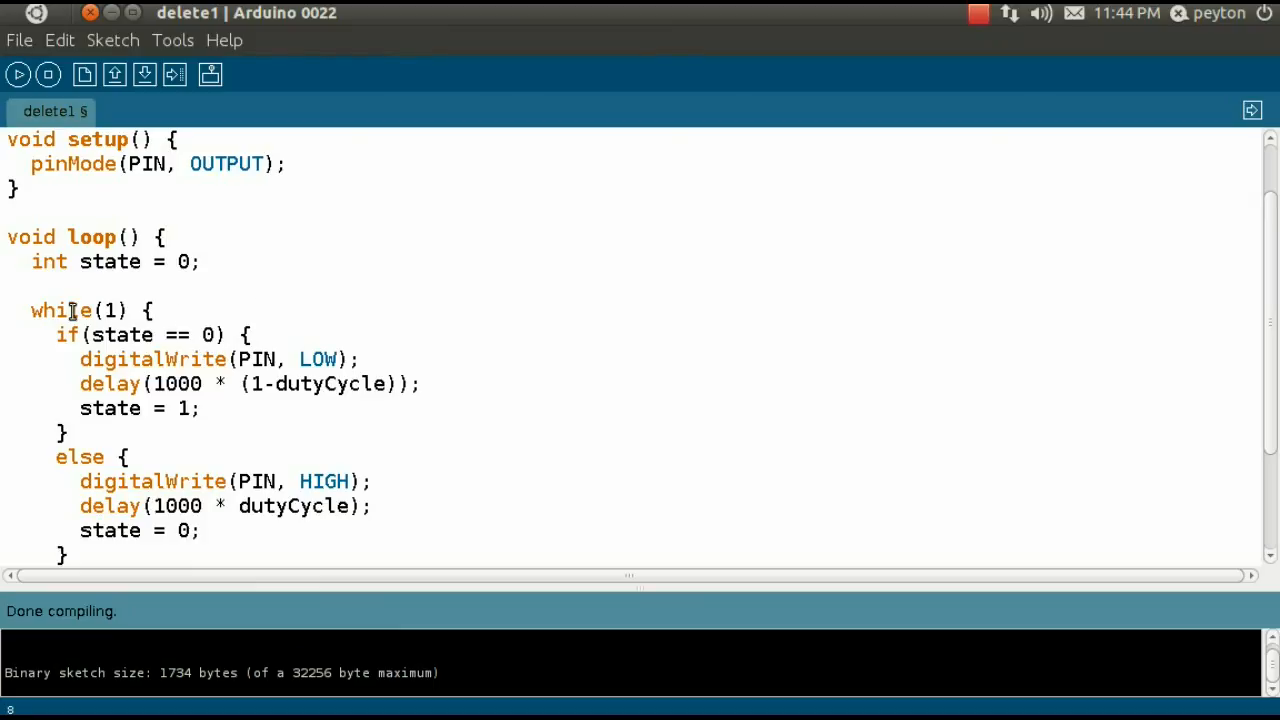
pyautogui.doubleClick(58, 310)
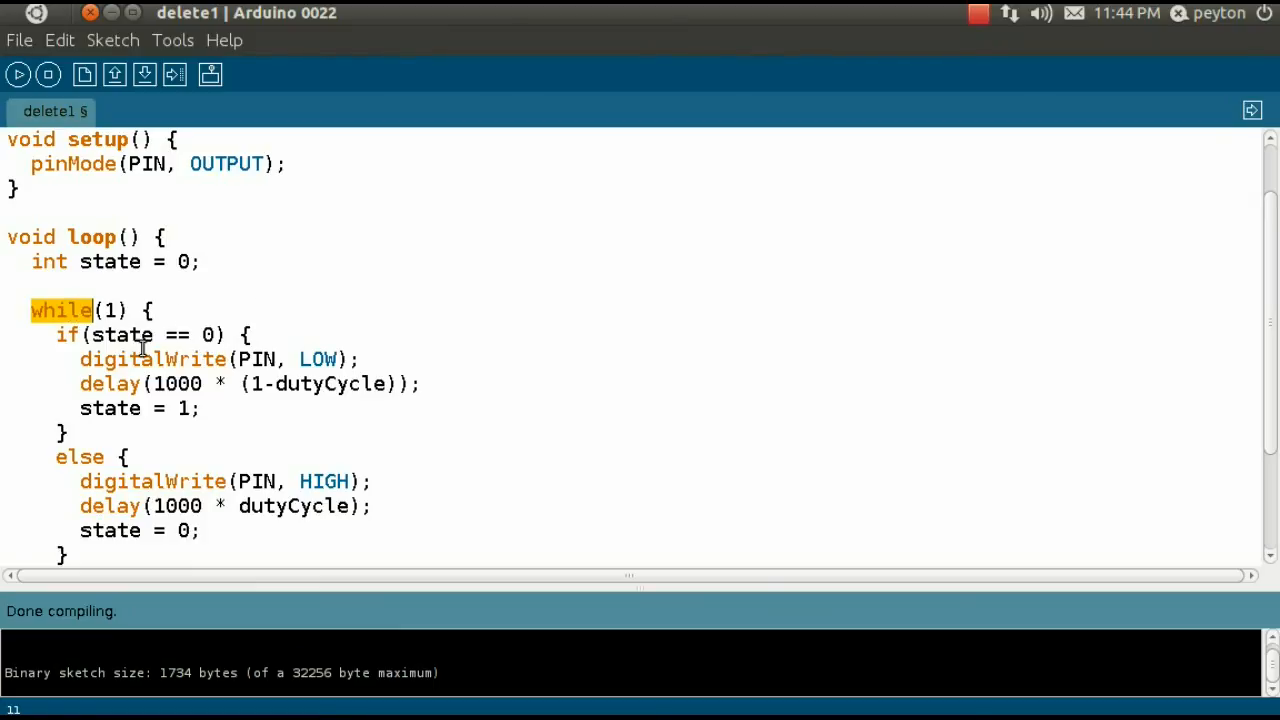
pyautogui.click(116, 384)
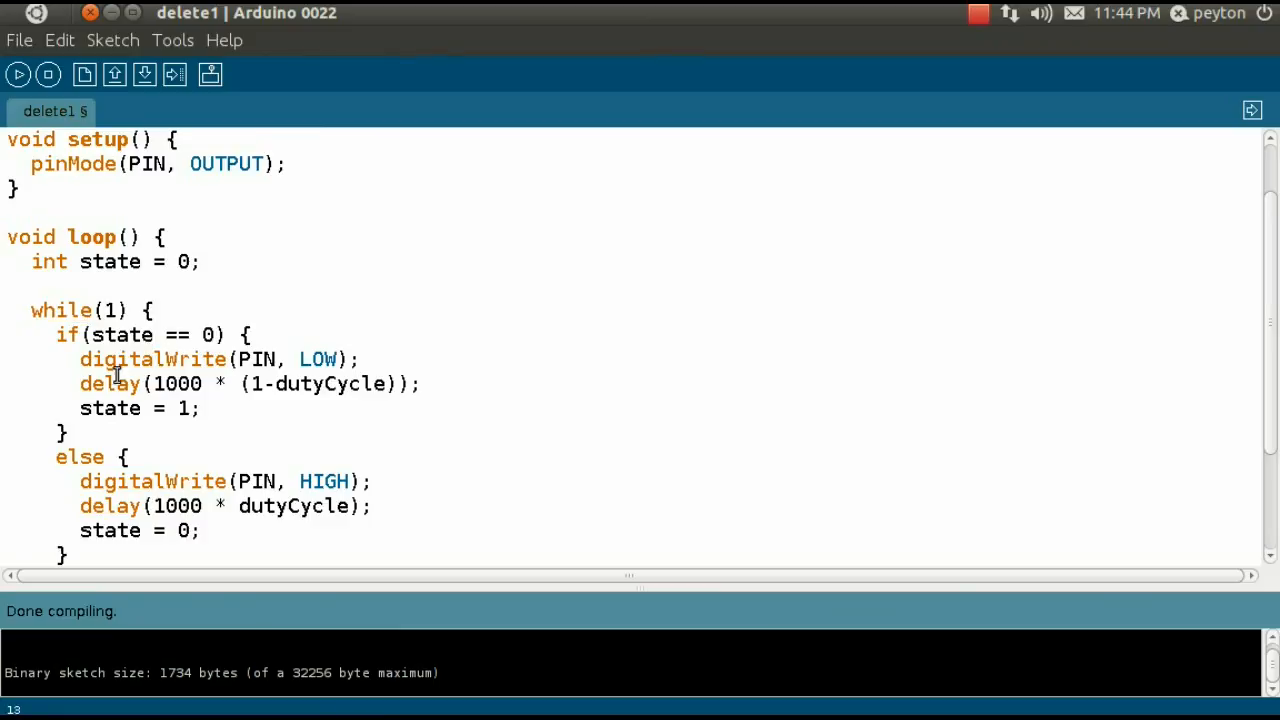
pyautogui.doubleClick(110, 384)
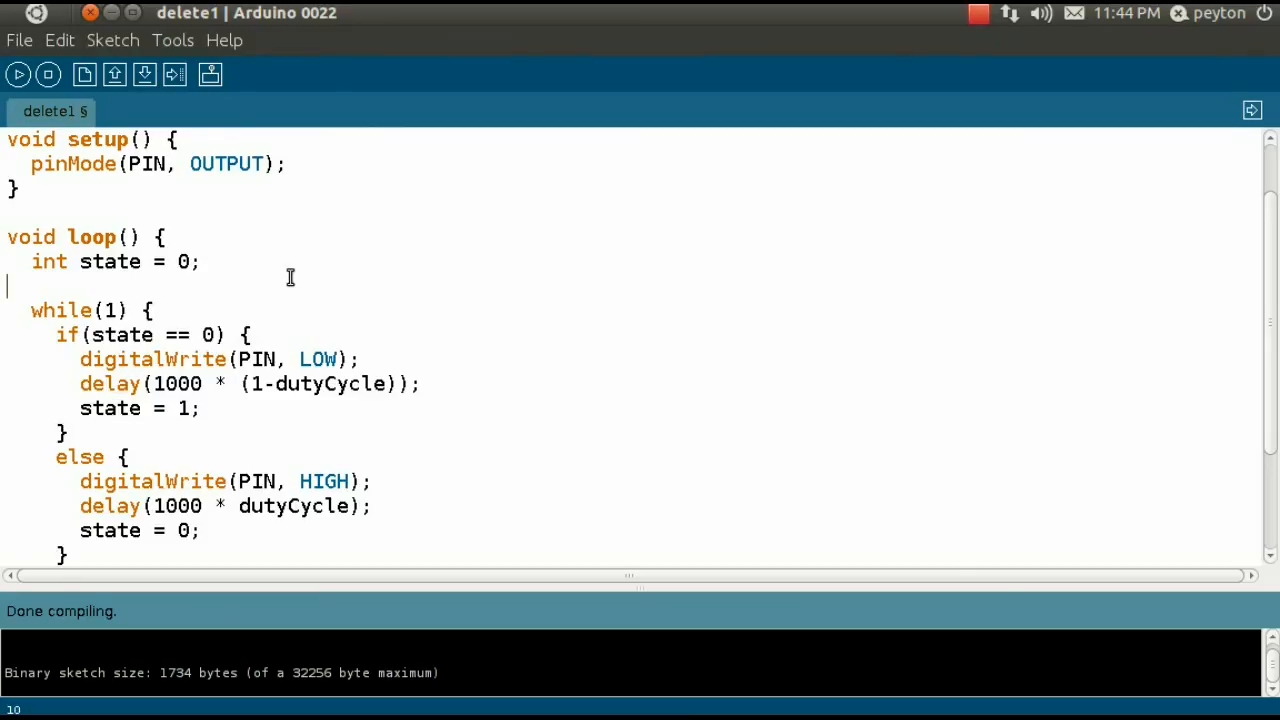
pyautogui.moveTo(4, 160)
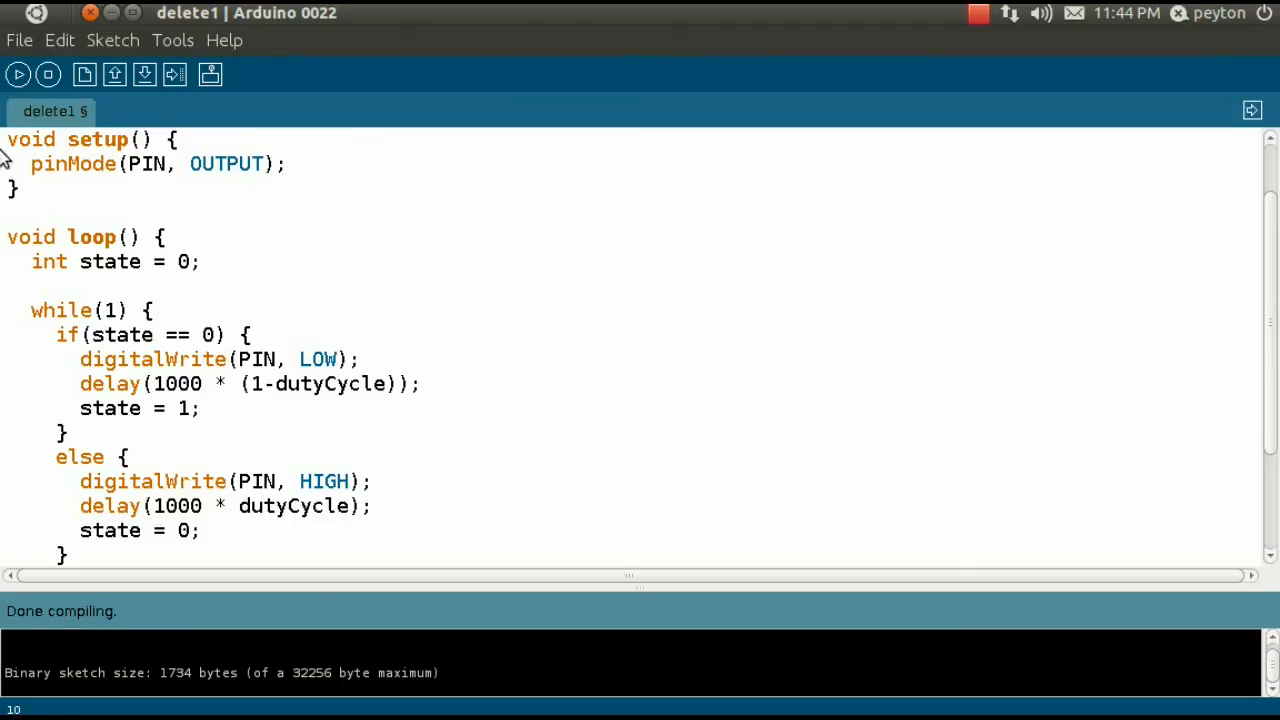
pyautogui.click(36, 192)
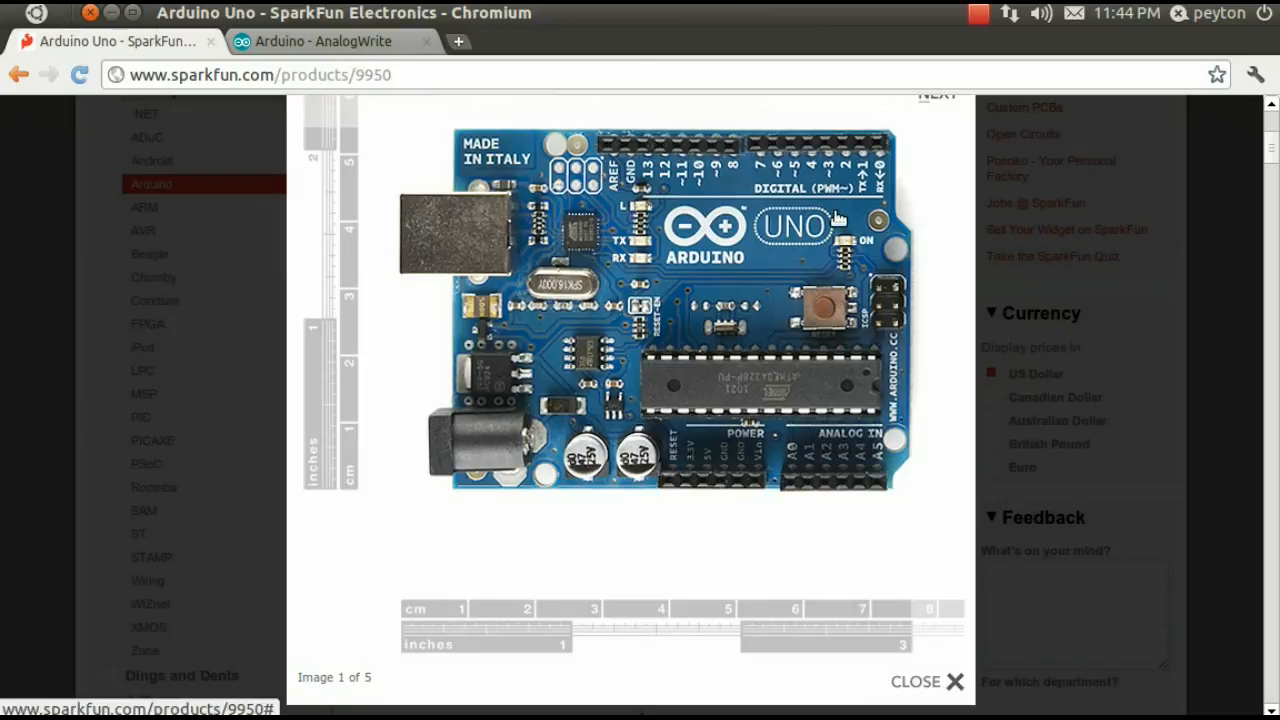
pyautogui.moveTo(390, 156)
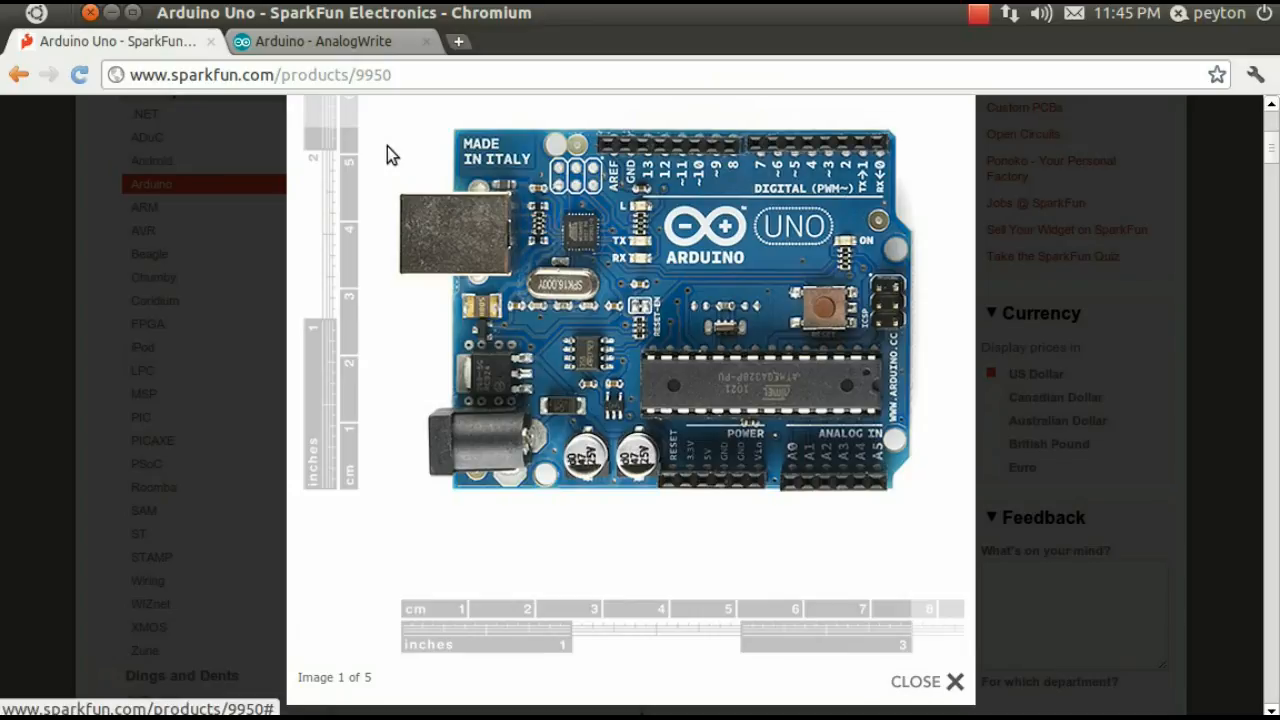
pyautogui.click(330, 40)
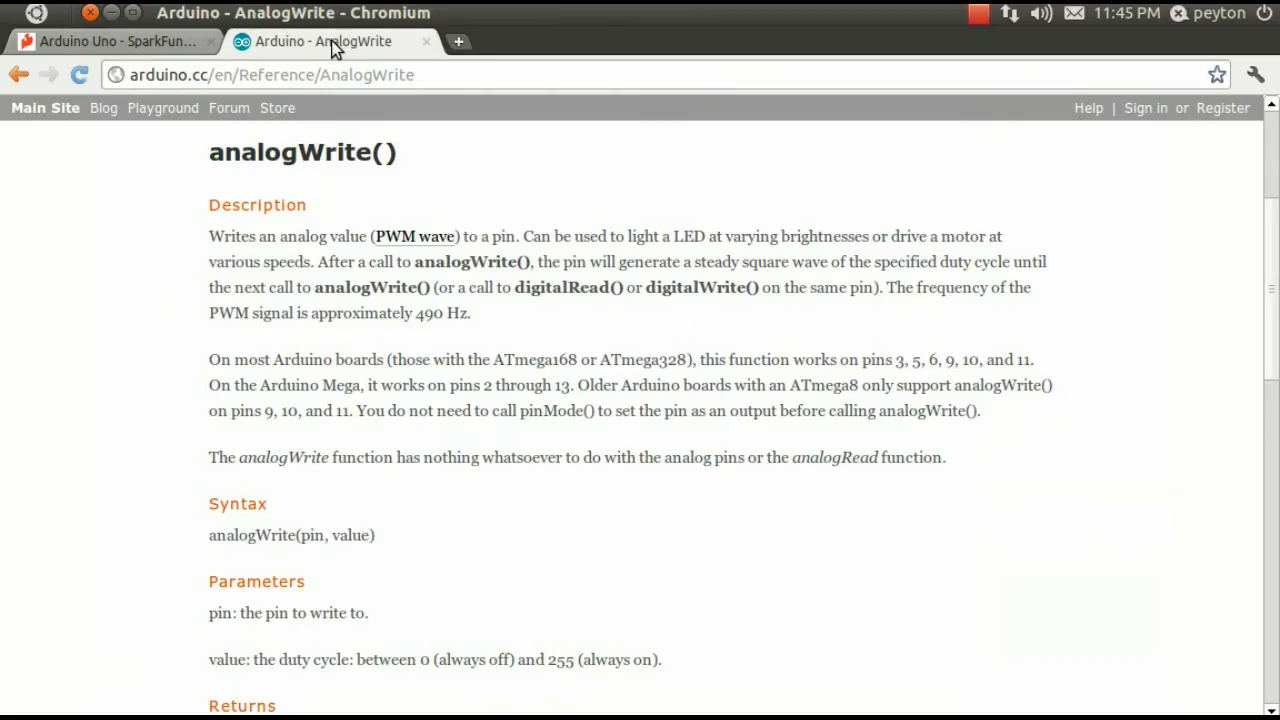
pyautogui.moveTo(276, 232)
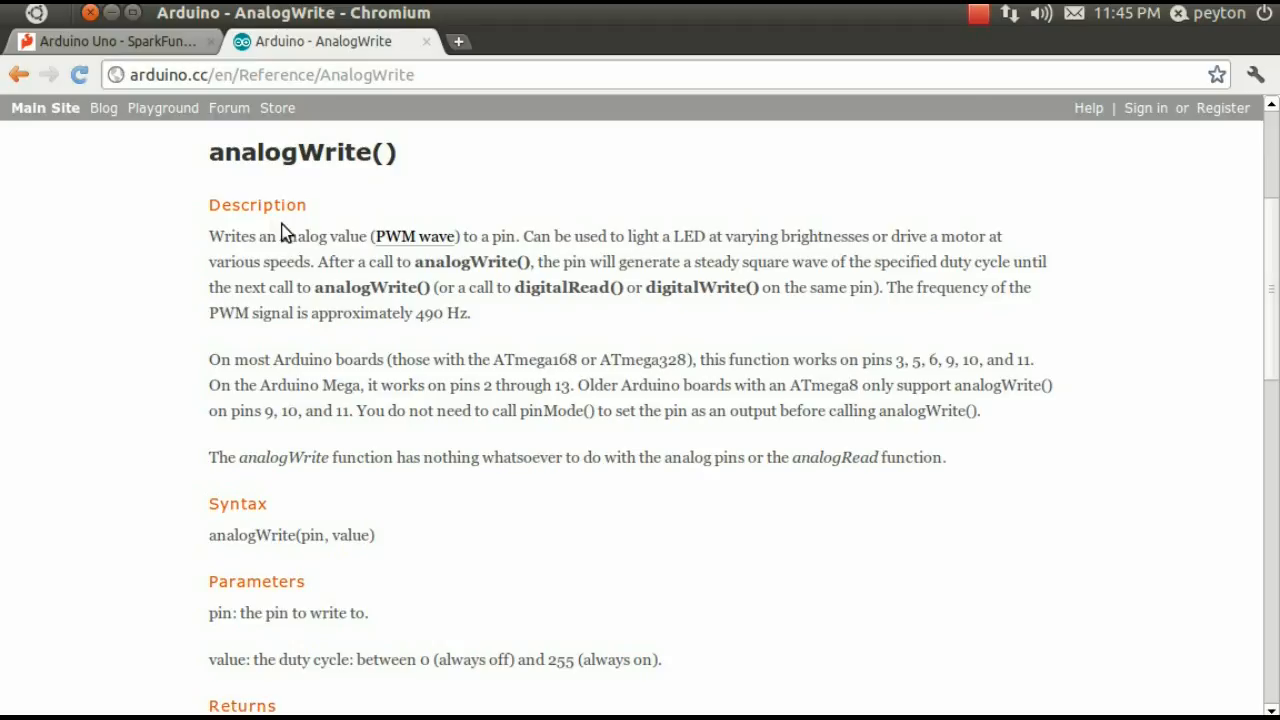
pyautogui.doubleClick(300, 236)
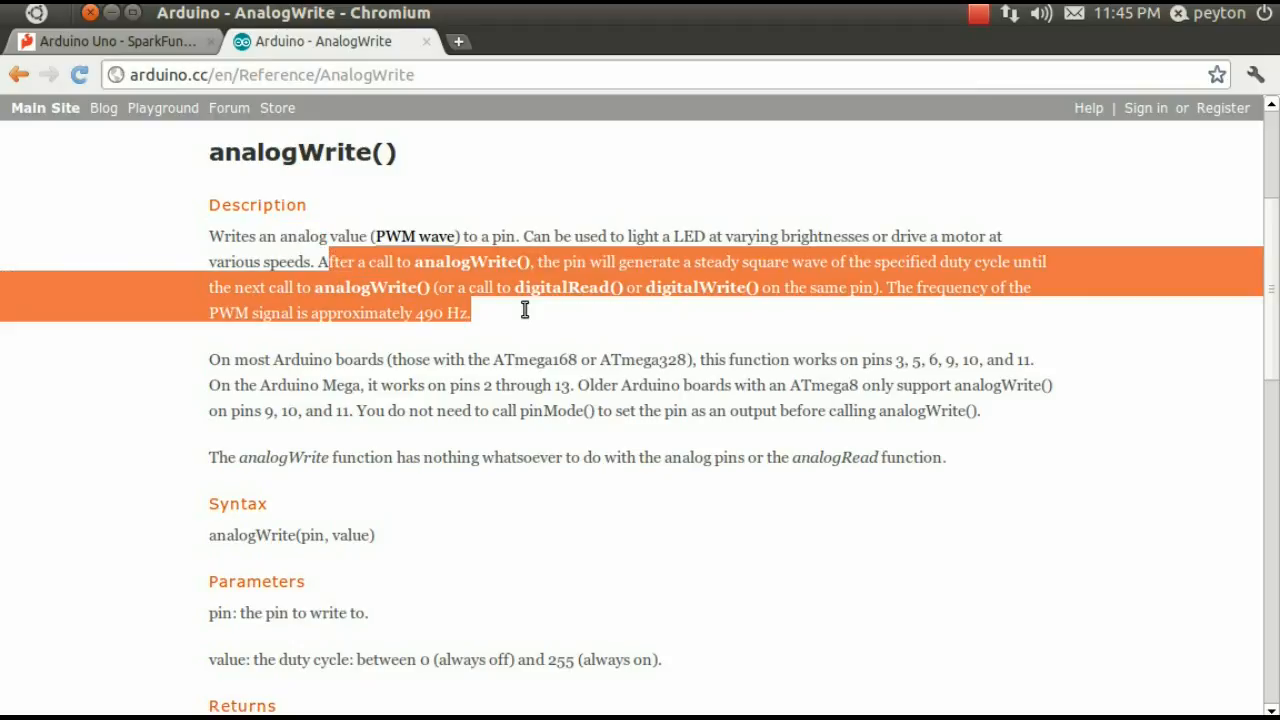
pyautogui.moveTo(536, 314)
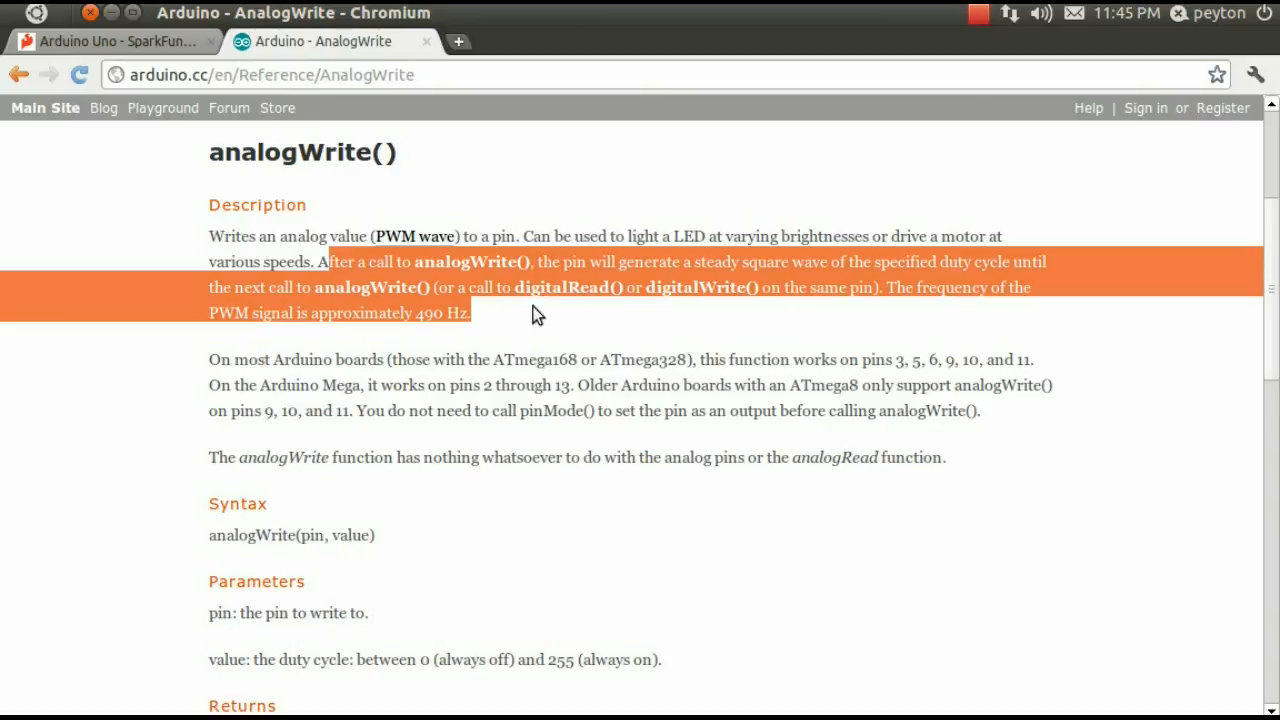
pyautogui.doubleClick(368, 288)
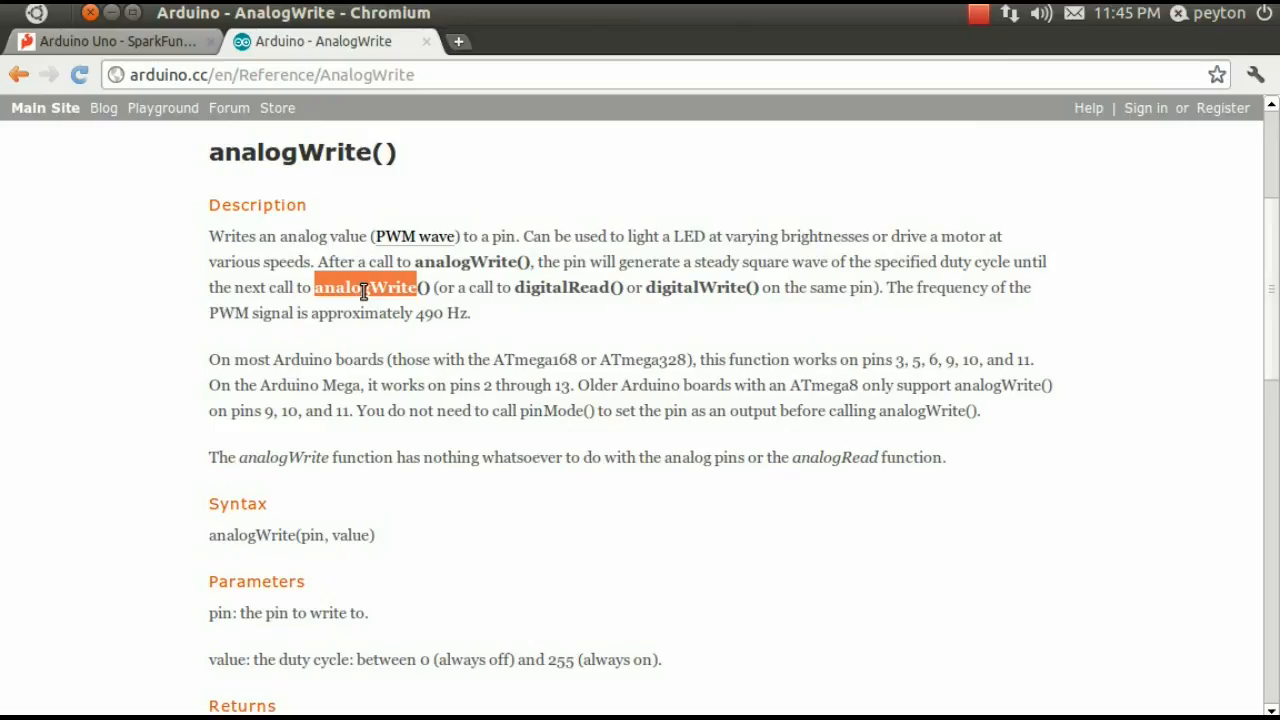
pyautogui.moveTo(704, 288)
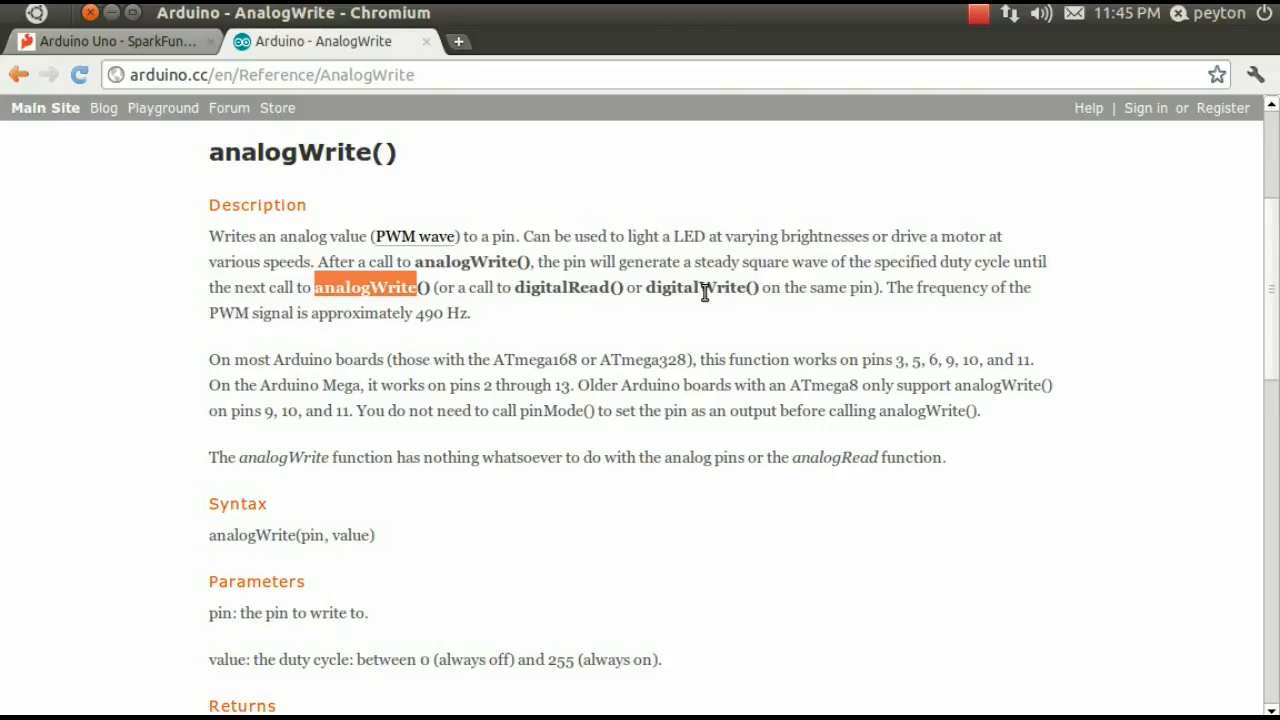
pyautogui.moveTo(444, 304)
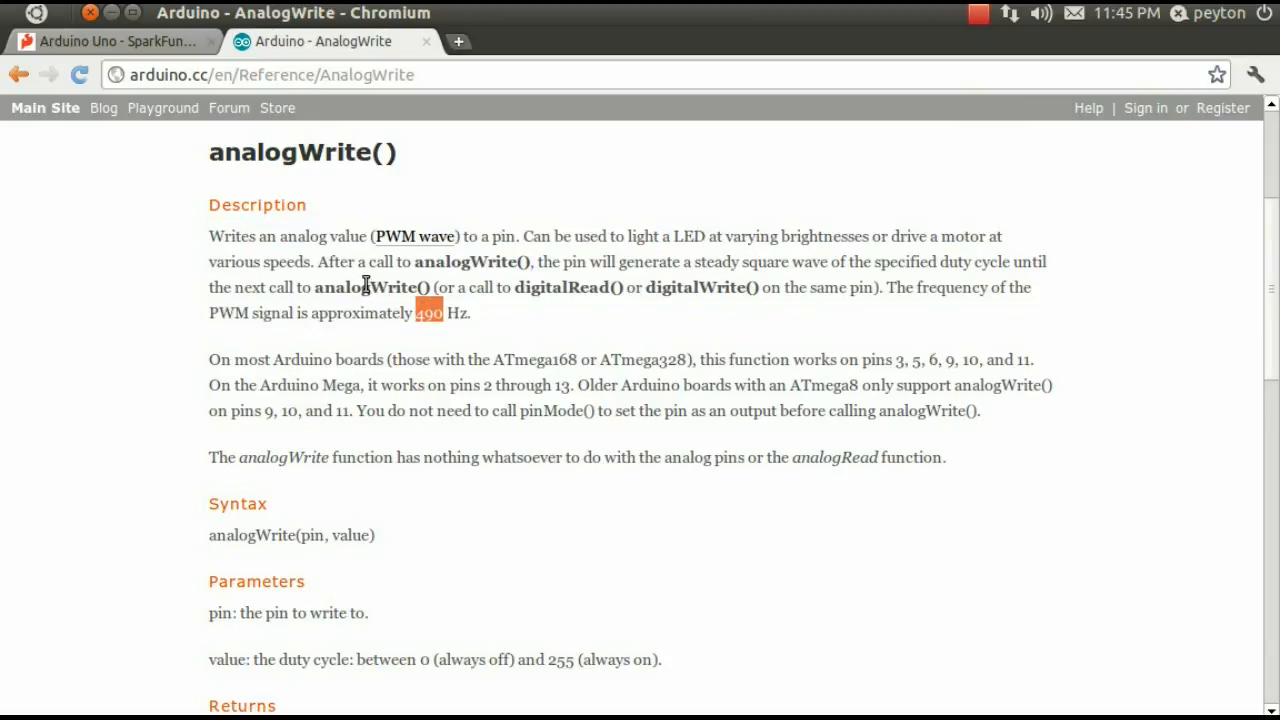
pyautogui.scroll(-3)
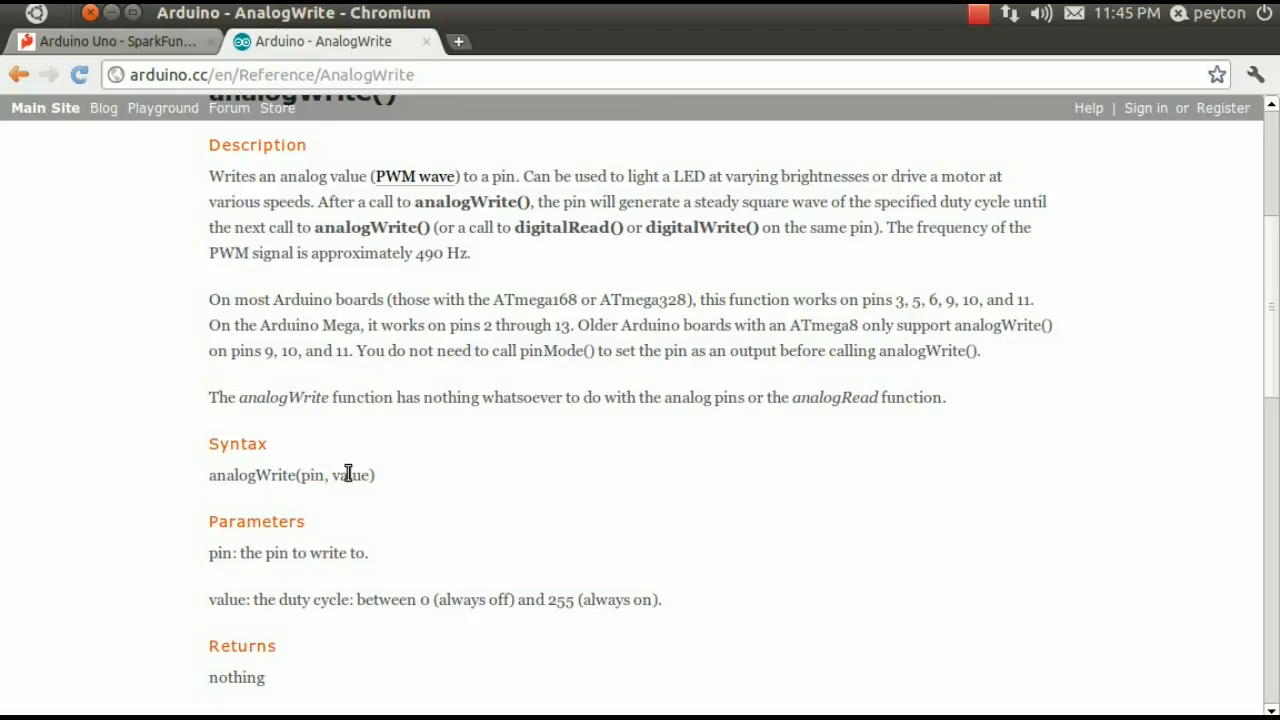
pyautogui.doubleClick(350, 474)
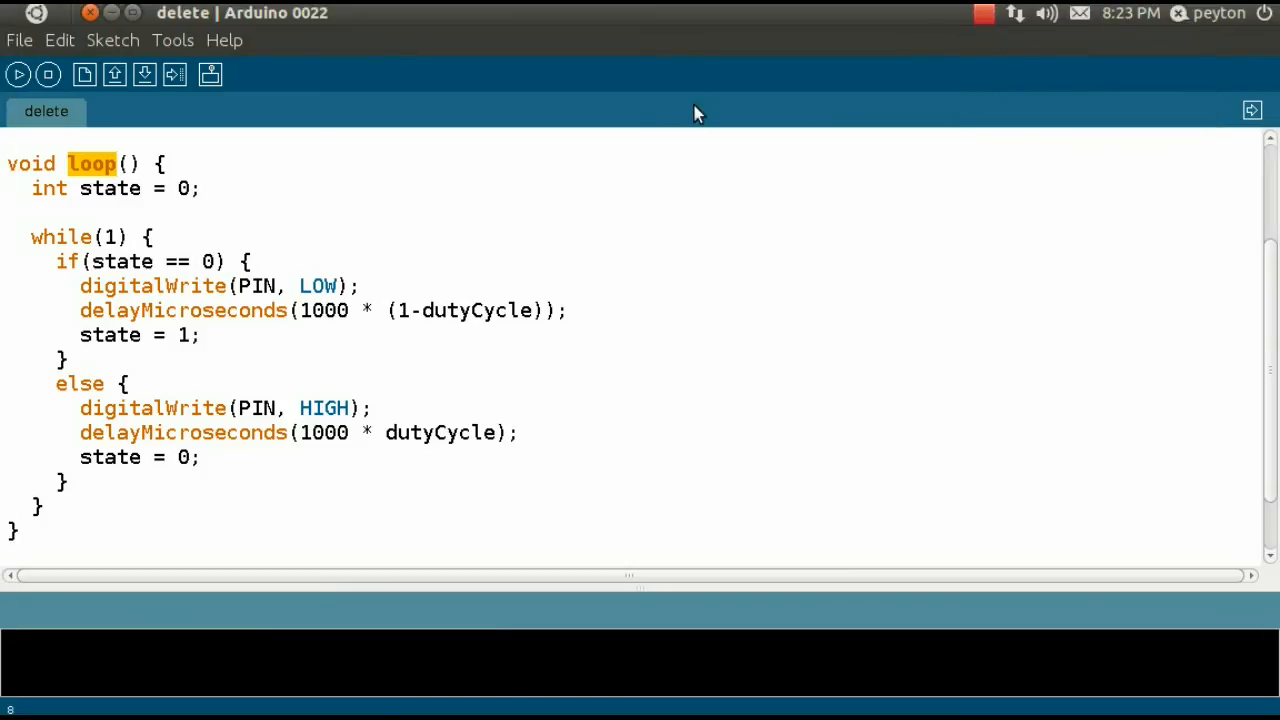
pyautogui.moveTo(612, 202)
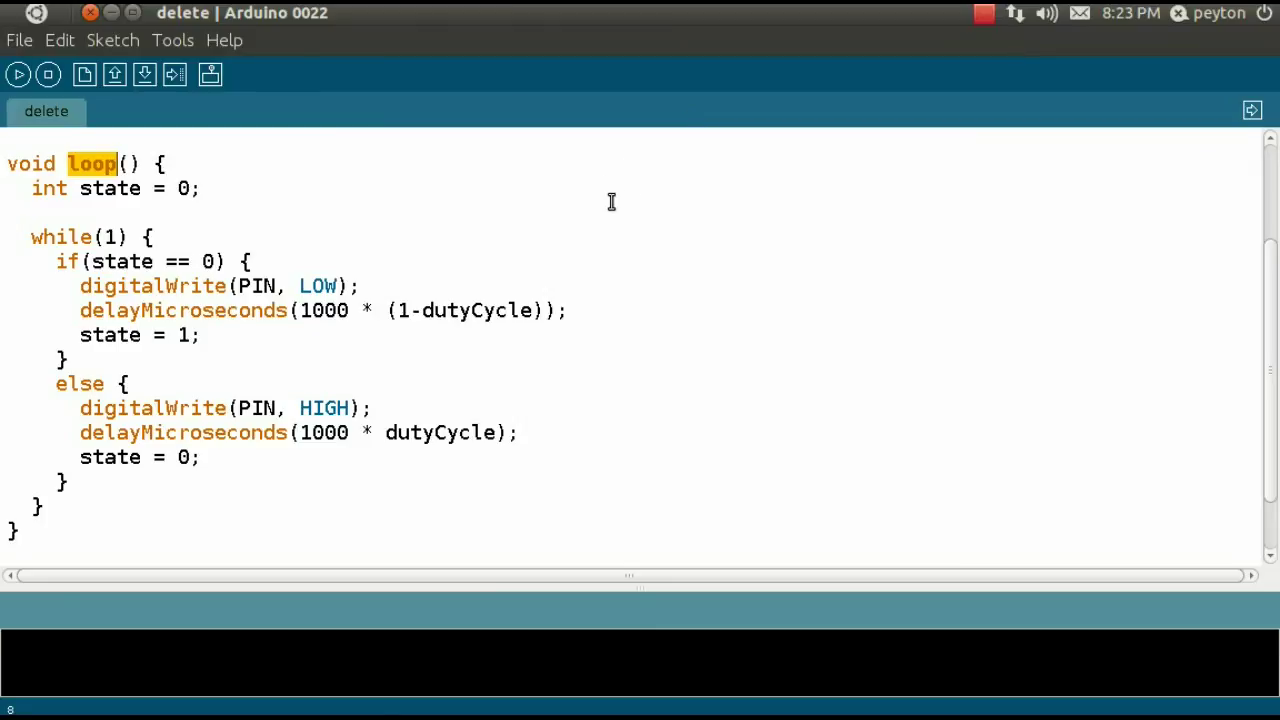
pyautogui.moveTo(386, 244)
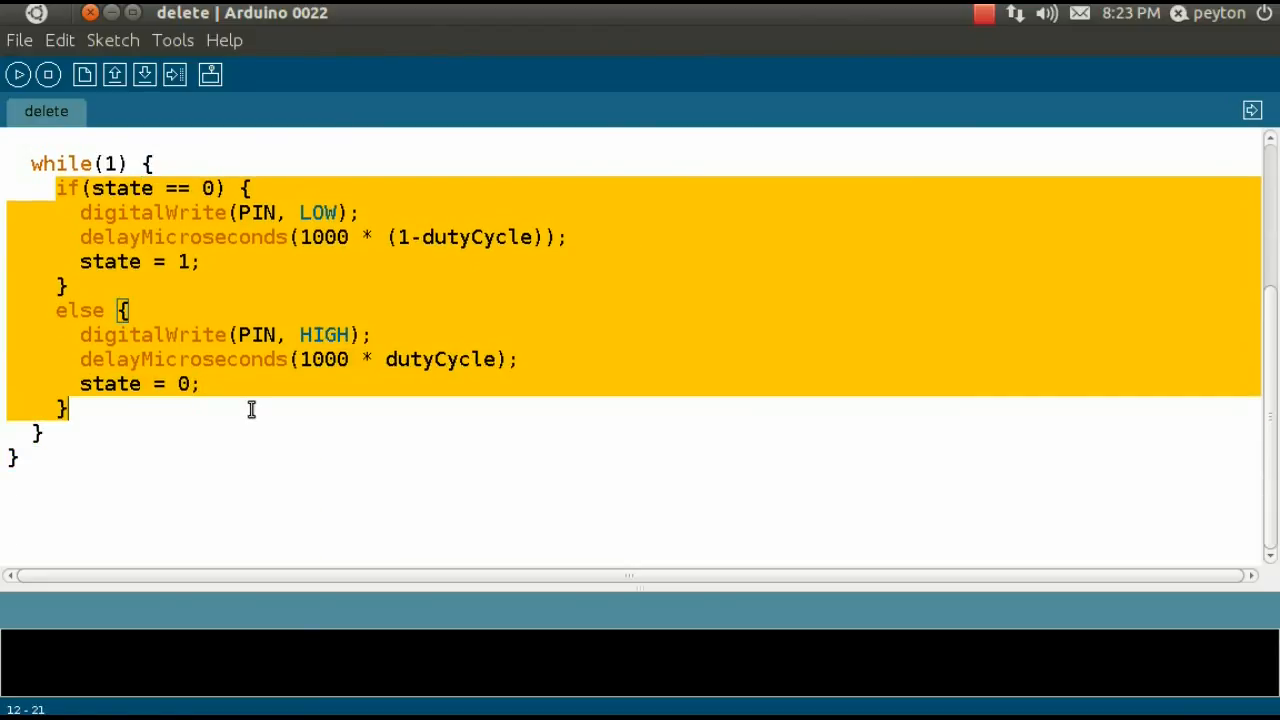
# - Delete the if/else toggling block, leaving the while(1) loop empty
pyautogui.press('Delete')
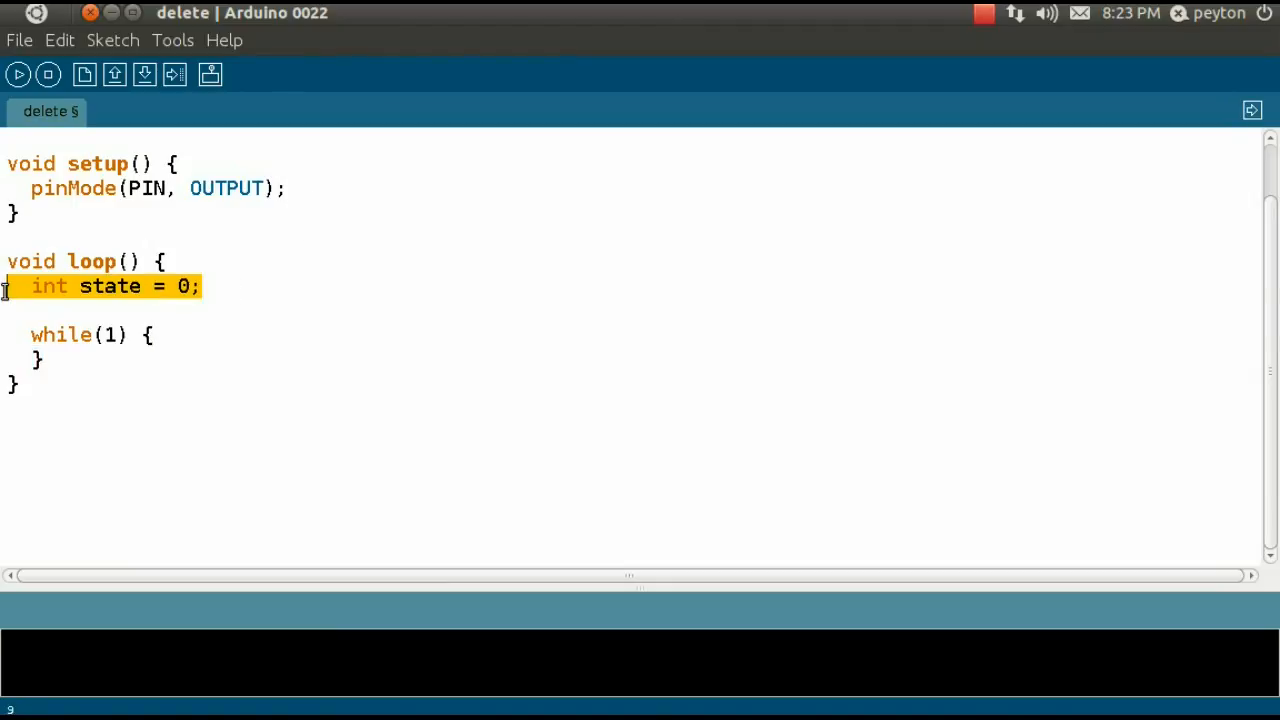
# - Begin loop() with analogWrite(PIN, 255 * .75 as a temporary duty value
pyautogui.write('ana')
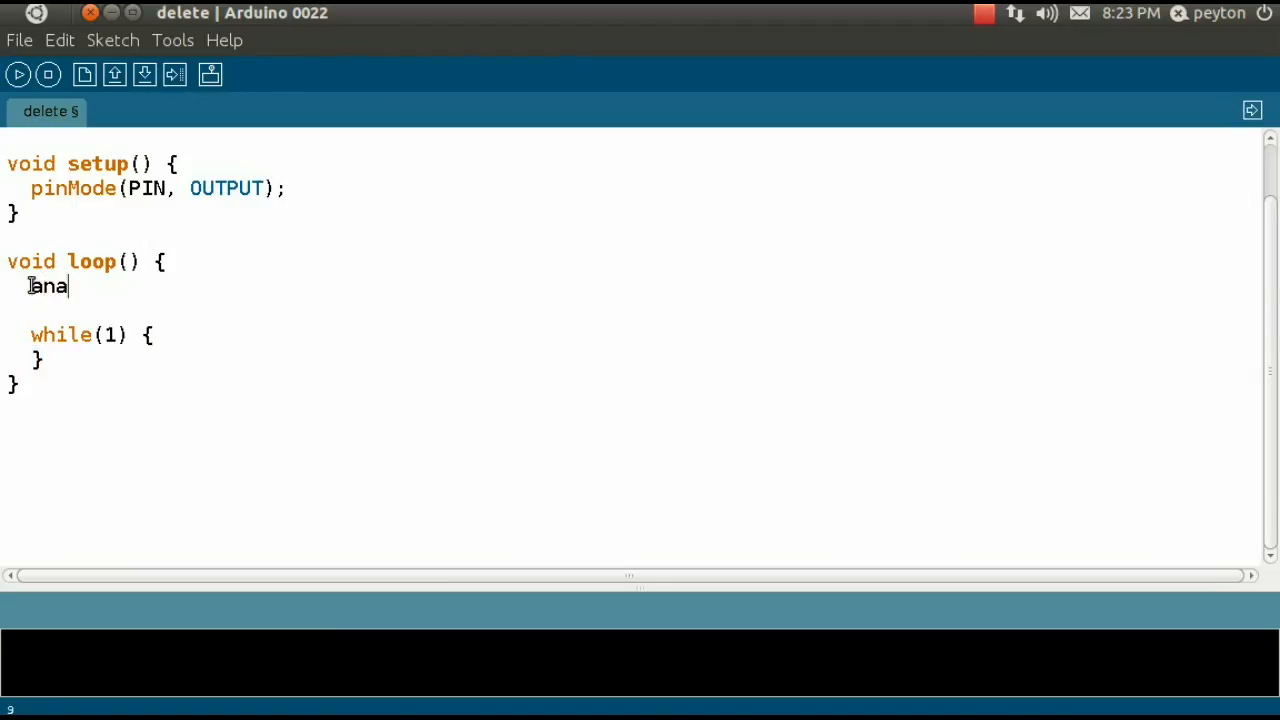
pyautogui.write('logWrite')
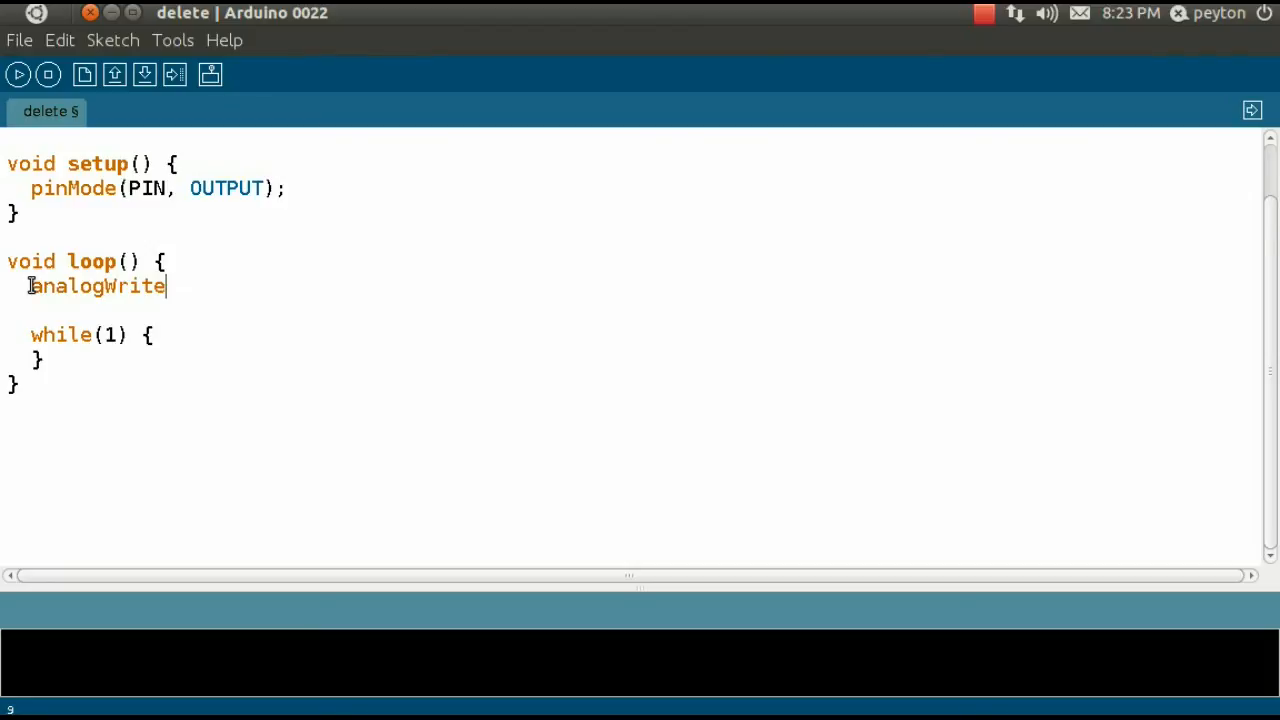
pyautogui.write('(P')
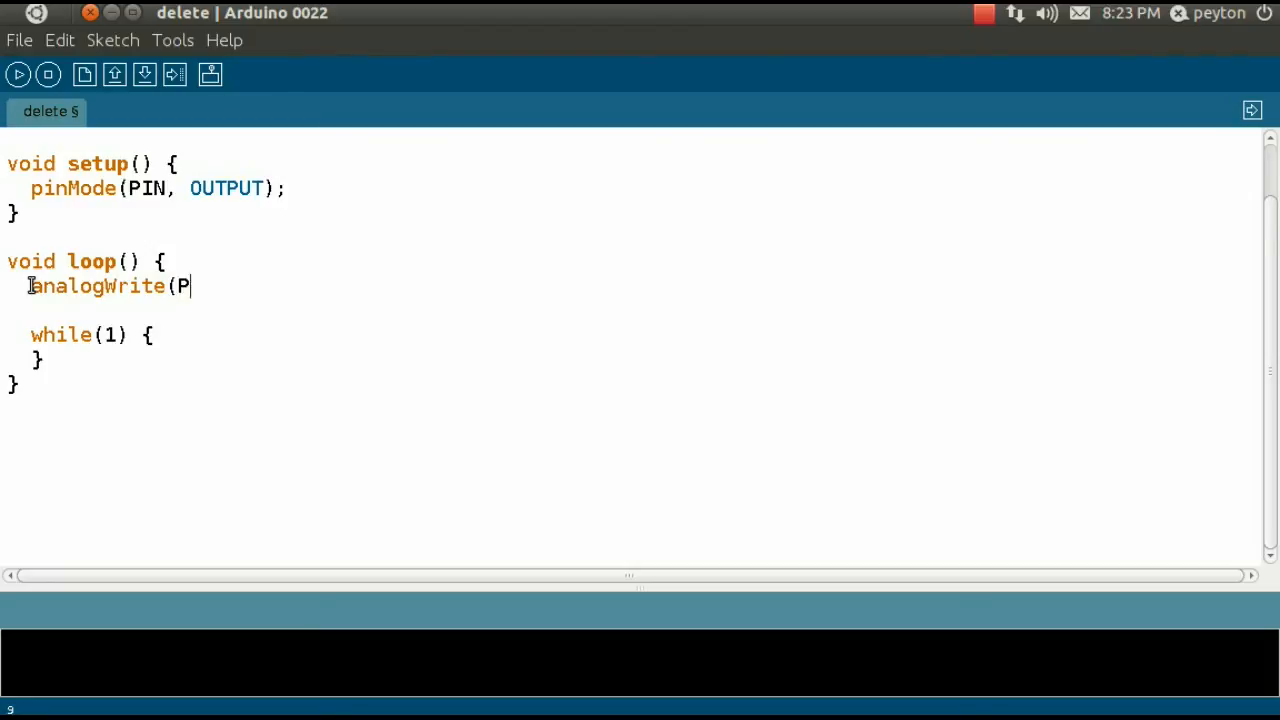
pyautogui.write('IN,')
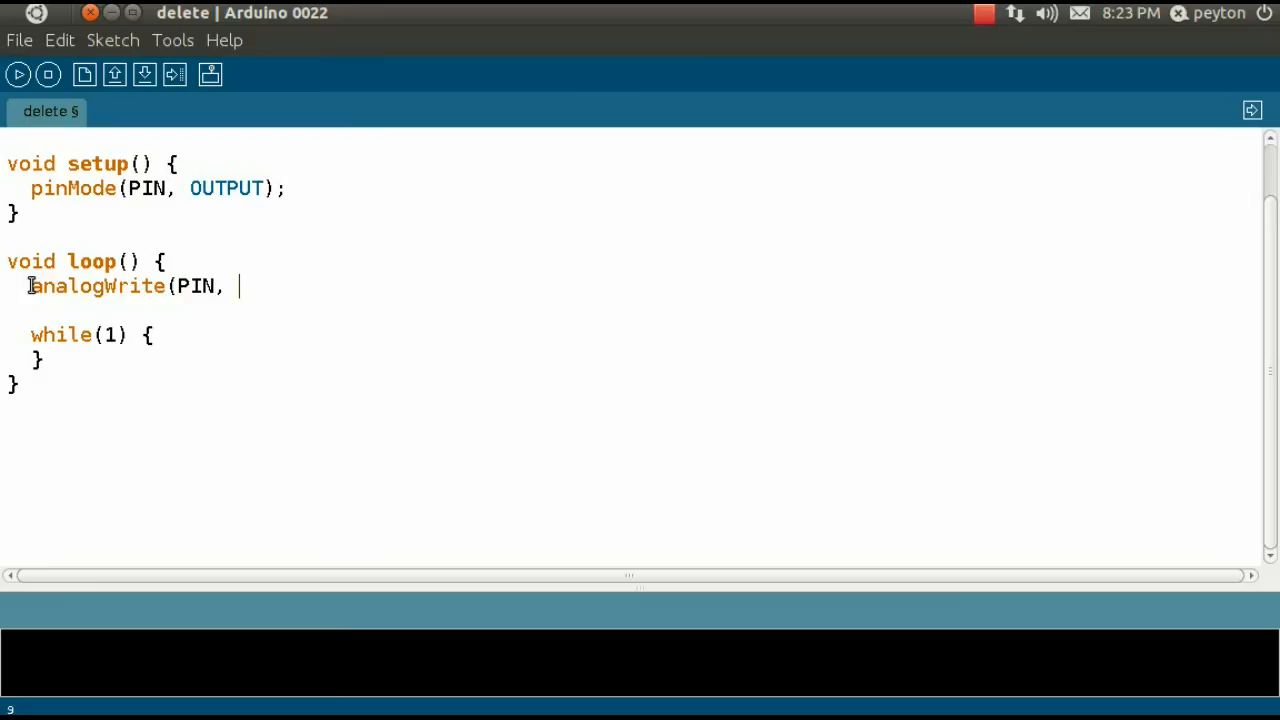
pyautogui.write('255 *')
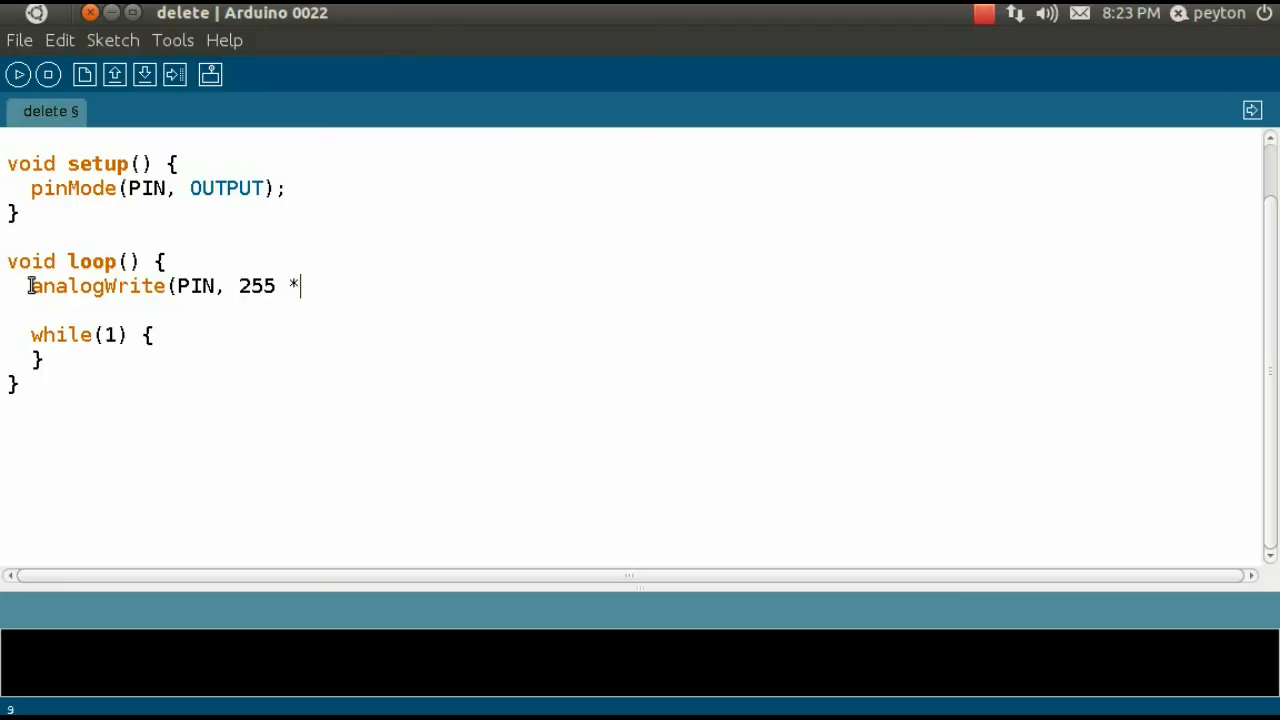
pyautogui.write('.75')
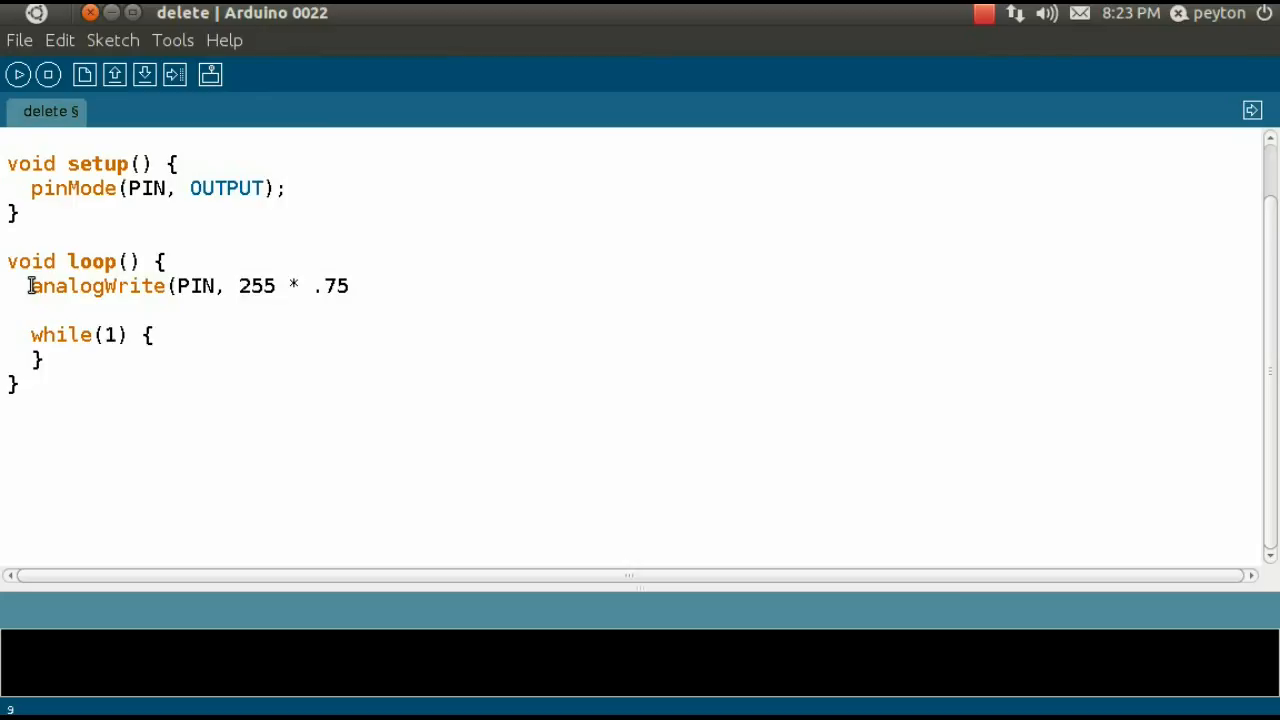
# - Replace the .75 multiplier with dutyCycle, giving analogWrite(PIN, 255 * dutyCycle);
pyautogui.press('BackSpace')
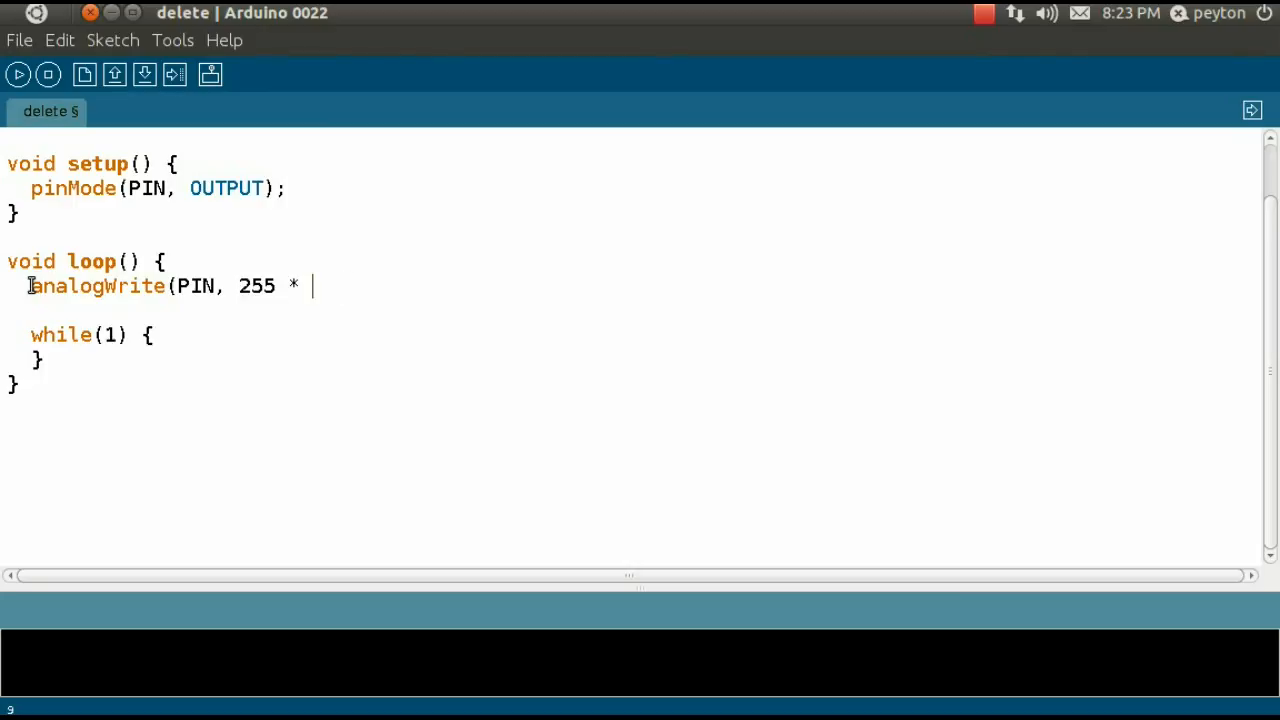
pyautogui.write('dutyC')
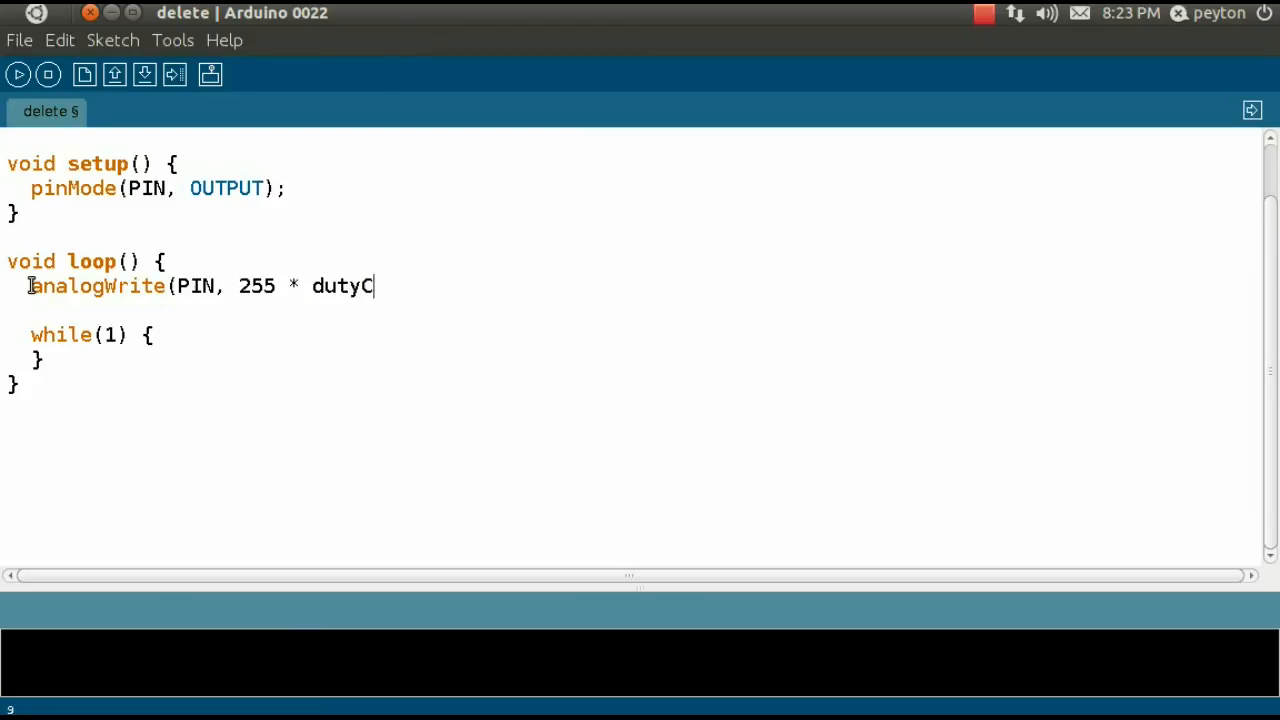
pyautogui.write('ycle')
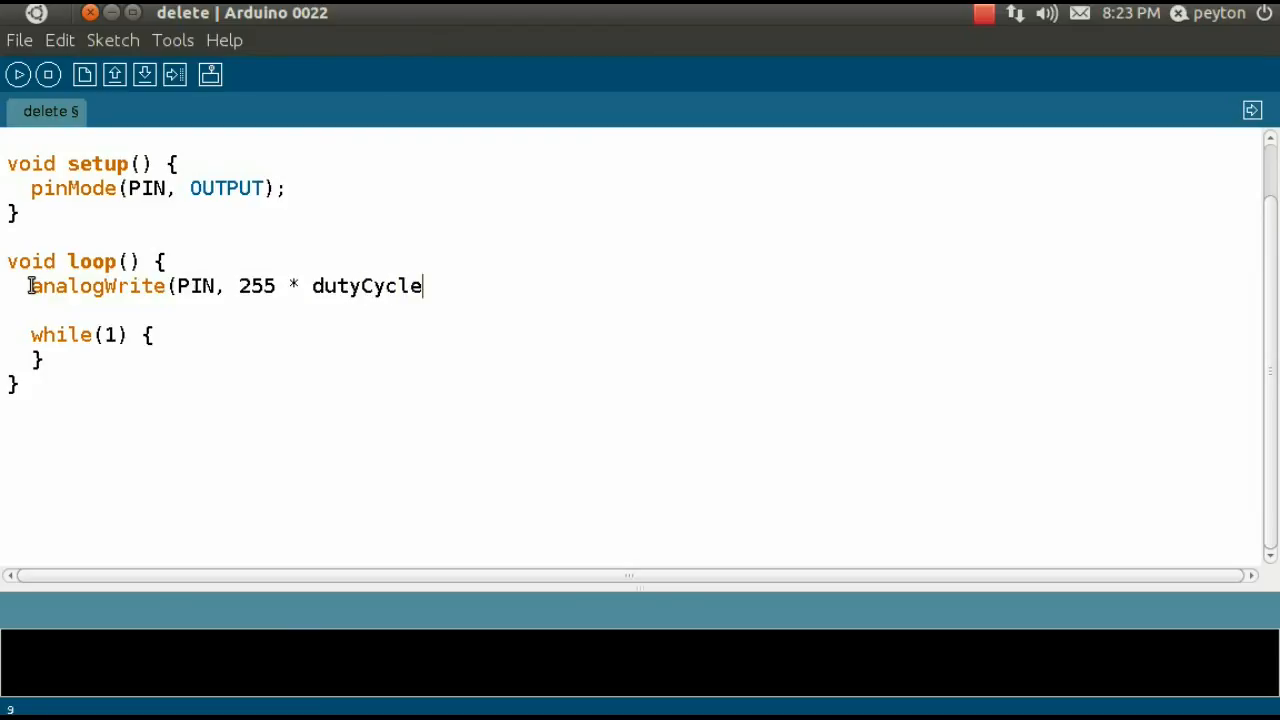
pyautogui.write(');')
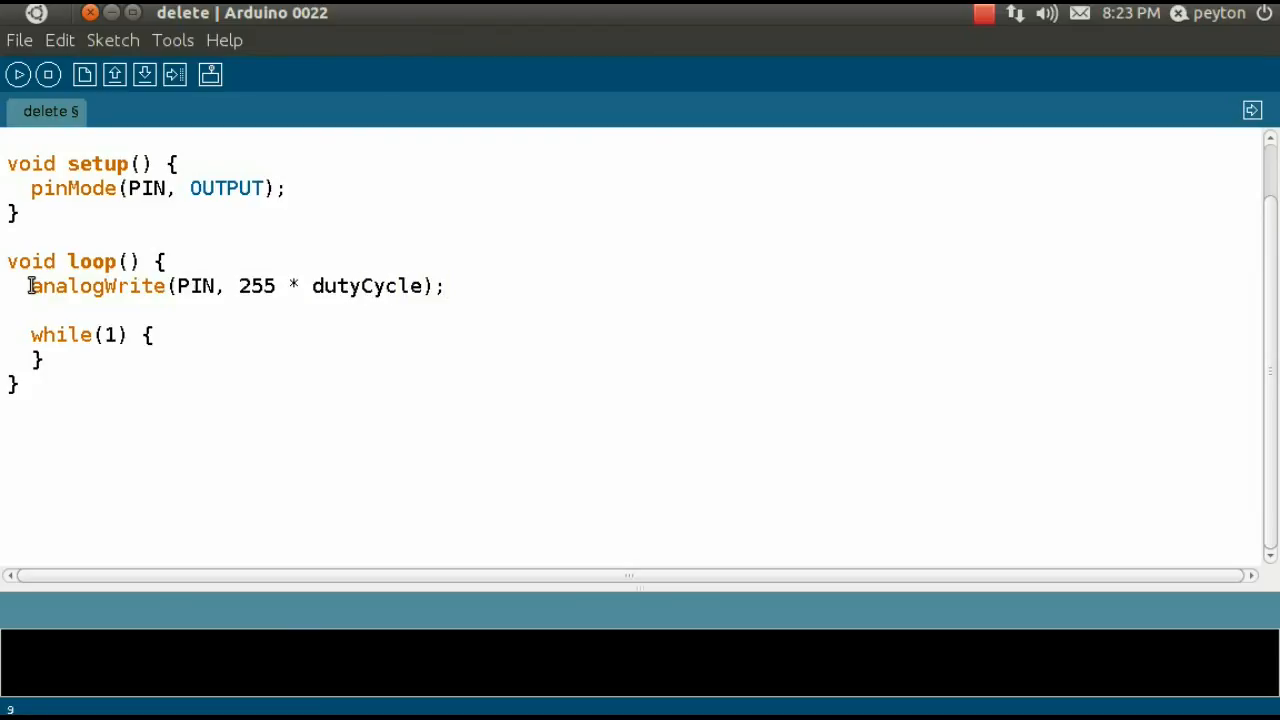
pyautogui.click(448, 286)
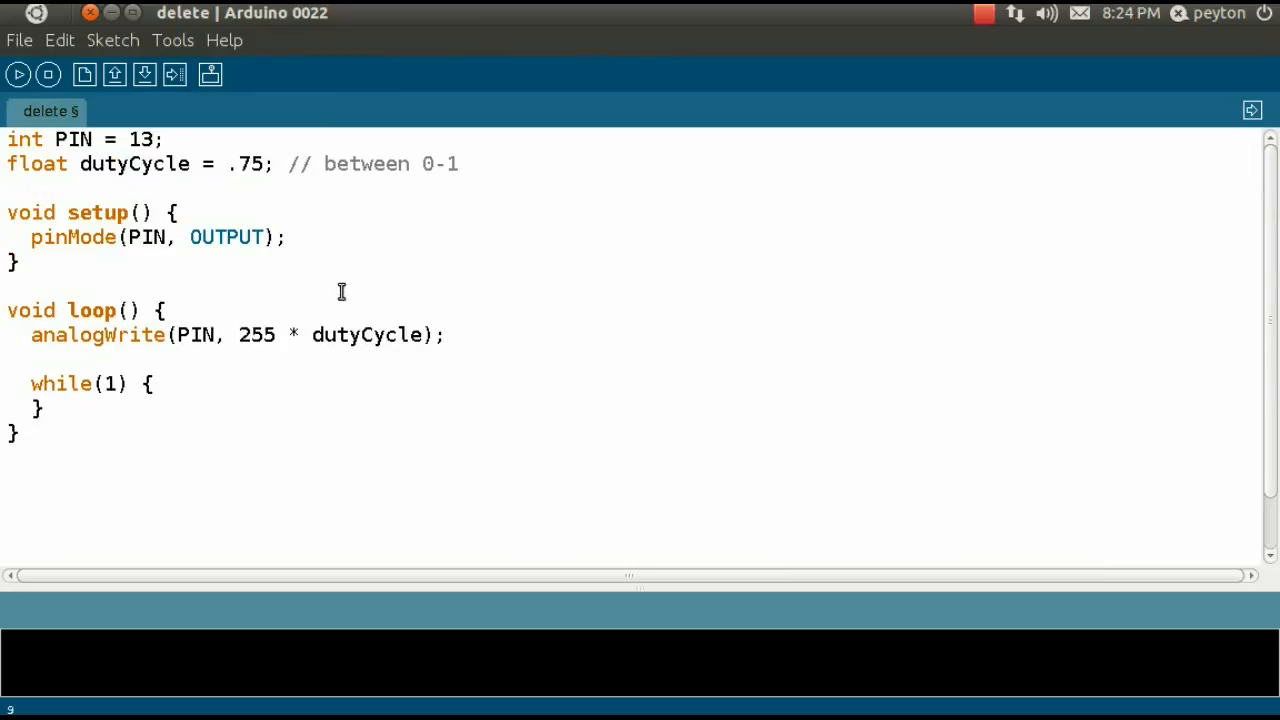
pyautogui.moveTo(228, 124)
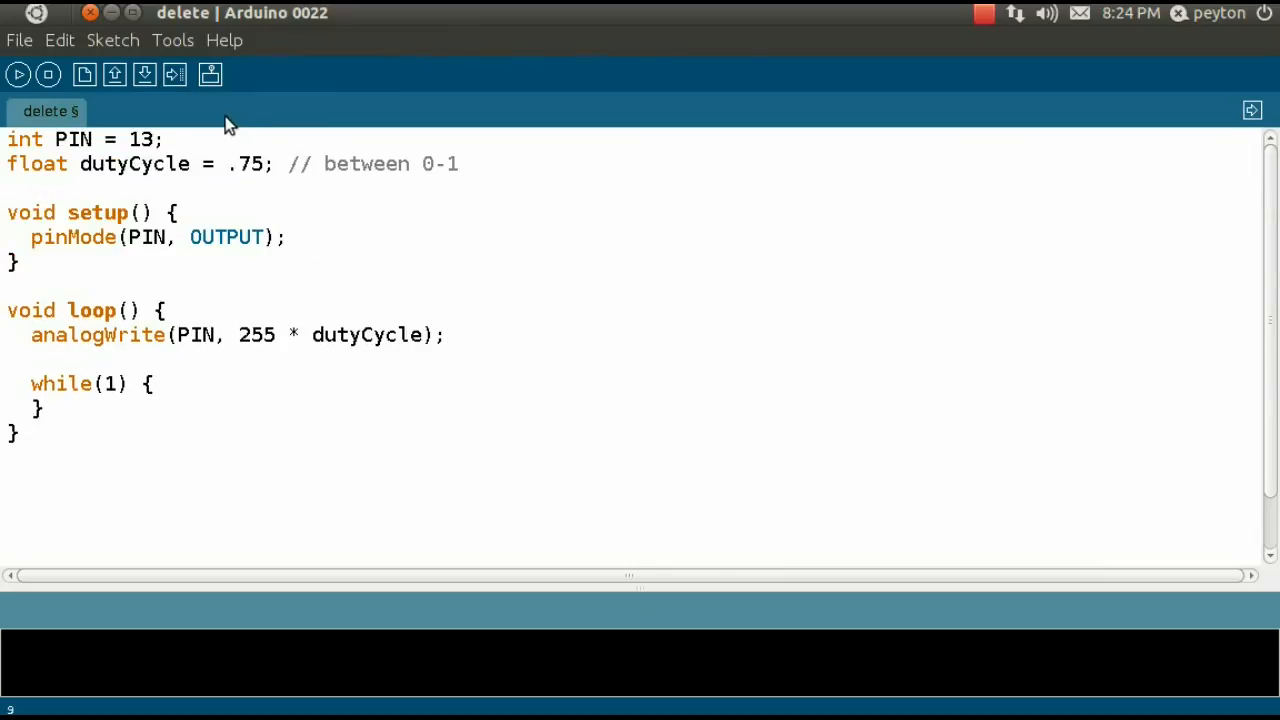
pyautogui.click(140, 140)
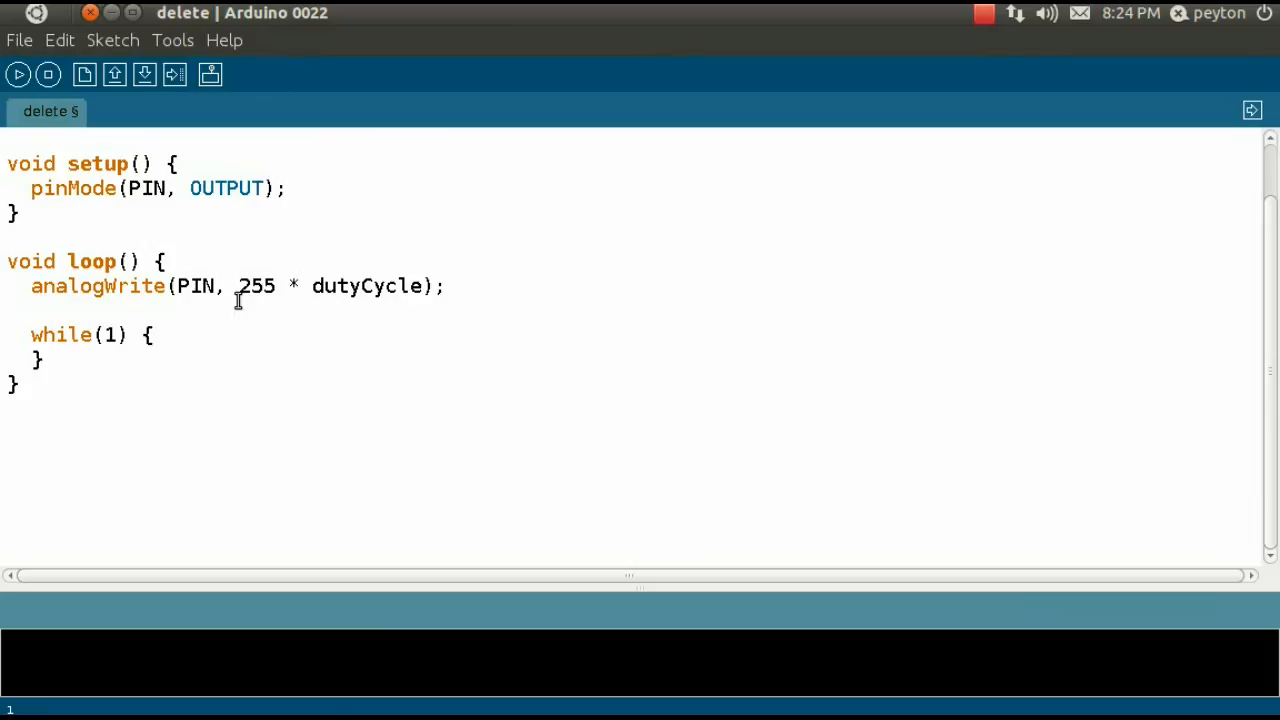
# - Add an 'additional TODO instructions' comment on a new line after analogWrite
pyautogui.click(450, 288)
pyautogui.write('//')
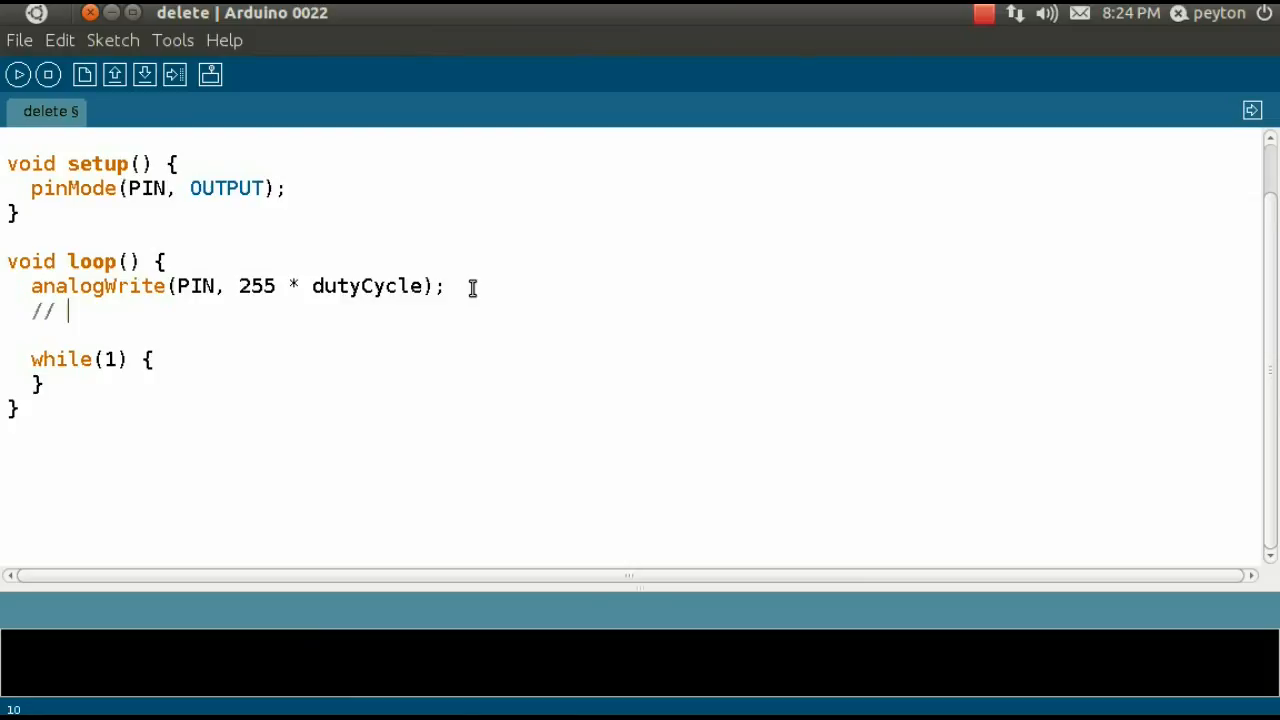
pyautogui.write('additional t')
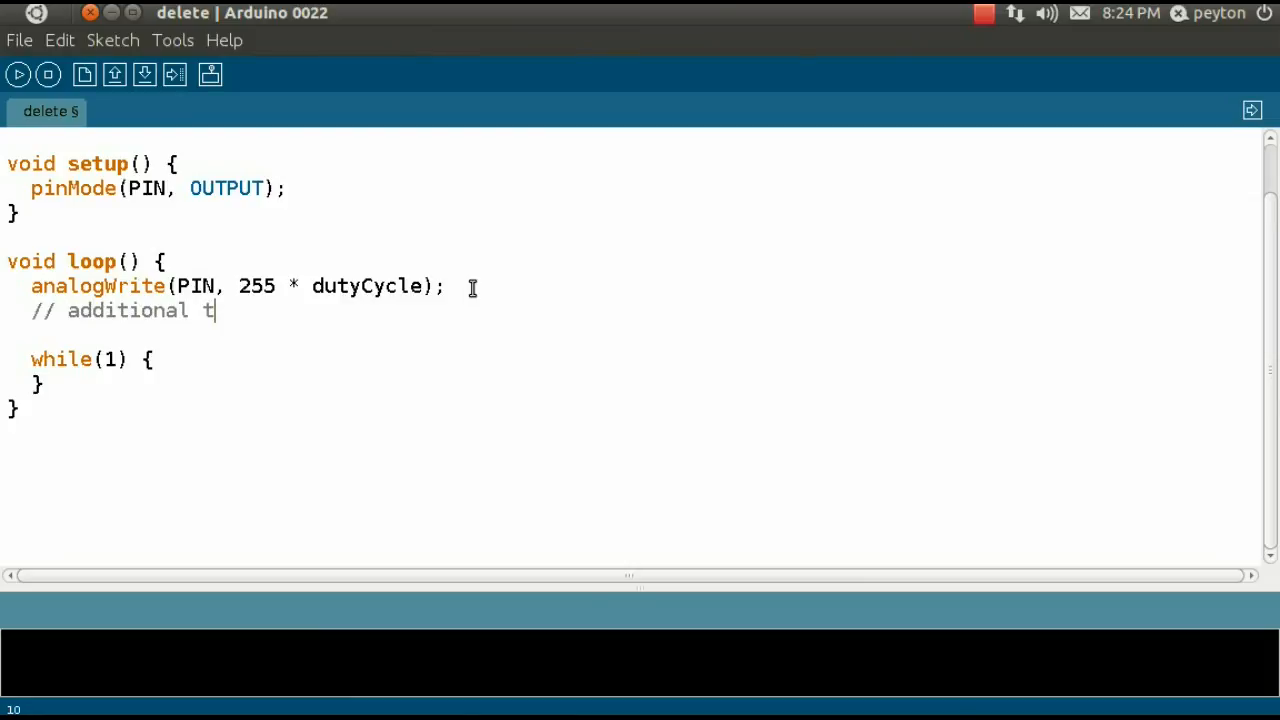
pyautogui.write('TODO instu')
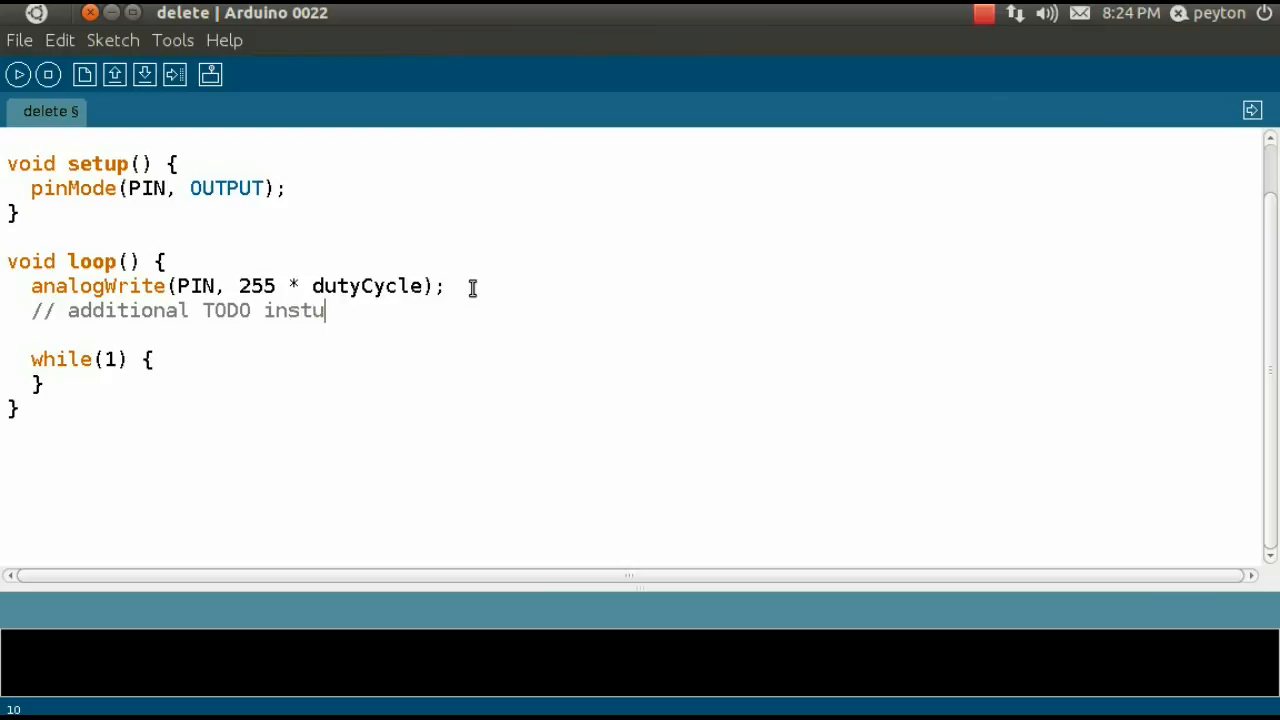
pyautogui.press('BackSpace')
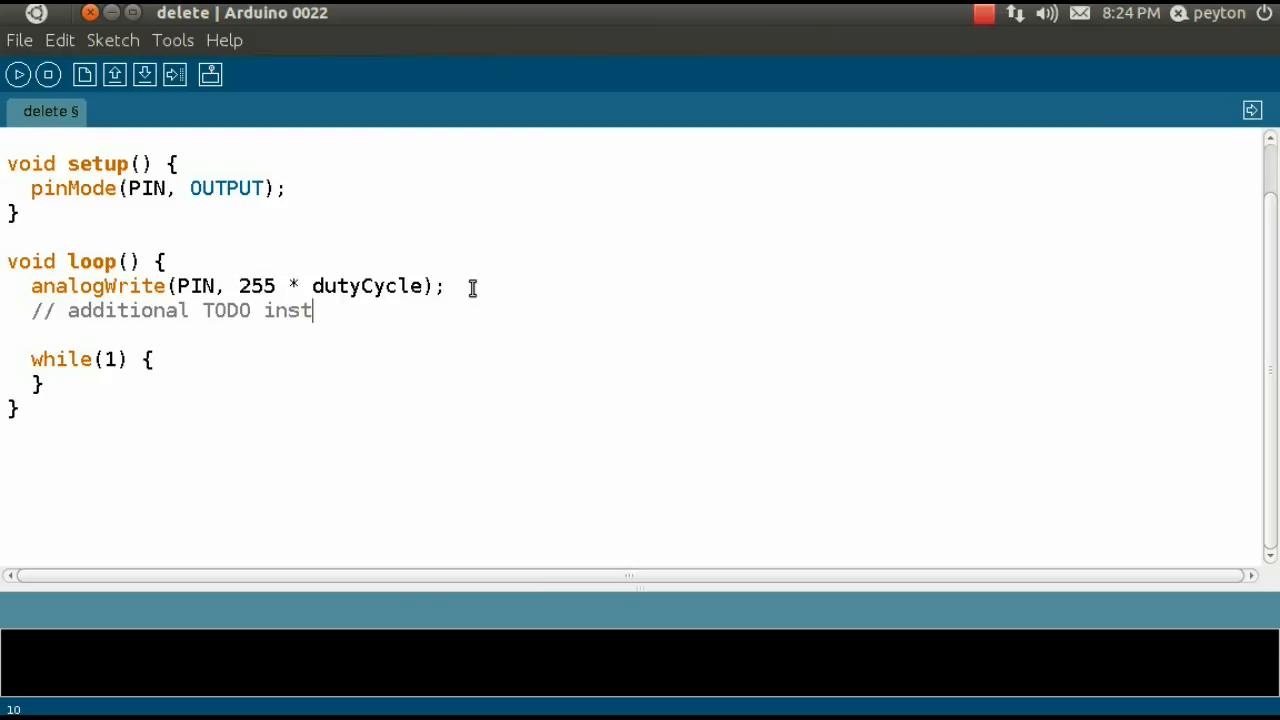
pyautogui.write('ructions')
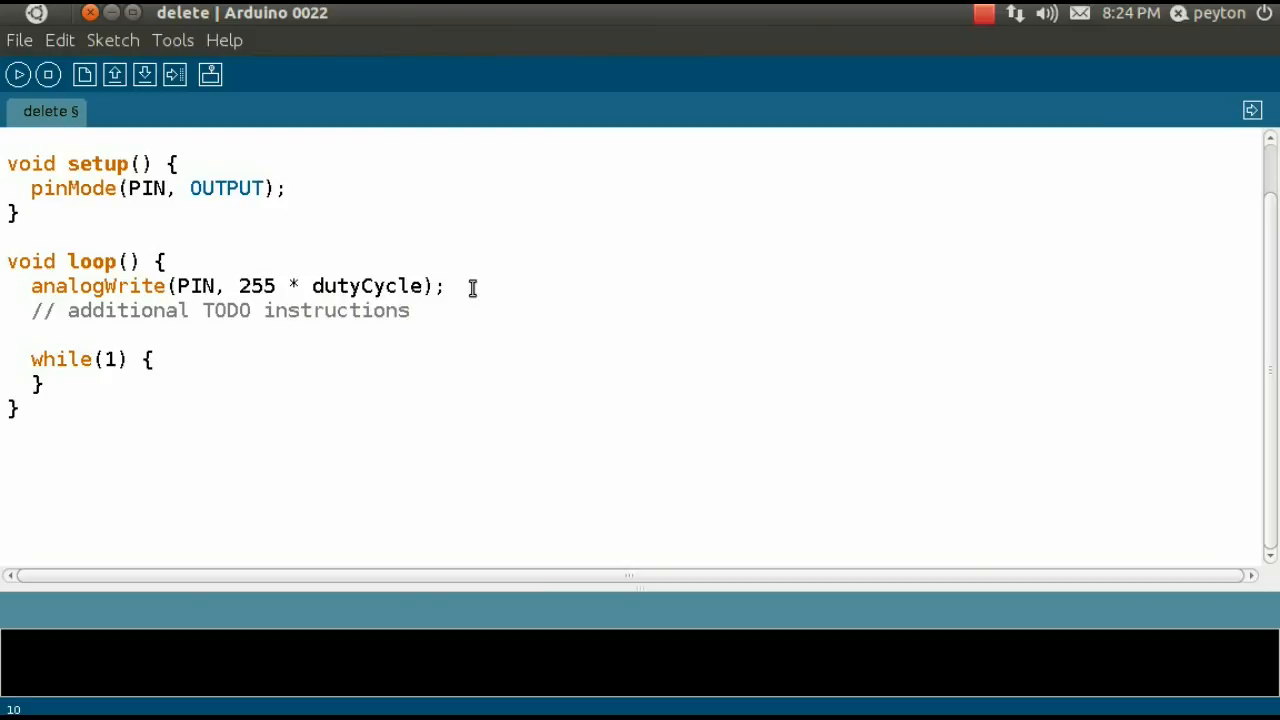
# - Duplicate the '// additional TODO instructions' comment inside the while(1) loop
pyautogui.tripleClick(200, 310)
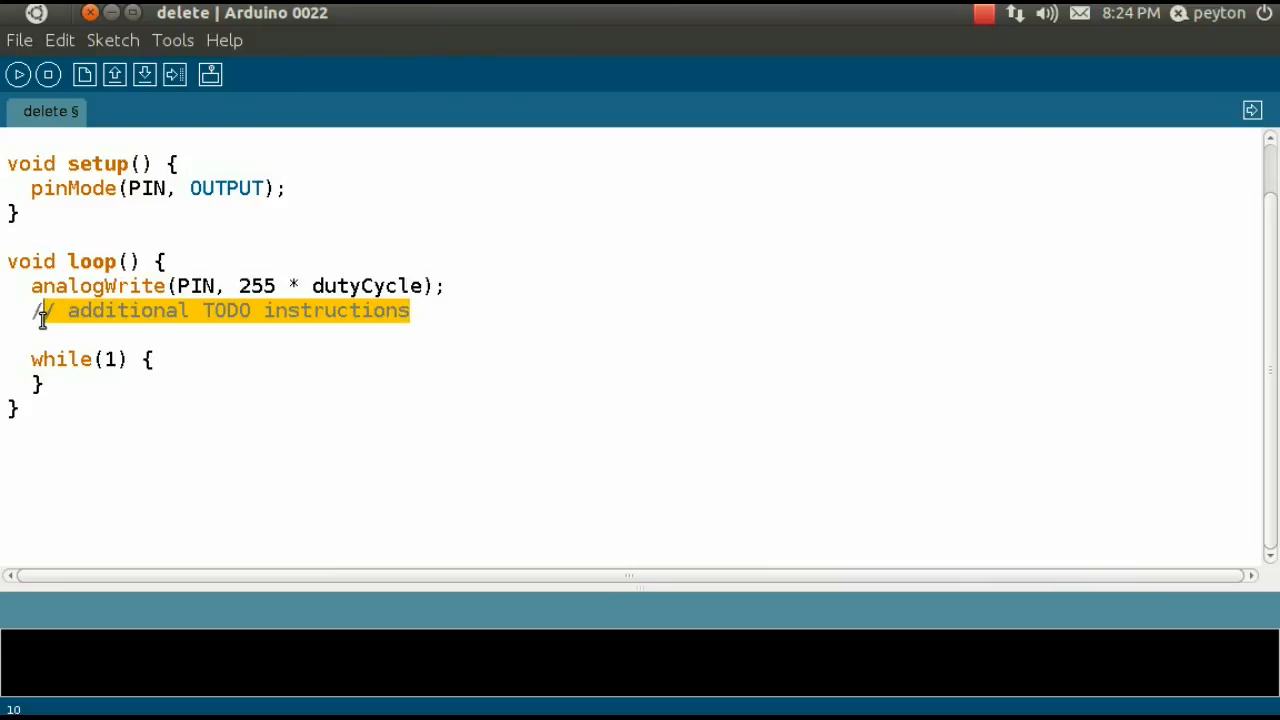
pyautogui.write('// additional TODO instructions')
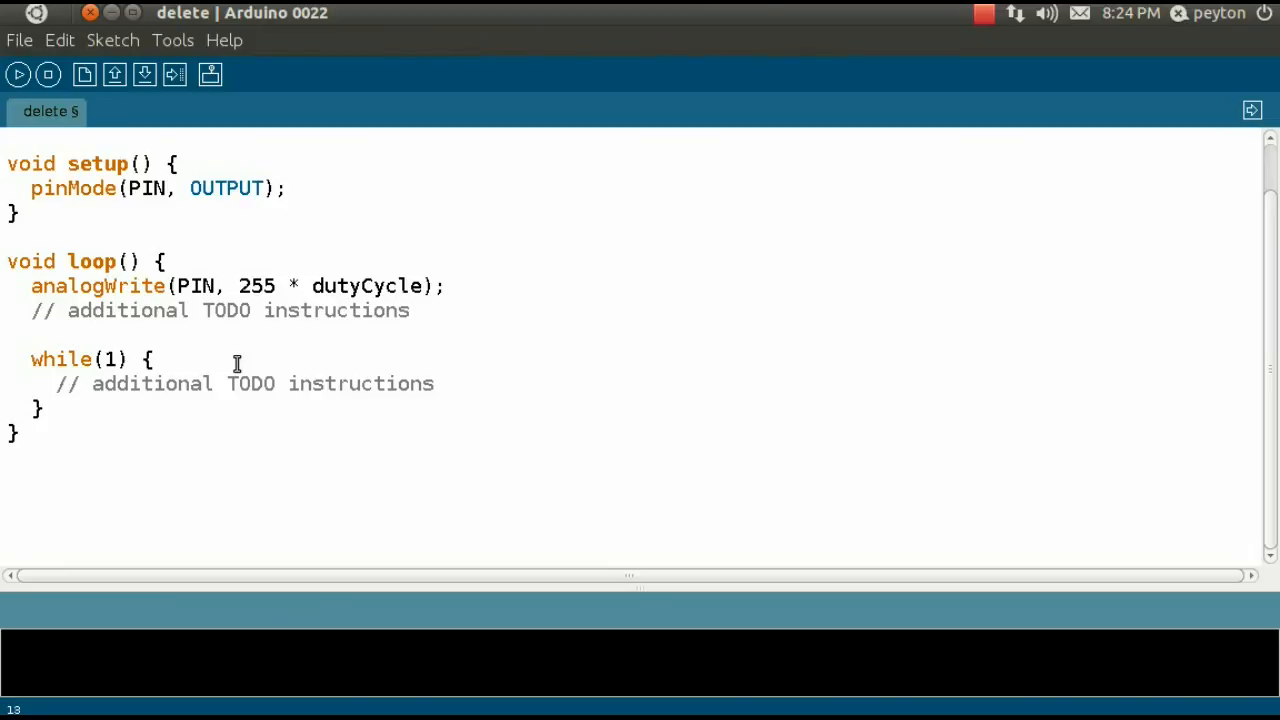
pyautogui.click(434, 384)
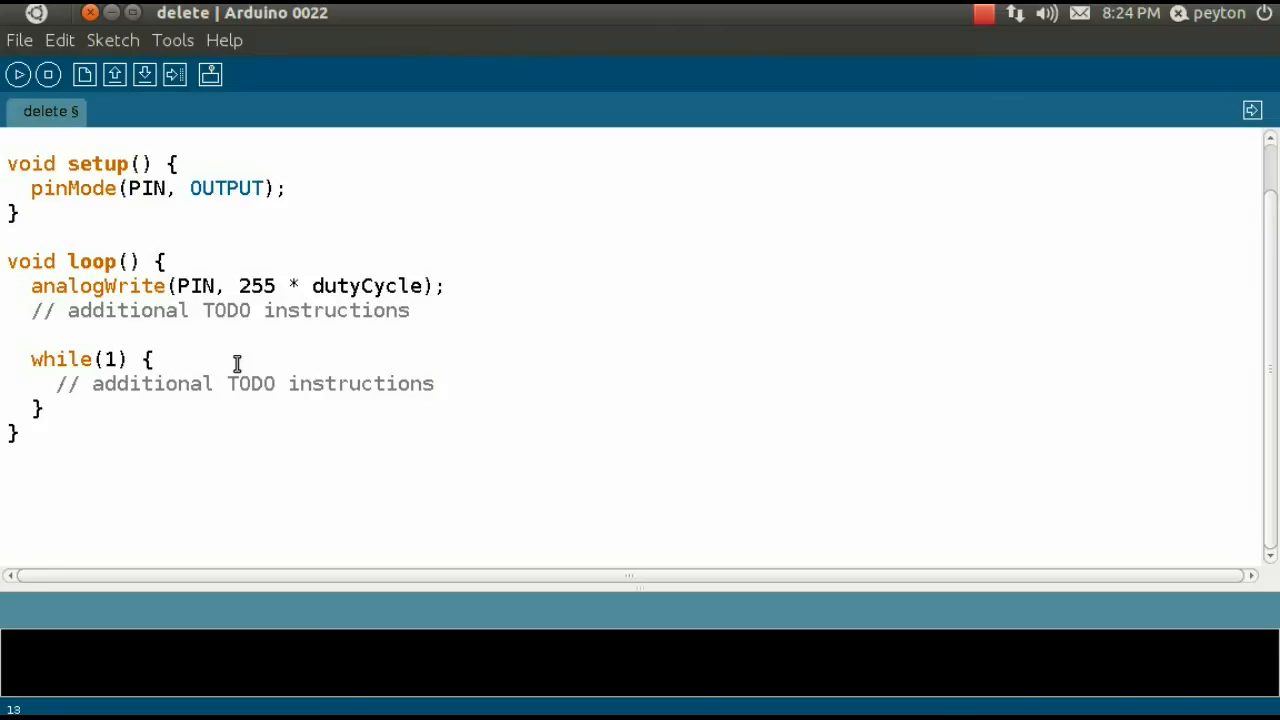
pyautogui.click(434, 384)
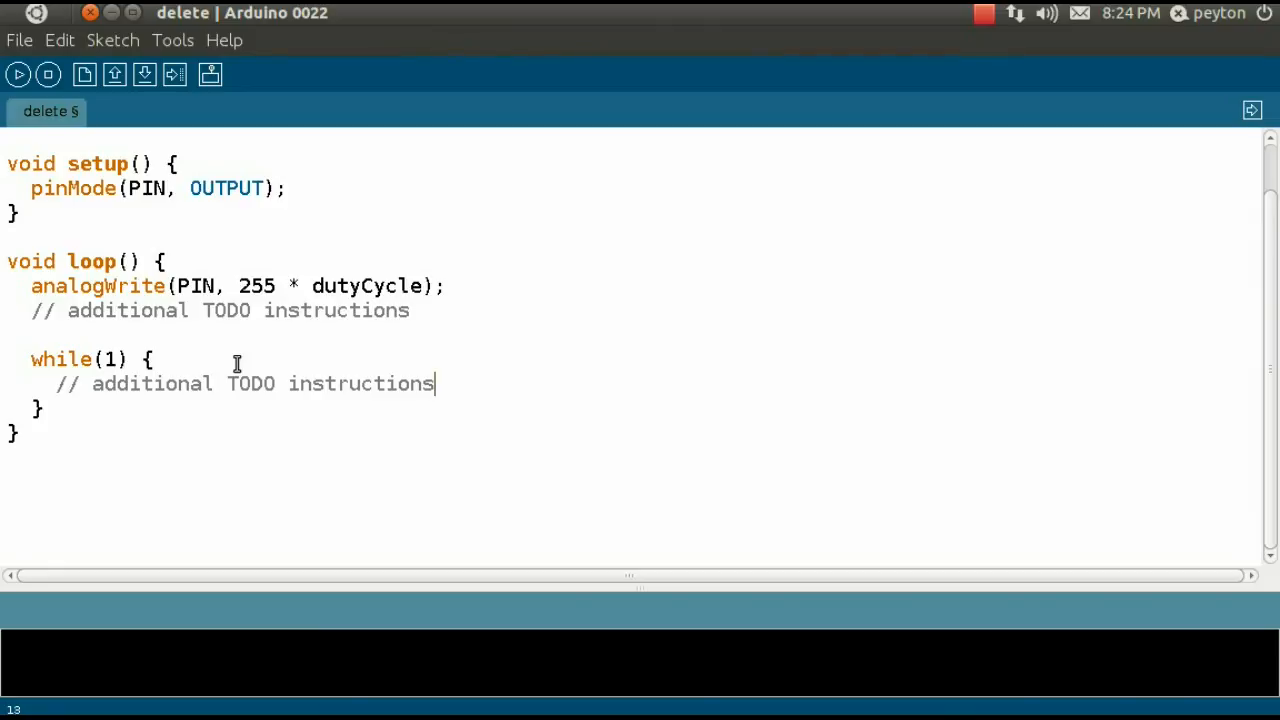
pyautogui.moveTo(174, 74)
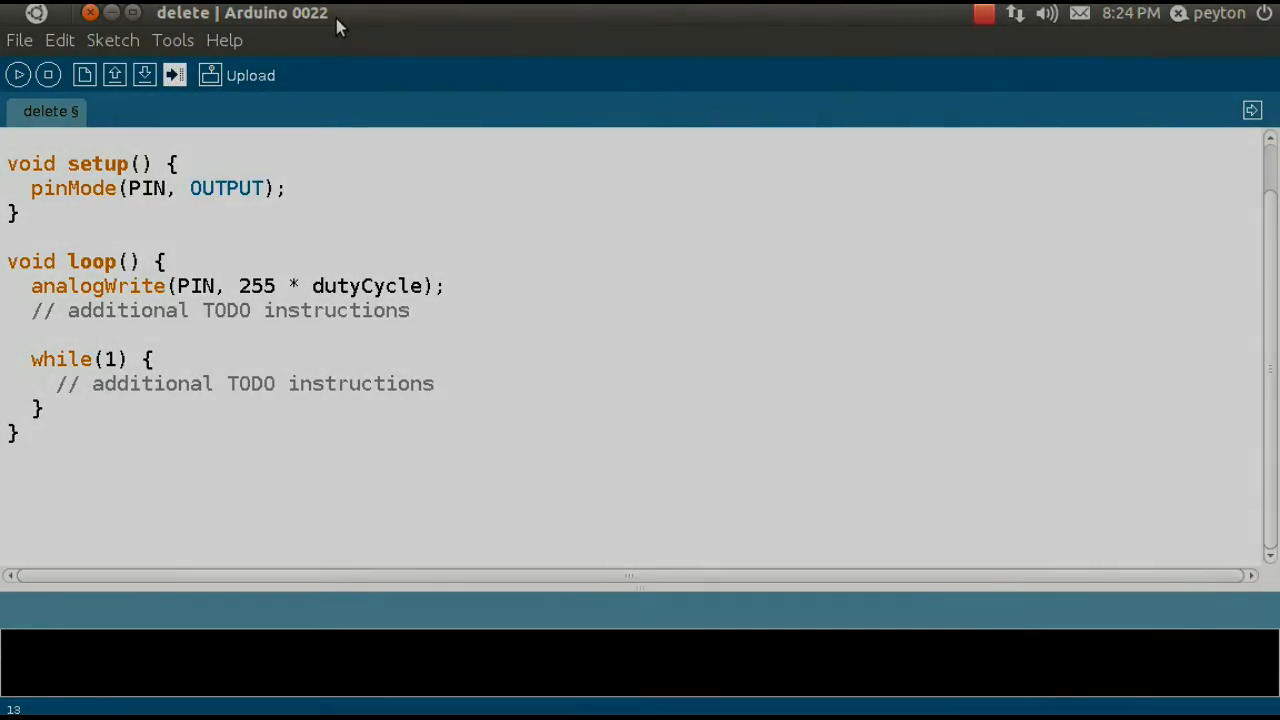
pyautogui.click(1016, 12)
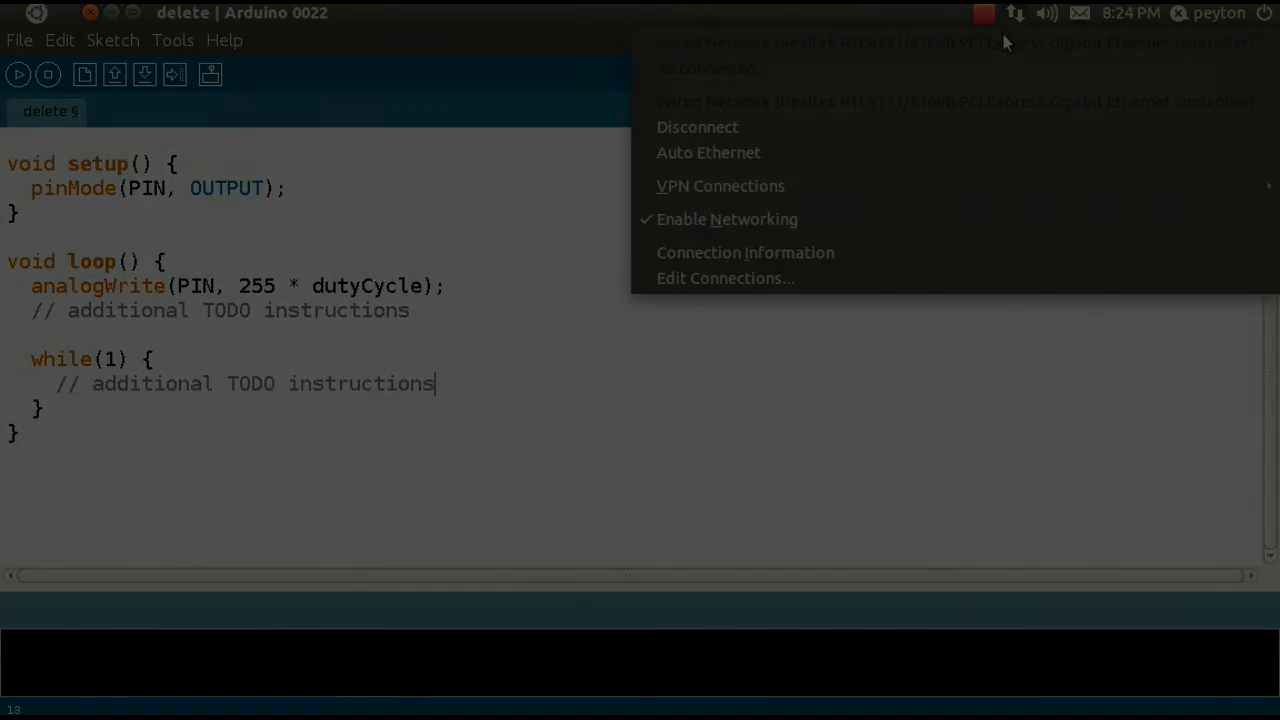